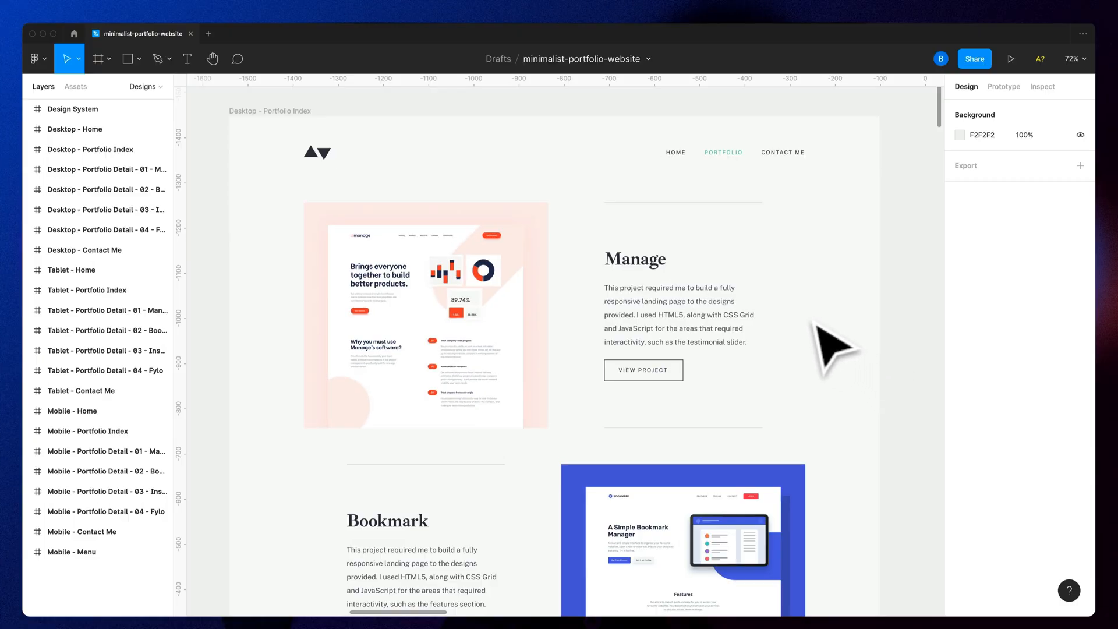
Step: Inspect the Manage project card and scroll through the portfolio page
{"action": "left_click", "coordinate": [635, 300]}
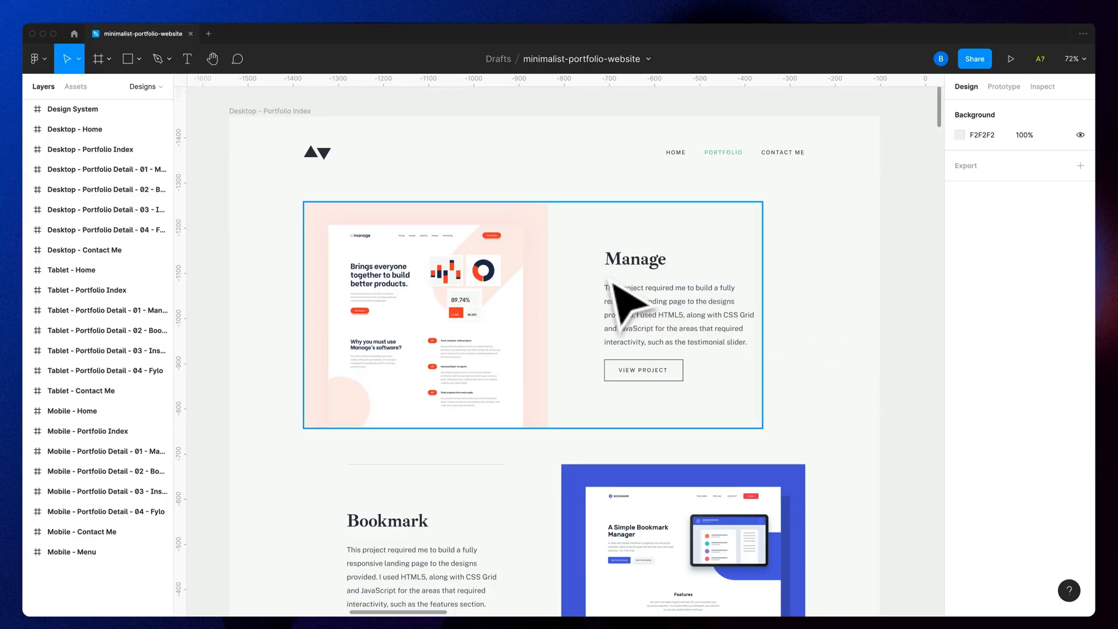
{"action": "scroll", "scroll_direction": "up", "scroll_amount": 3}
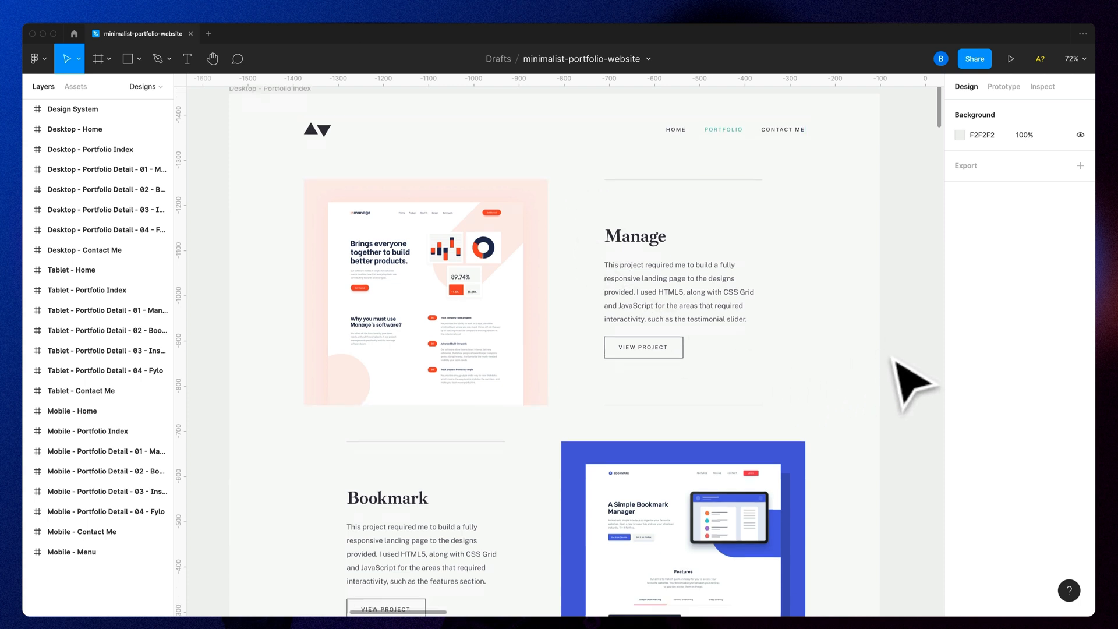
{"action": "scroll", "scroll_direction": "down", "scroll_amount": 3}
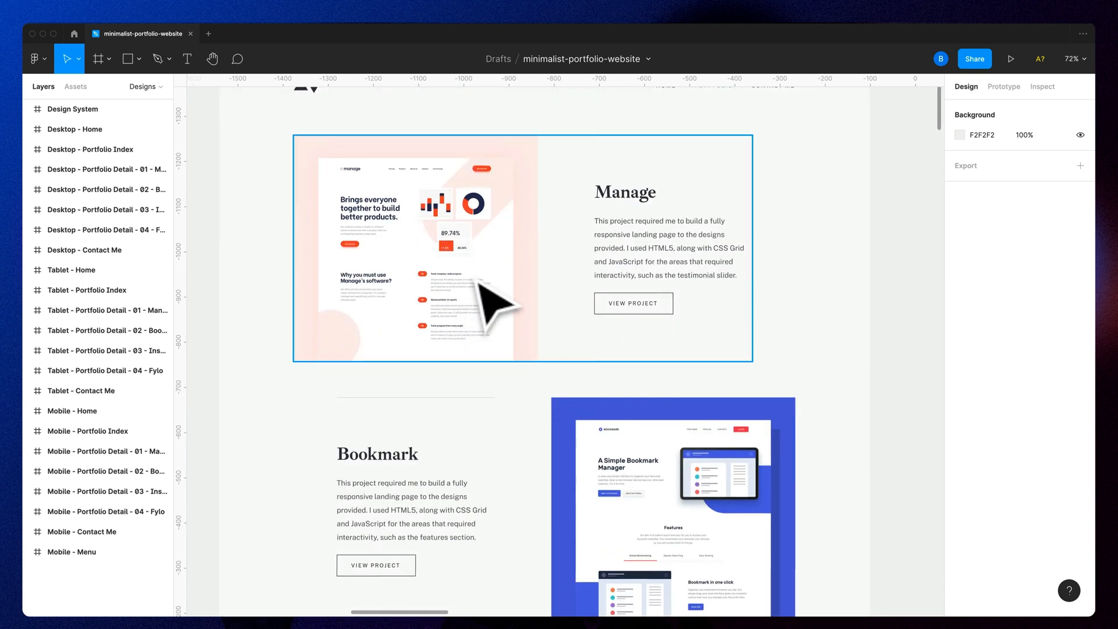
{"action": "scroll", "scroll_direction": "down", "scroll_amount": 3}
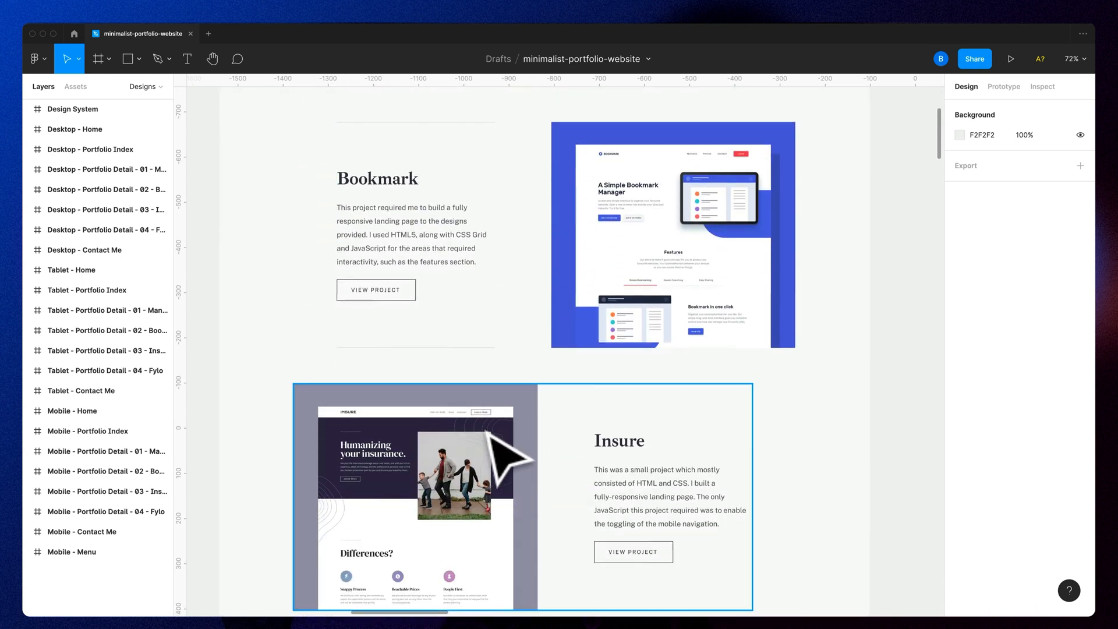
{"action": "scroll", "scroll_direction": "up", "scroll_amount": 3}
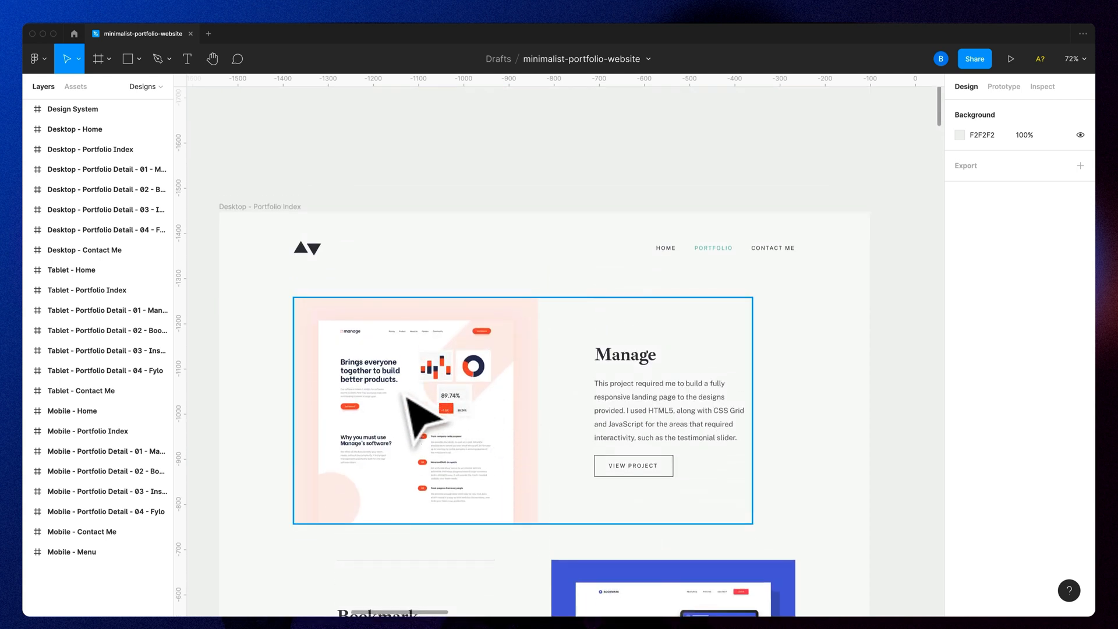
{"action": "scroll", "scroll_direction": "down", "scroll_amount": 3}
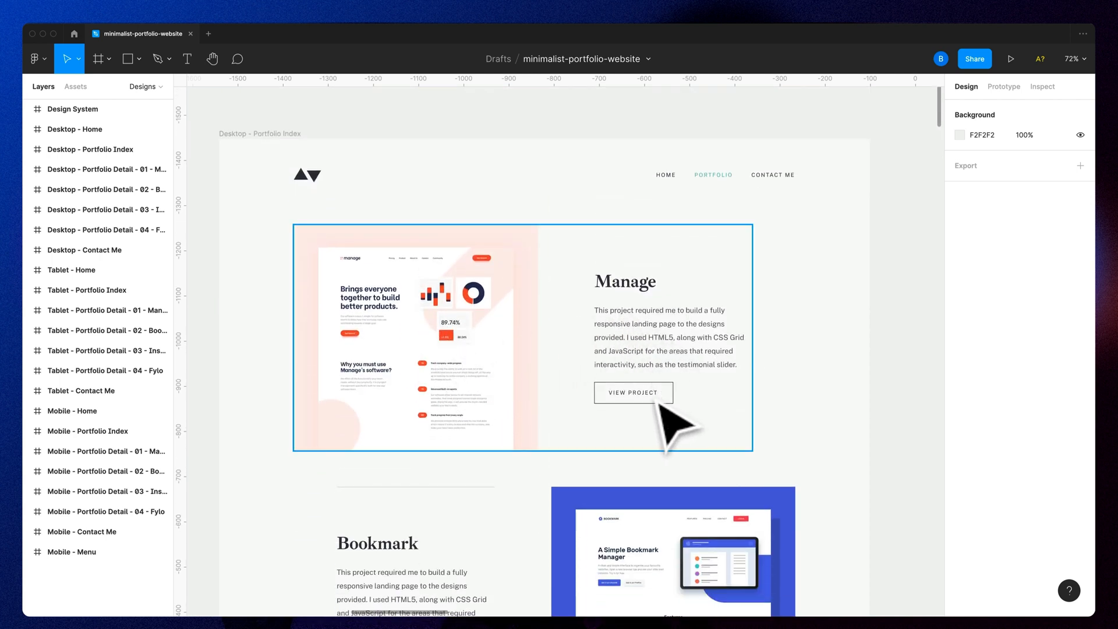
{"action": "scroll", "scroll_direction": "down", "scroll_amount": 3}
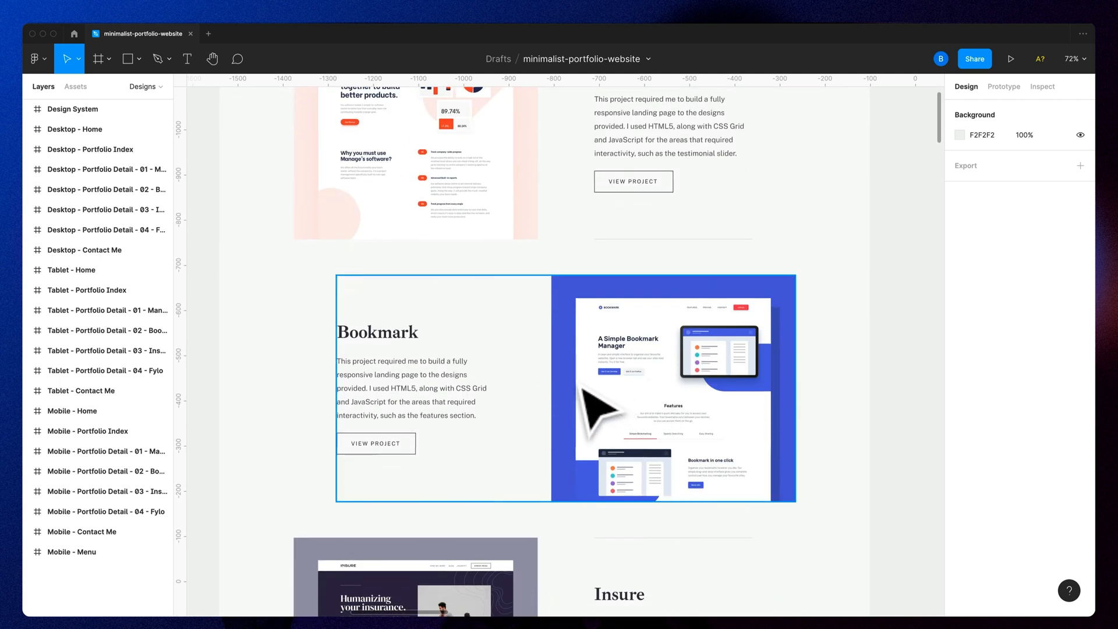
{"action": "scroll", "scroll_direction": "down", "scroll_amount": 3}
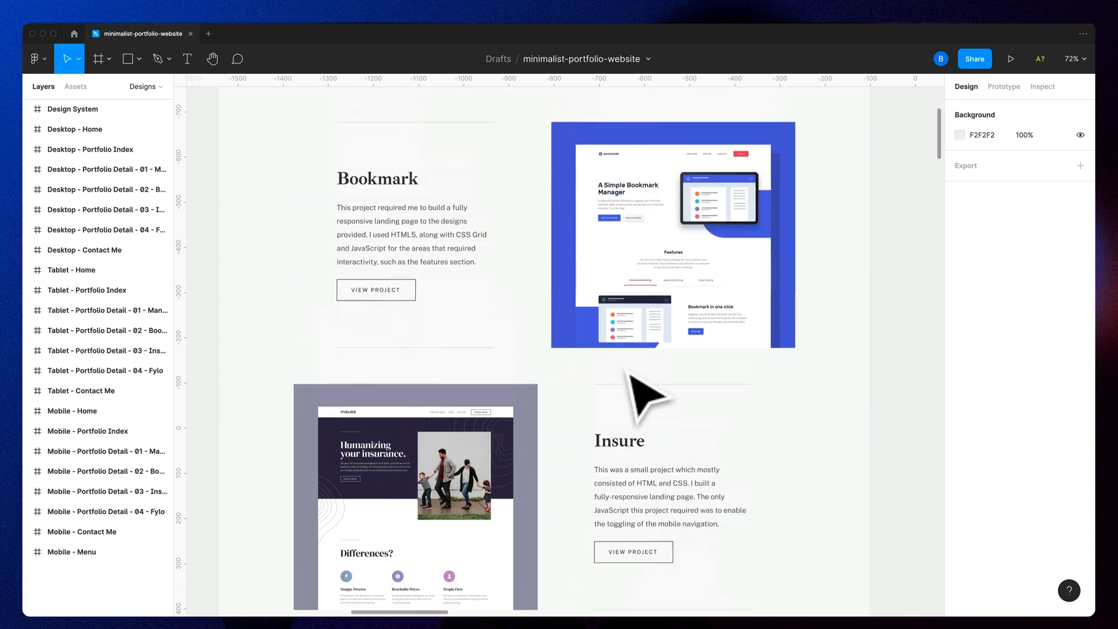
{"action": "scroll", "scroll_direction": "up", "scroll_amount": 3}
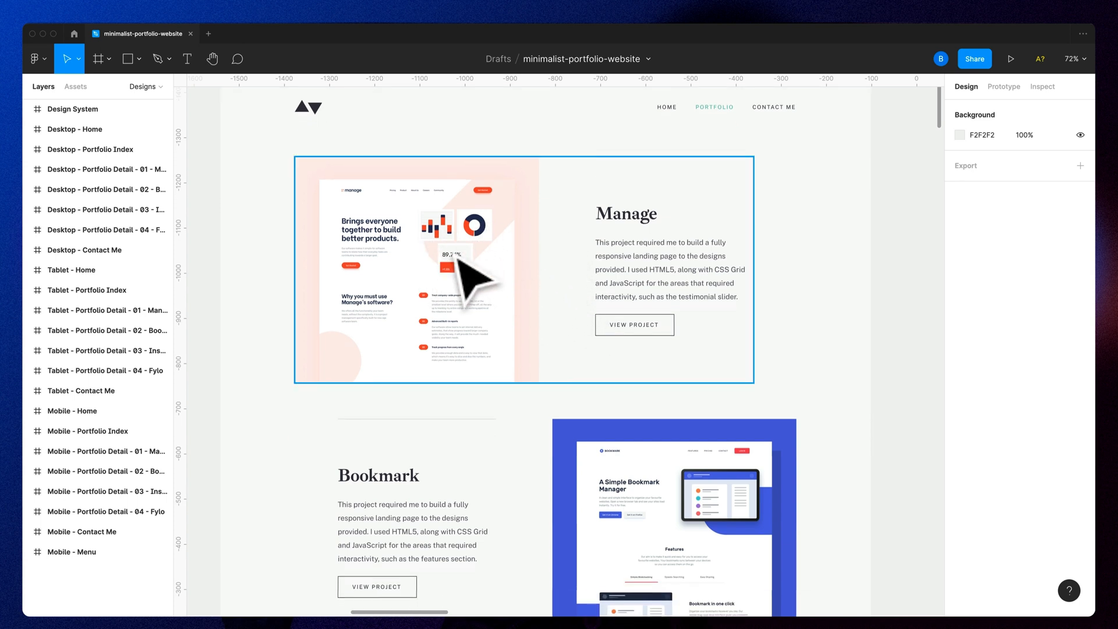
{"action": "mouse_move", "coordinate": [613, 279]}
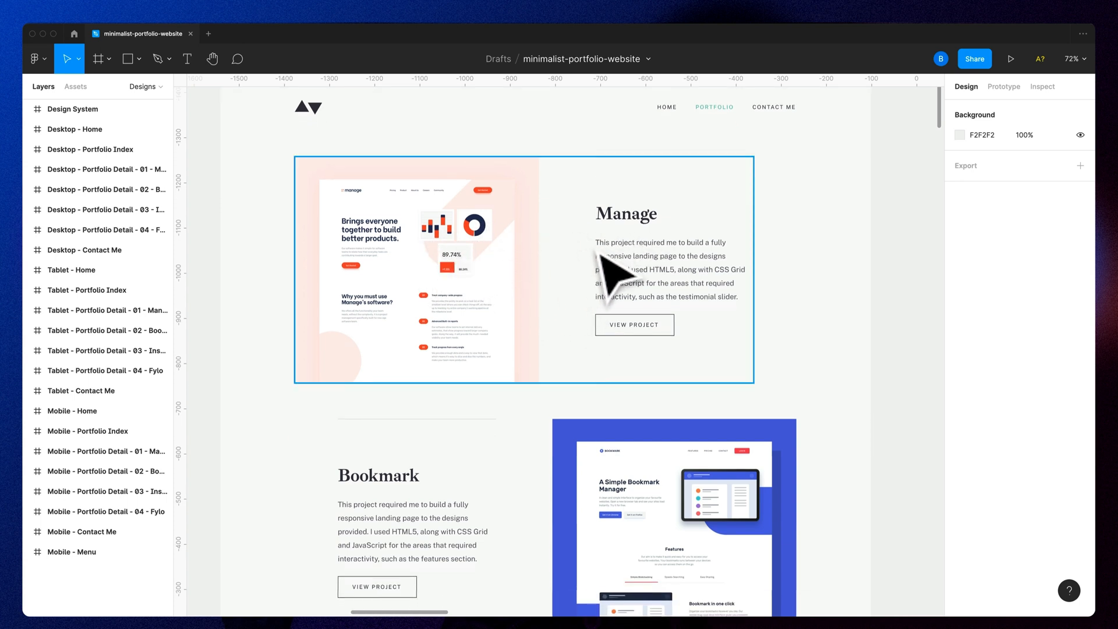
{"action": "scroll", "scroll_direction": "up", "scroll_amount": 3}
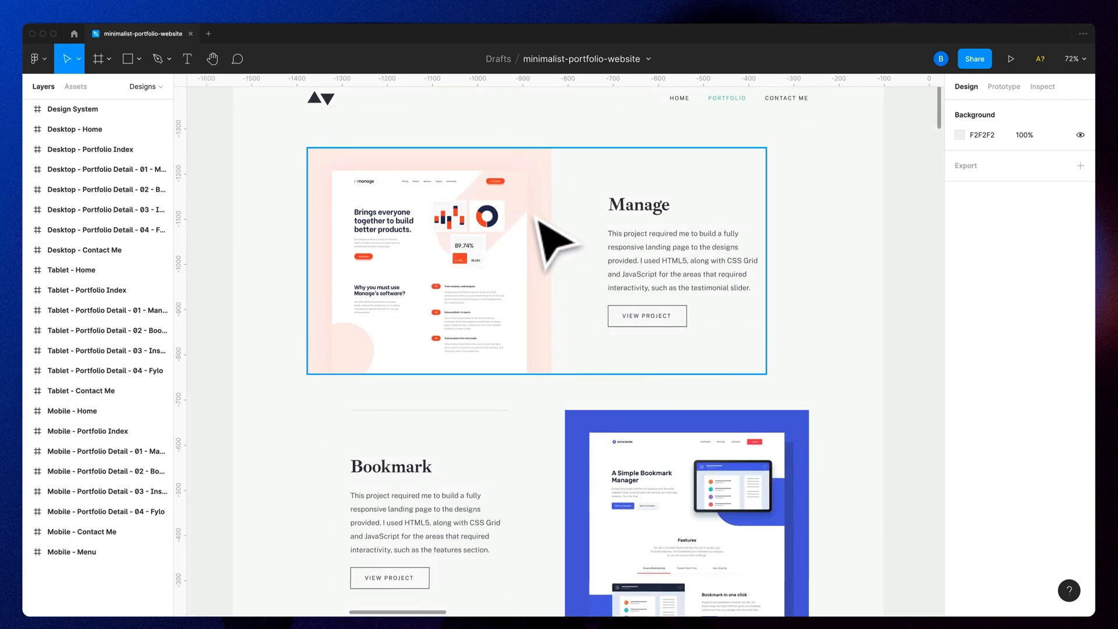
{"action": "mouse_move", "coordinate": [454, 257]}
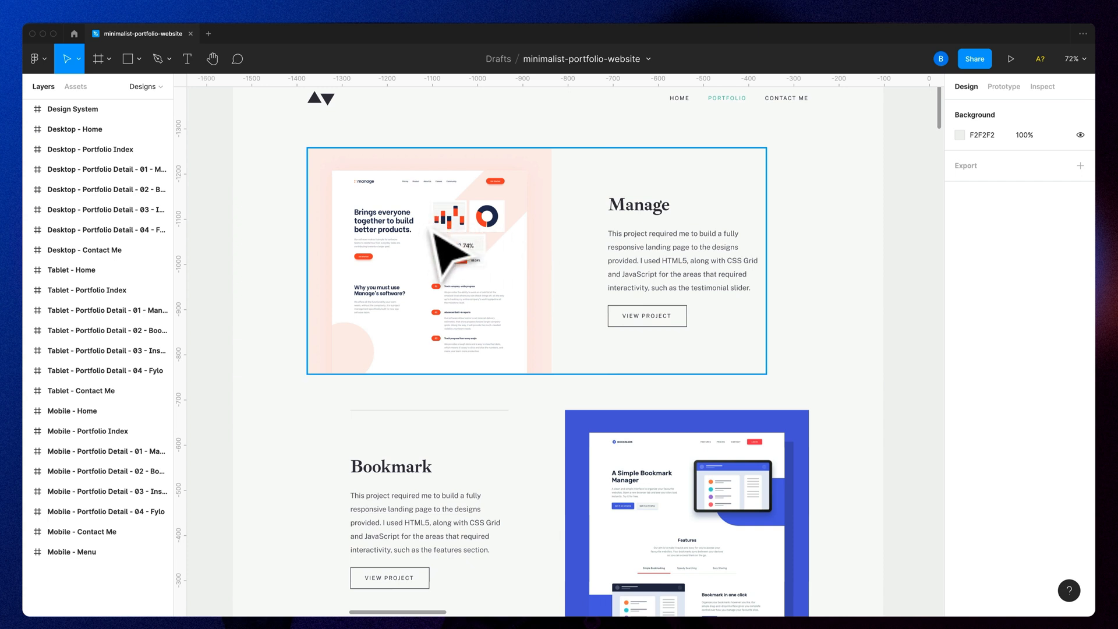
{"action": "mouse_move", "coordinate": [470, 254]}
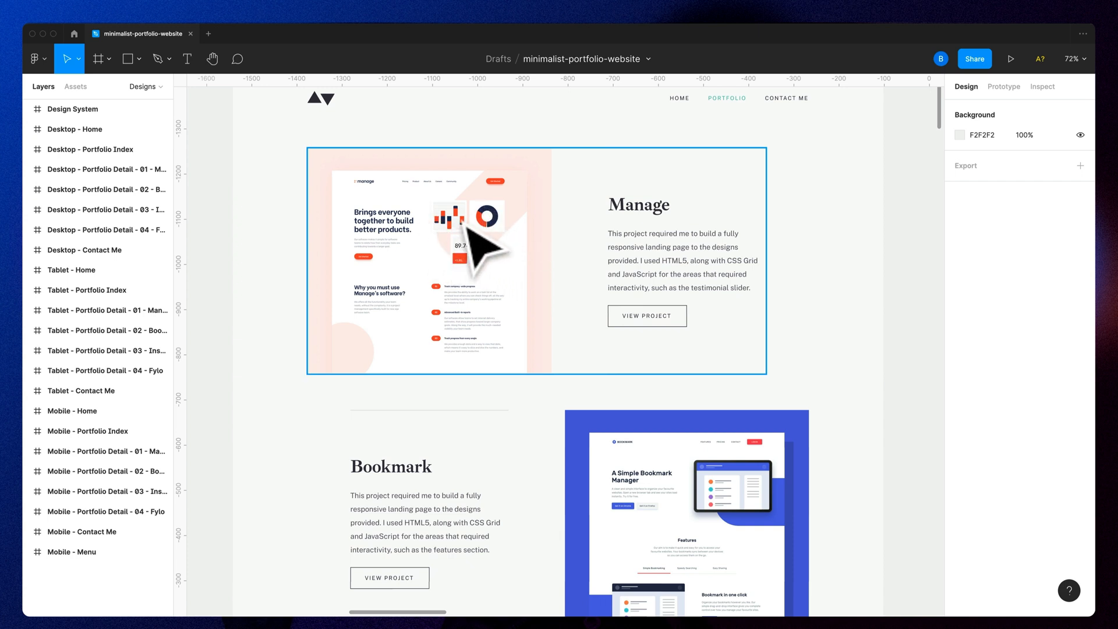
{"action": "mouse_move", "coordinate": [514, 320]}
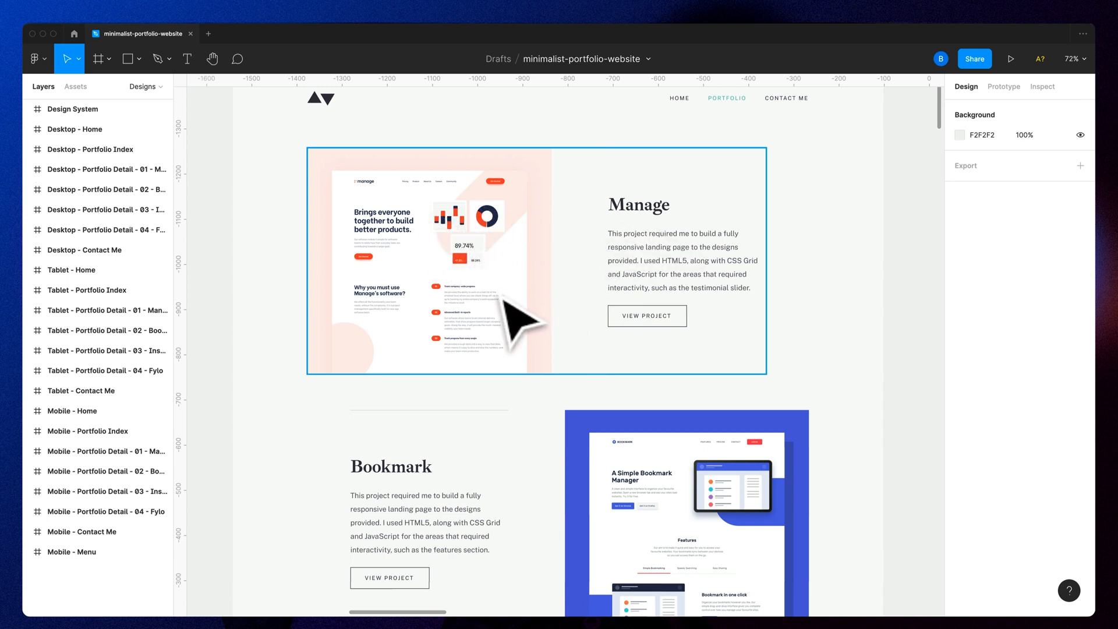
{"action": "mouse_move", "coordinate": [566, 311]}
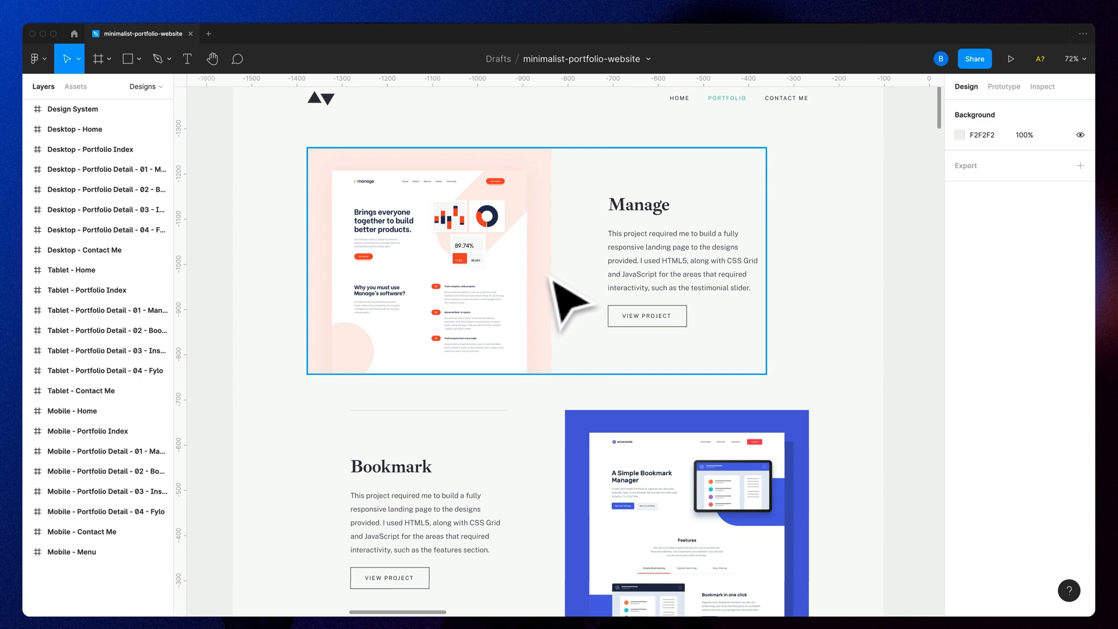
{"action": "mouse_move", "coordinate": [564, 307]}
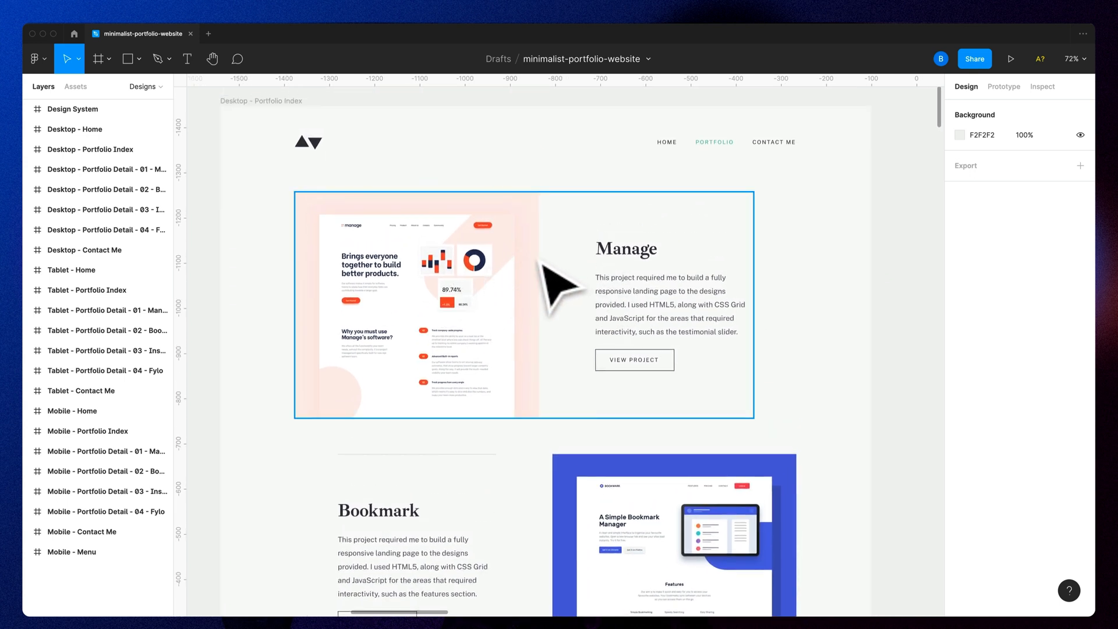
{"action": "mouse_move", "coordinate": [474, 307]}
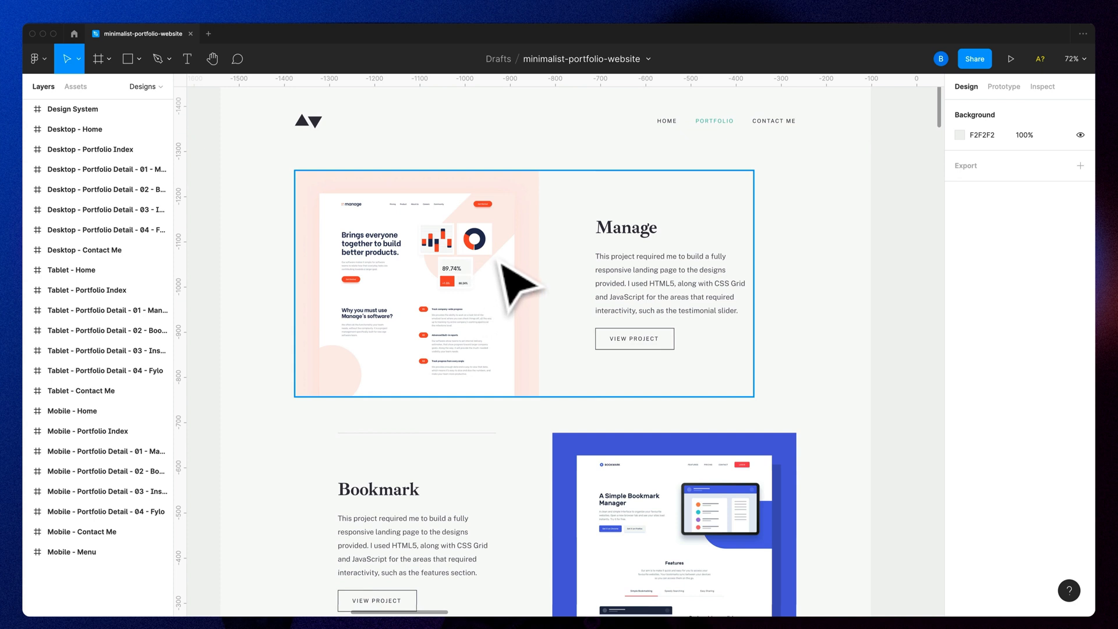
{"action": "scroll", "scroll_direction": "down", "scroll_amount": 3}
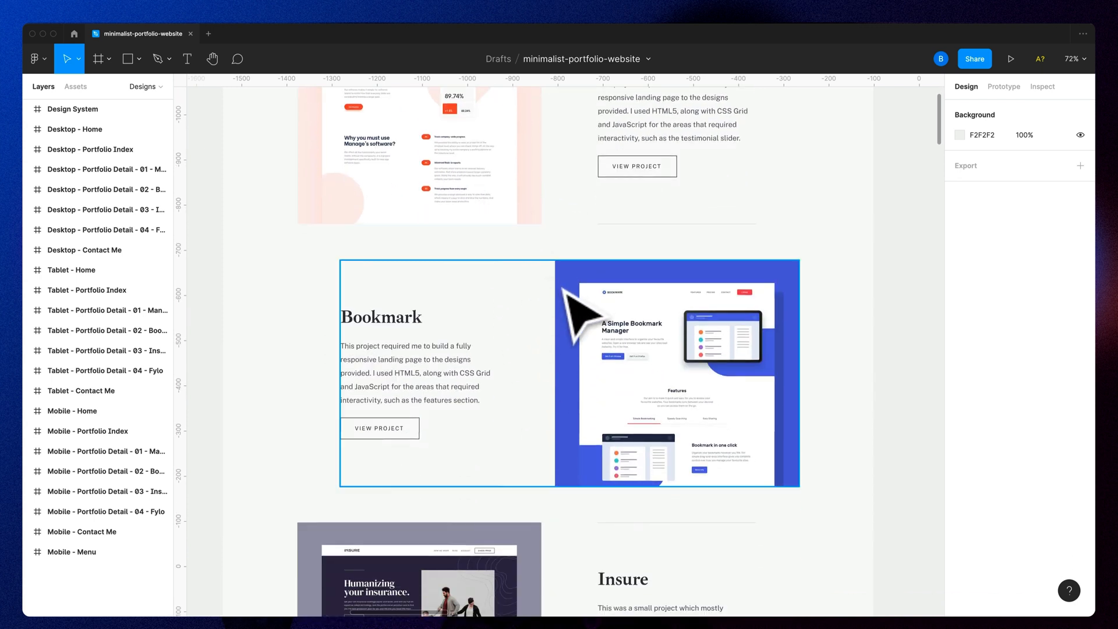
{"action": "scroll", "scroll_direction": "down", "scroll_amount": 3}
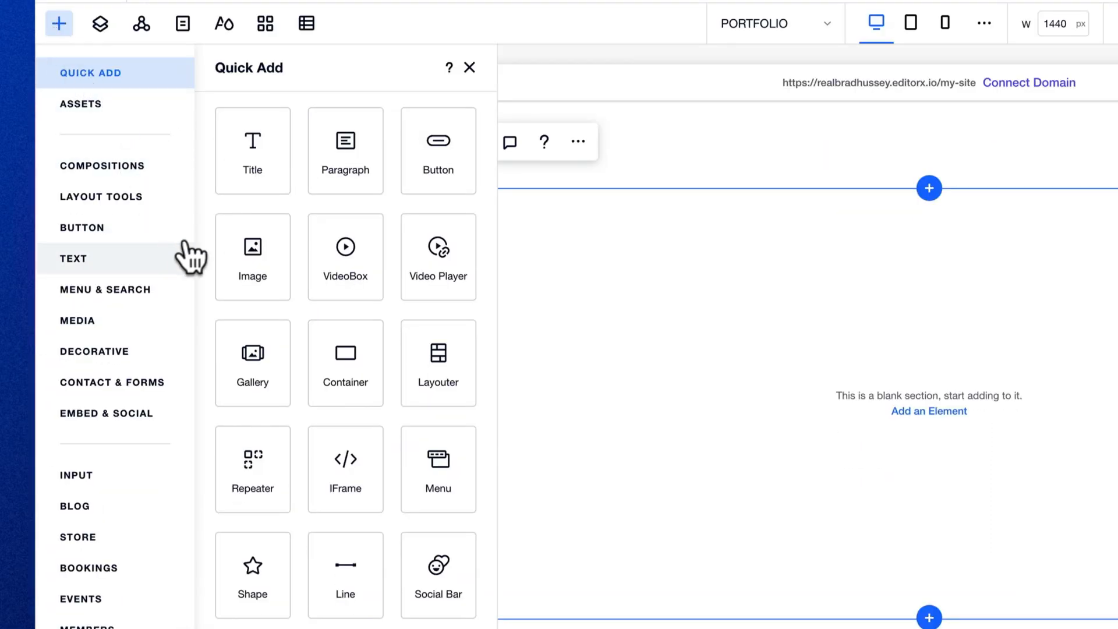
Step: Add a list-display repeater with 500 min-height items and apply a grid to the item
{"action": "left_click", "coordinate": [252, 469]}
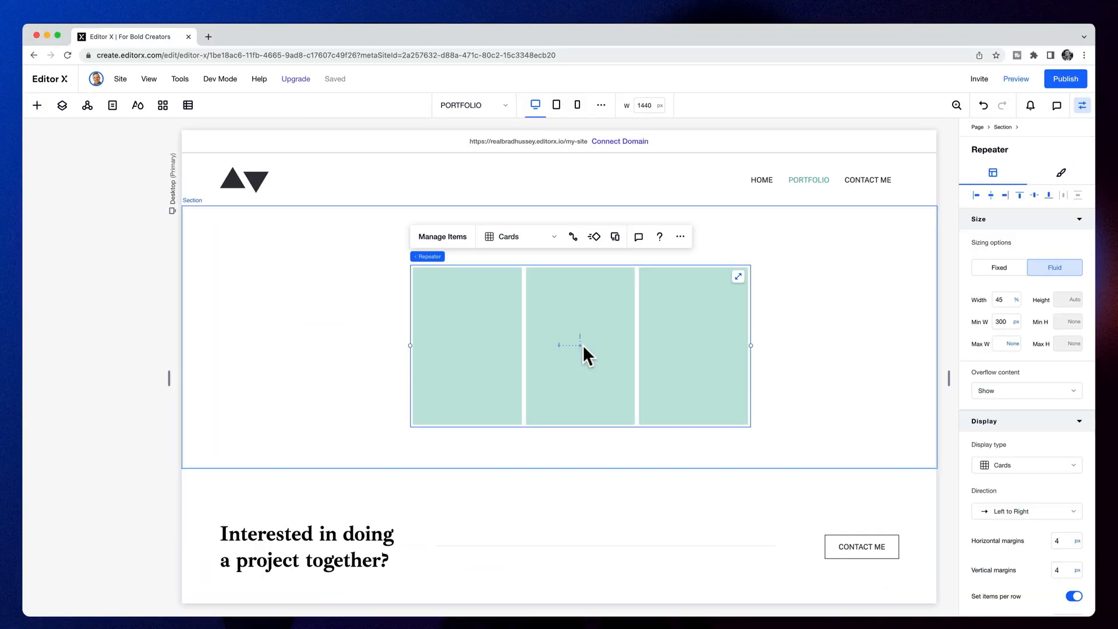
{"action": "left_click", "coordinate": [1026, 464]}
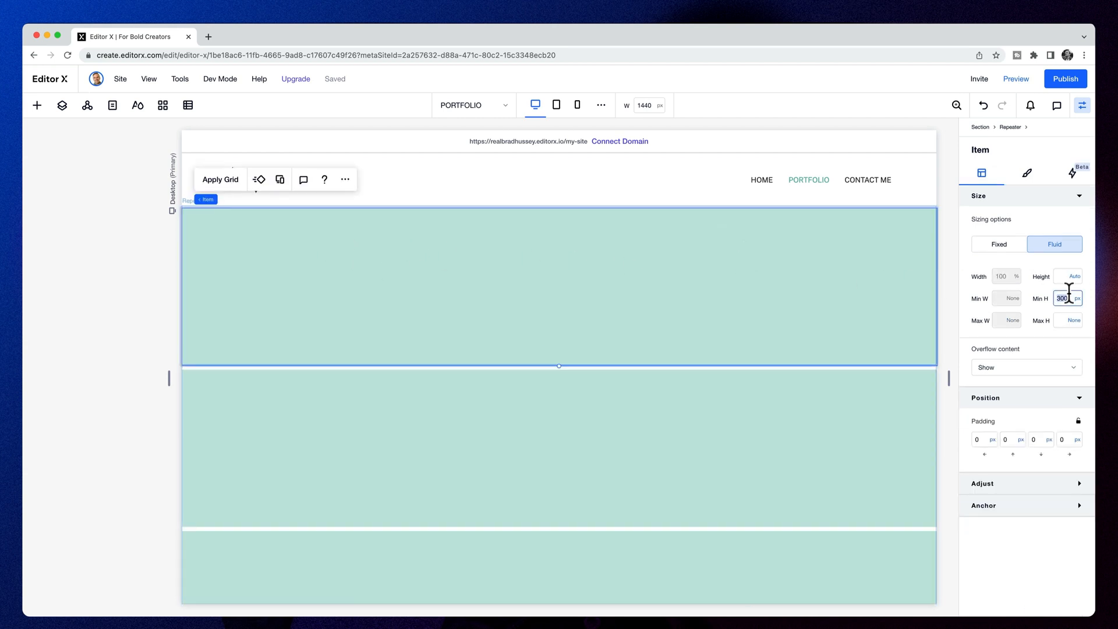
{"action": "type", "text": "500"}
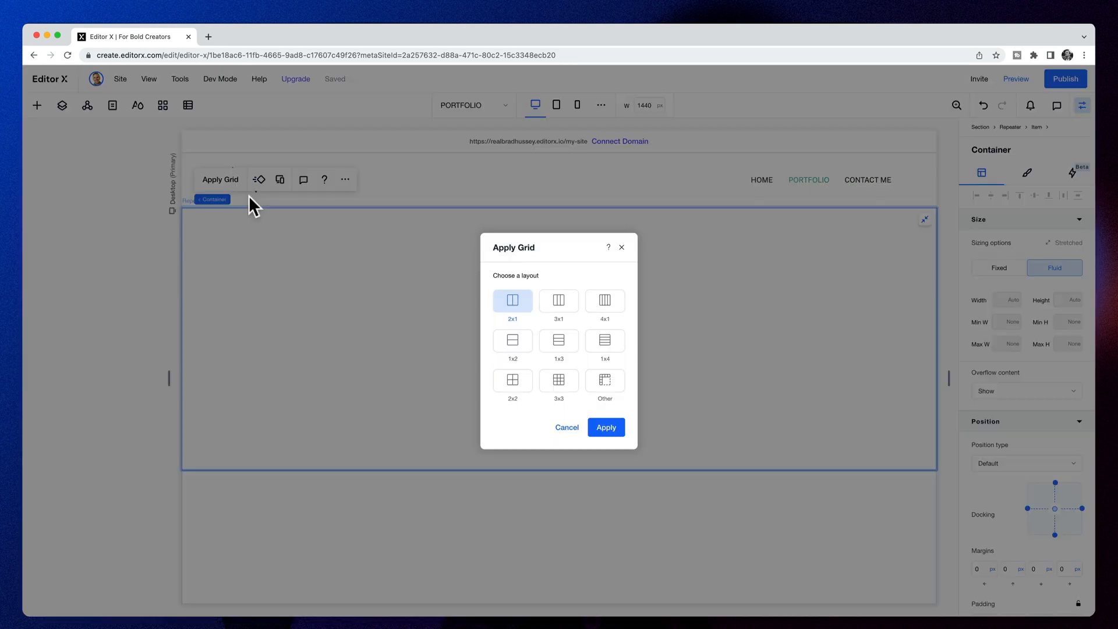
{"action": "left_click", "coordinate": [606, 427]}
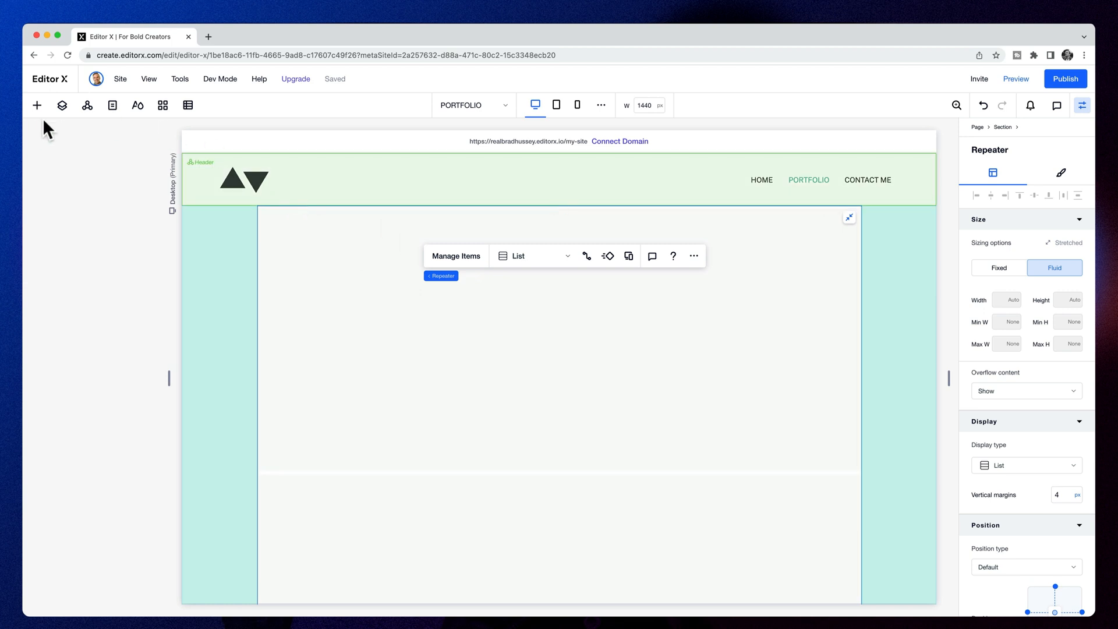
Step: Upload the four portfolio screenshots and place the Manage project image in grid column 1
{"action": "left_click", "coordinate": [36, 105]}
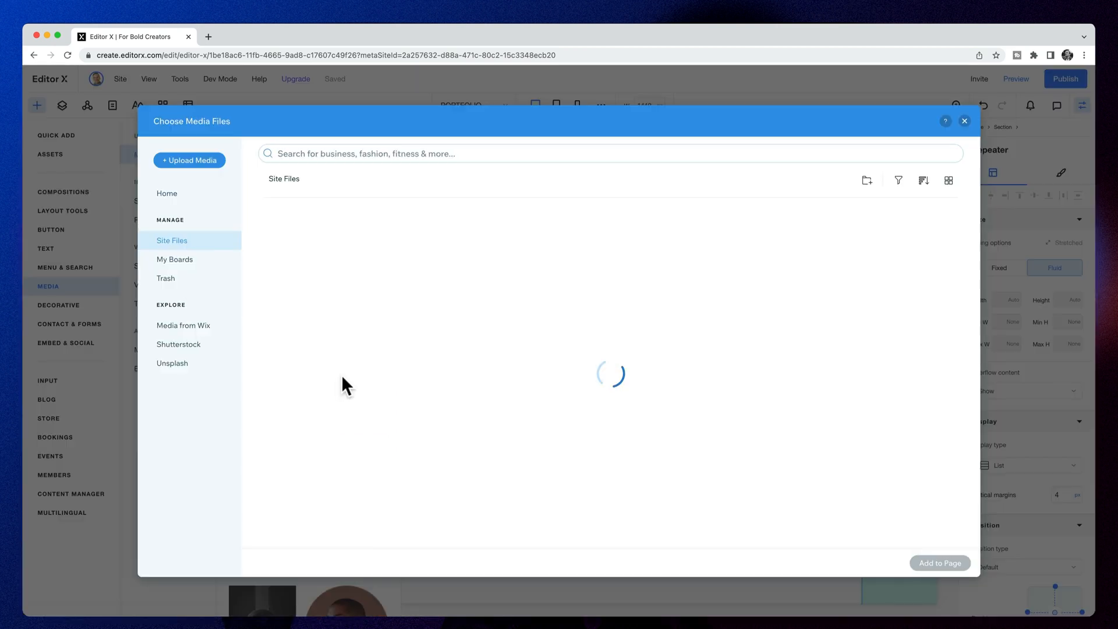
{"action": "left_click", "coordinate": [188, 160]}
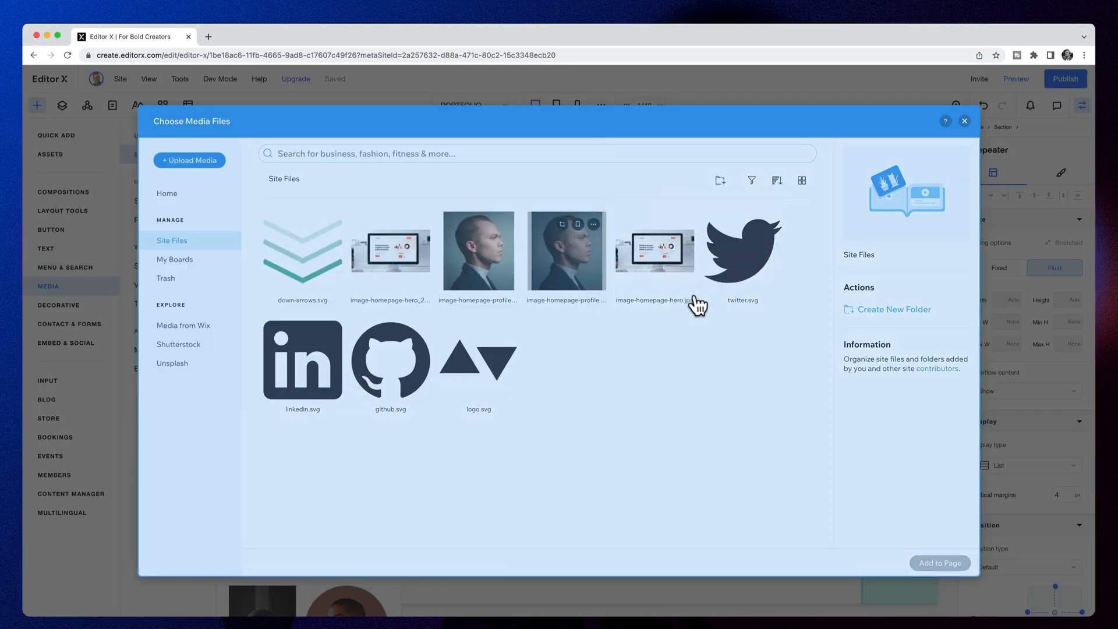
{"action": "left_click", "coordinate": [189, 160]}
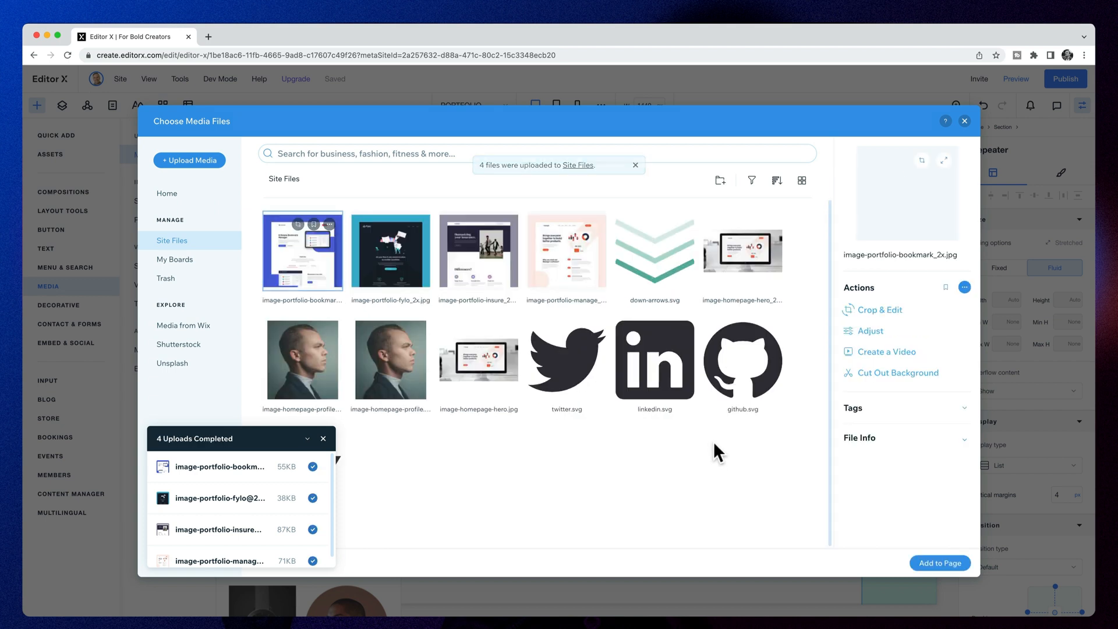
{"action": "left_click", "coordinate": [566, 250]}
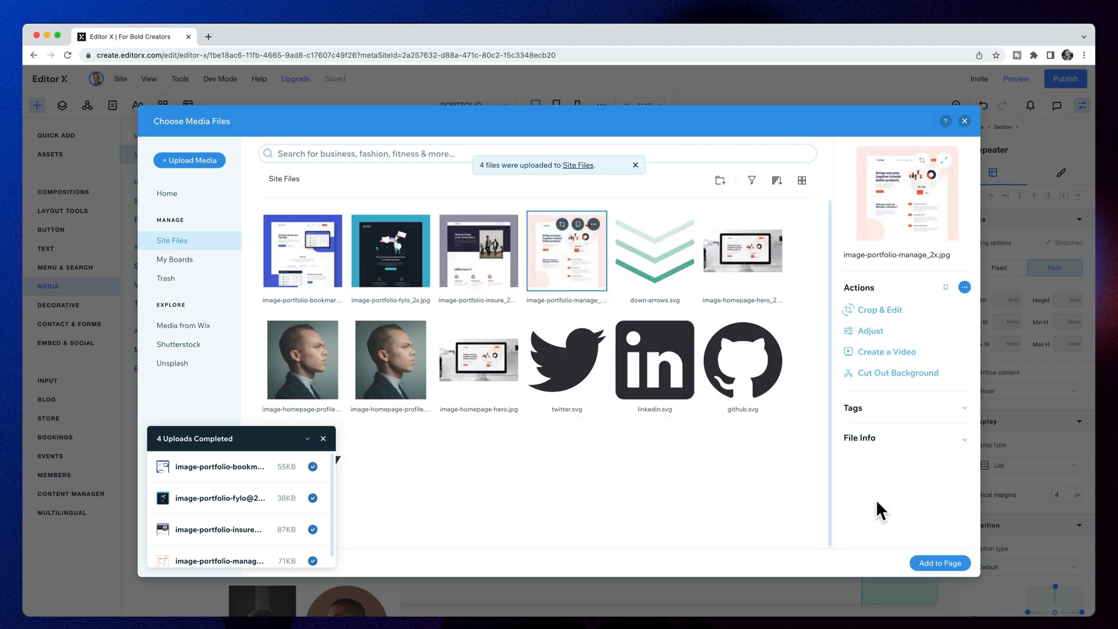
{"action": "left_click", "coordinate": [939, 563]}
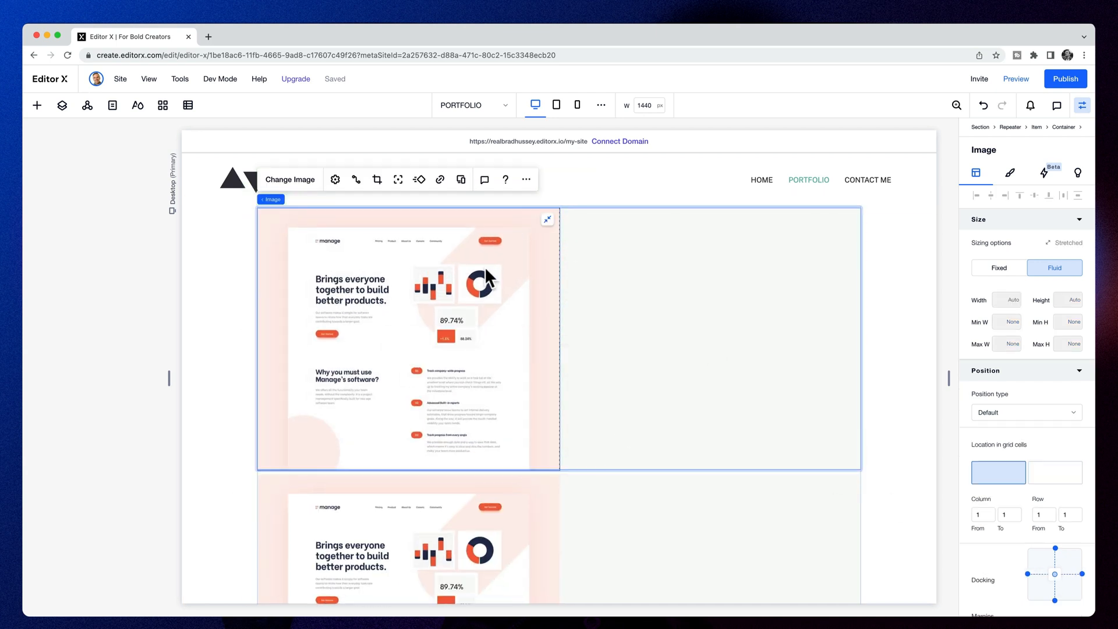
Step: Add a title, paragraph and Contact Me button, then stack them with spacing
{"action": "left_click", "coordinate": [37, 105]}
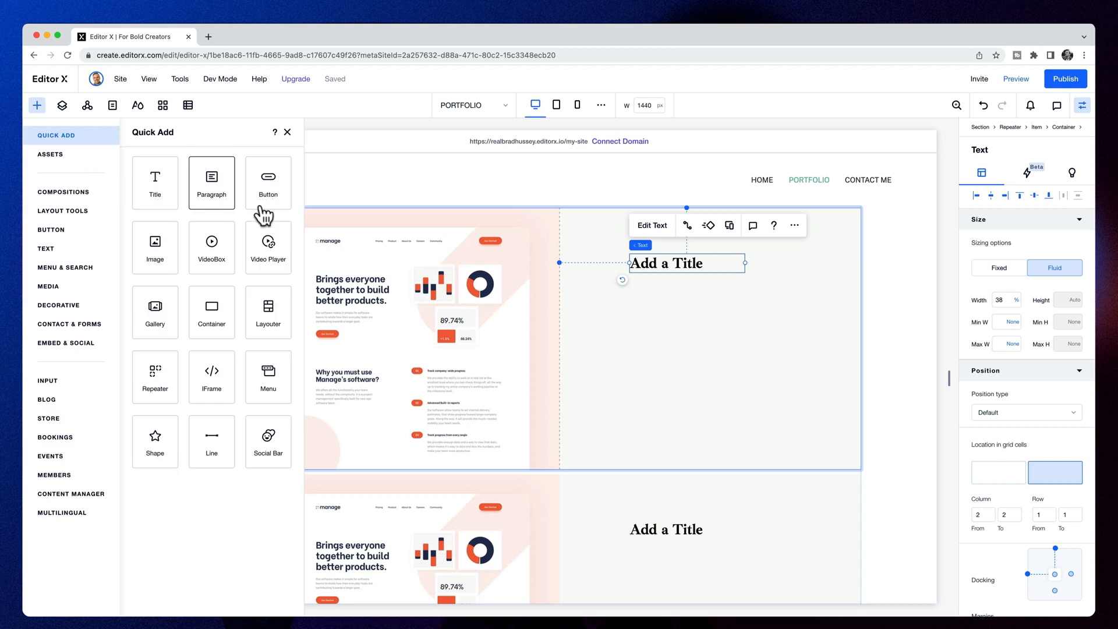
{"action": "left_click", "coordinate": [50, 154]}
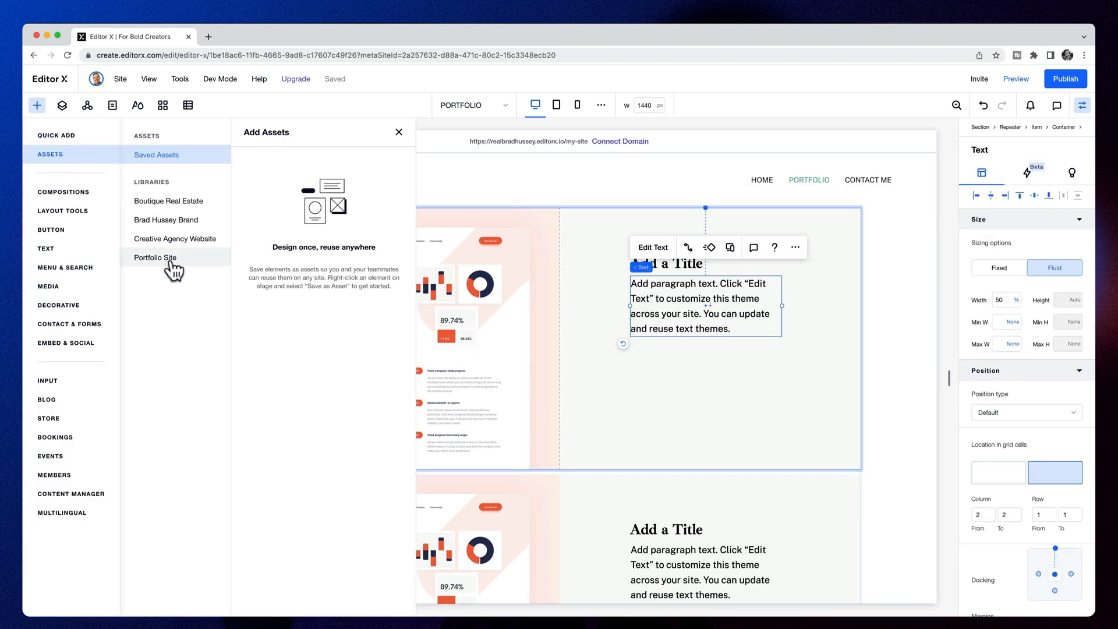
{"action": "left_click", "coordinate": [399, 132]}
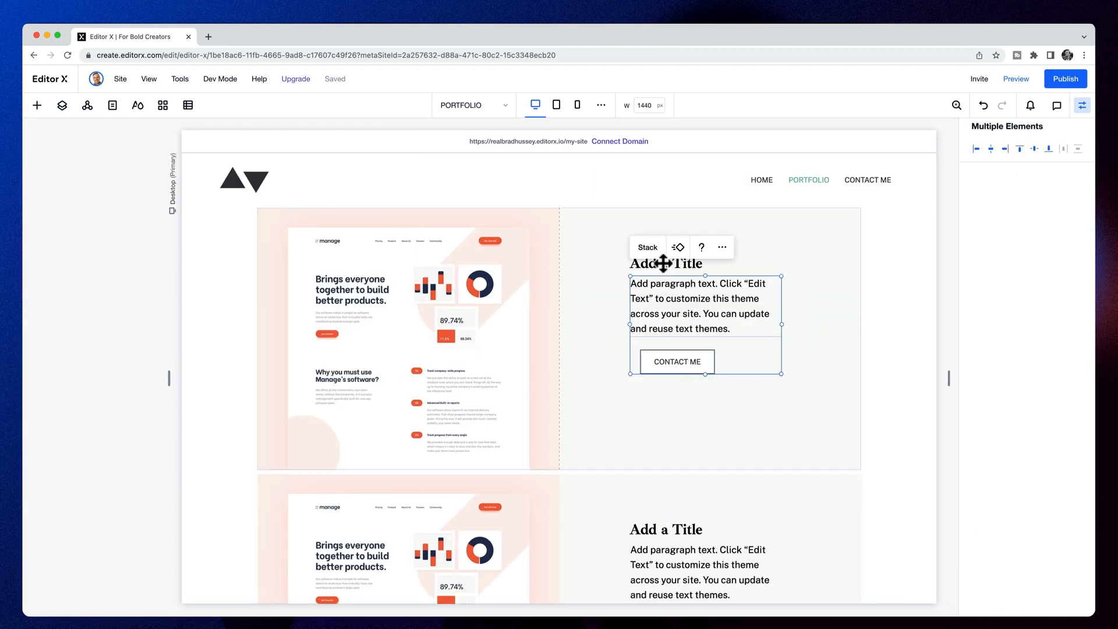
{"action": "left_click", "coordinate": [675, 362]}
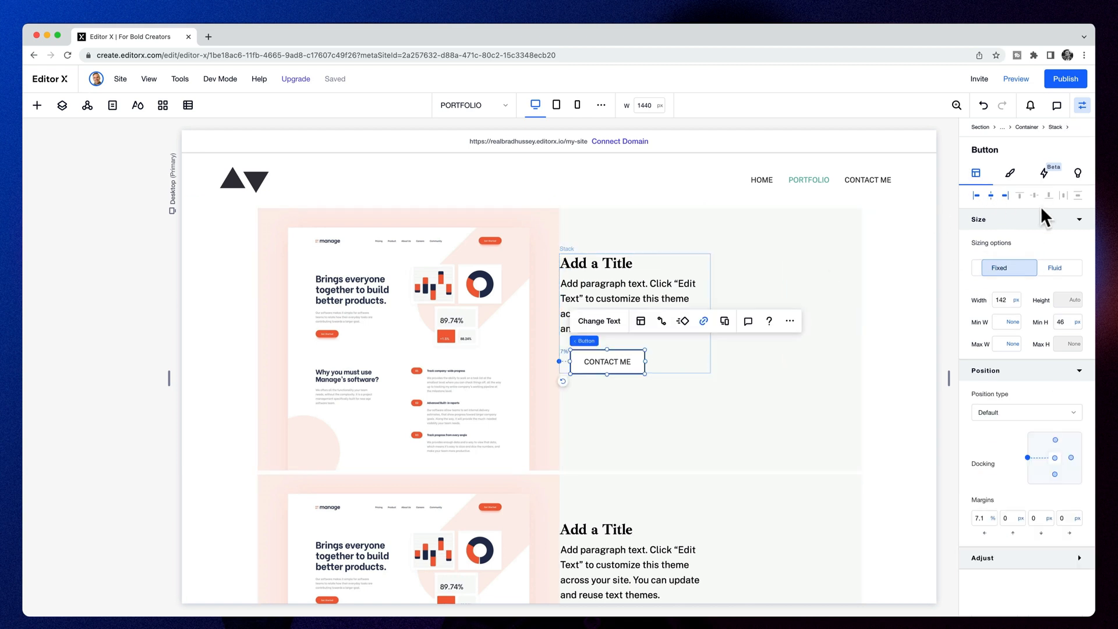
{"action": "left_click", "coordinate": [632, 305]}
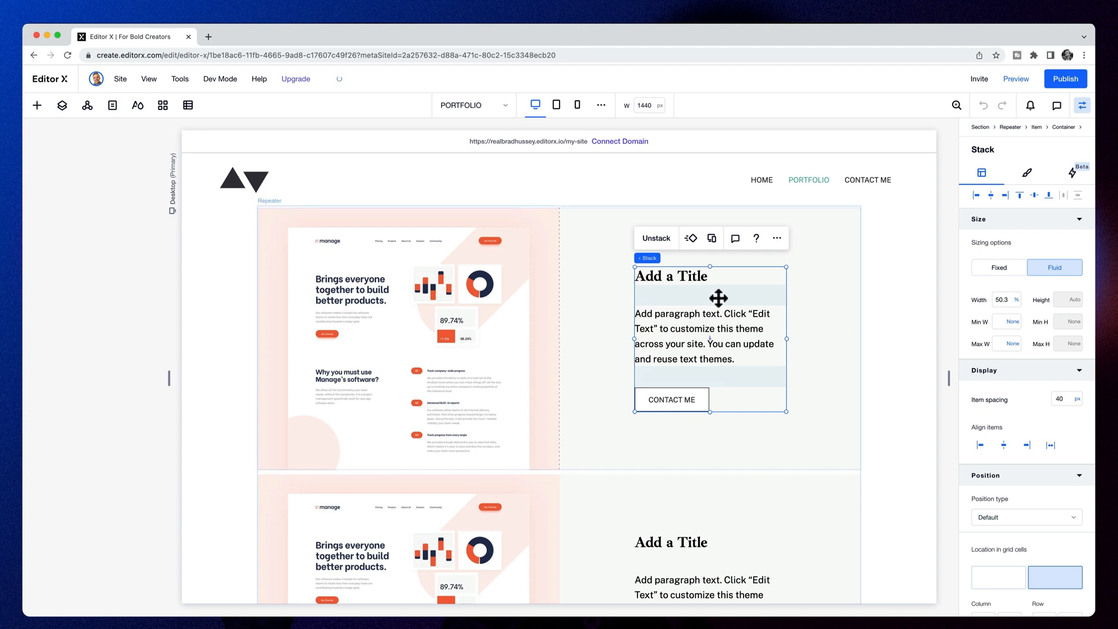
{"action": "left_click", "coordinate": [36, 105]}
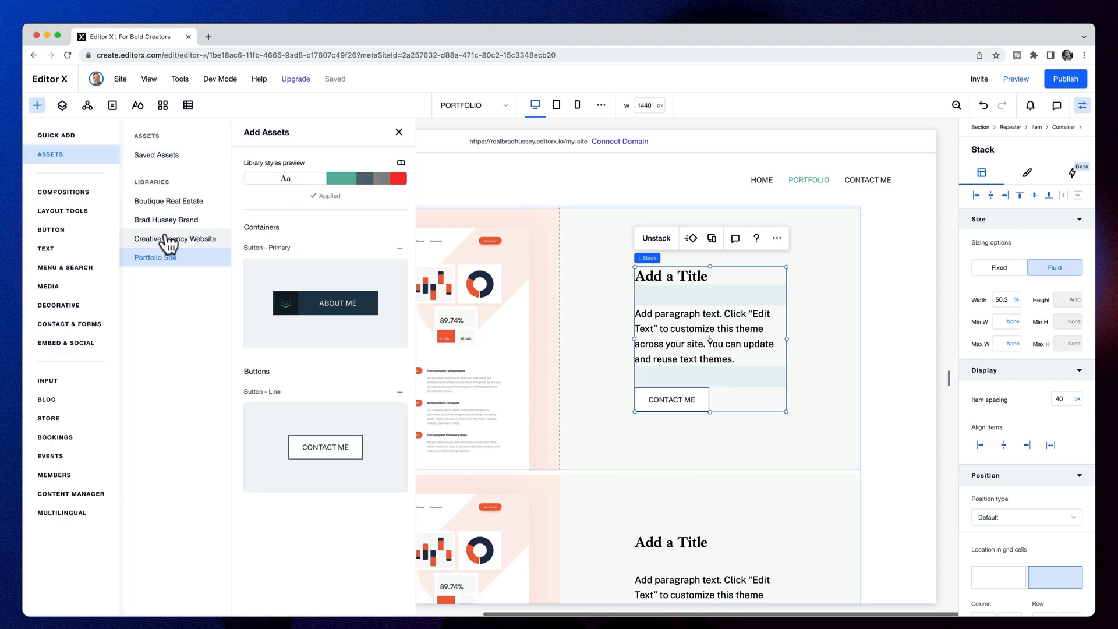
{"action": "left_click", "coordinate": [58, 304]}
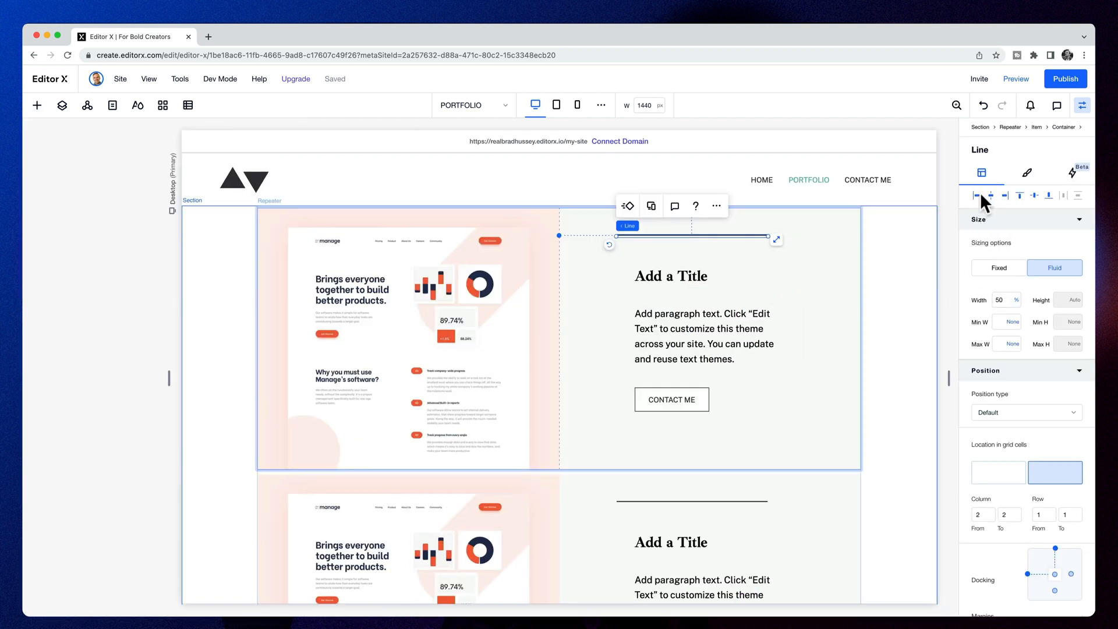
Step: Make the divider line light grey and 1px wide
{"action": "left_click", "coordinate": [1027, 172]}
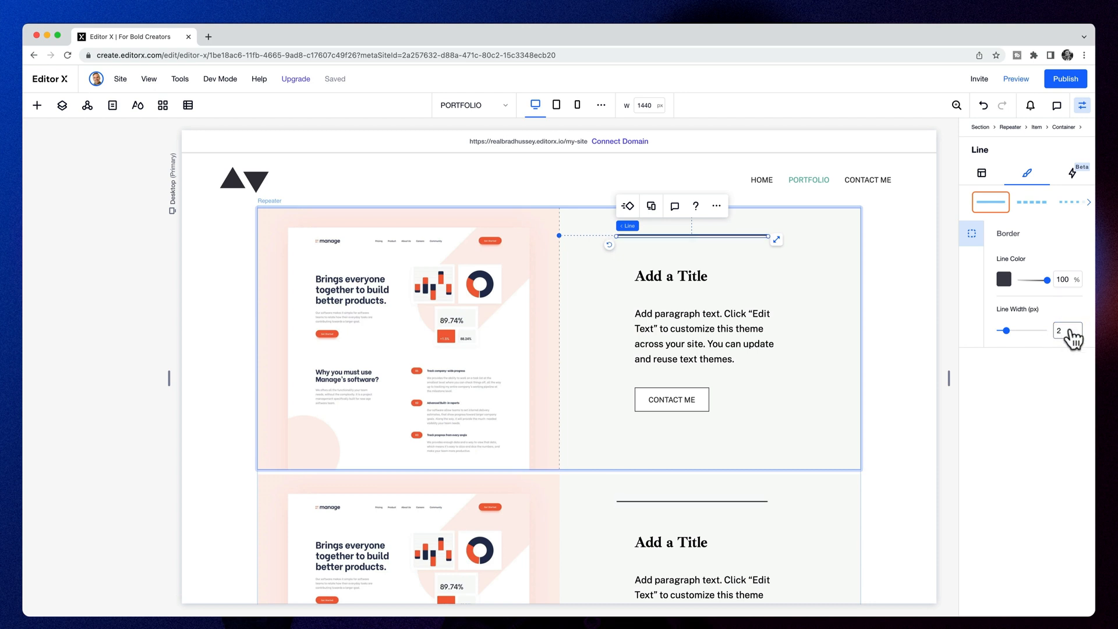
{"action": "left_click", "coordinate": [1004, 279]}
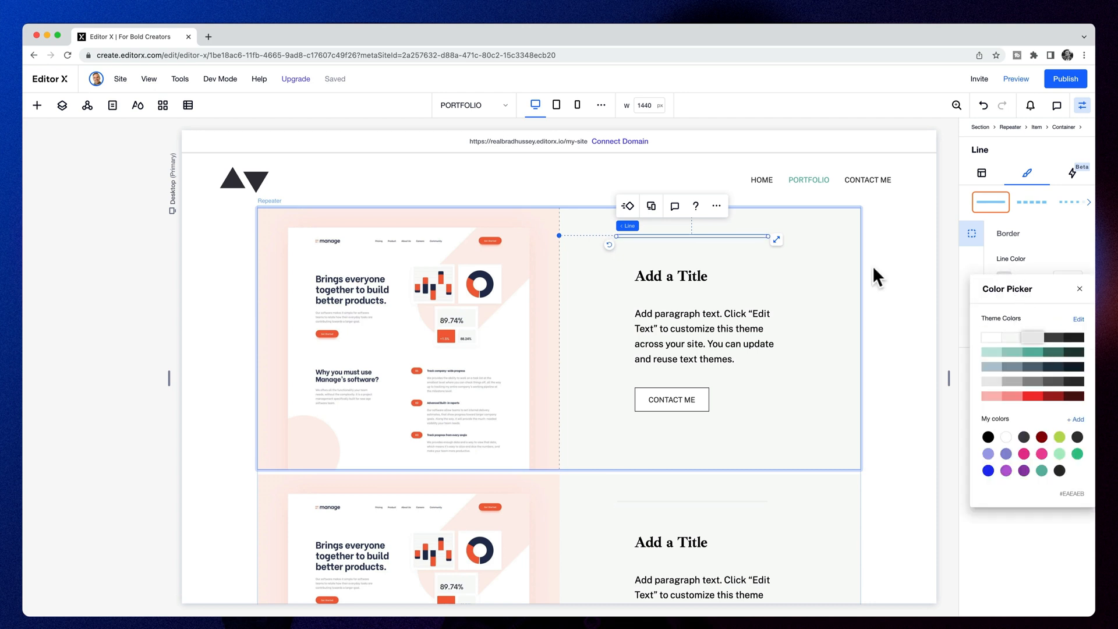
{"action": "left_click", "coordinate": [1079, 289]}
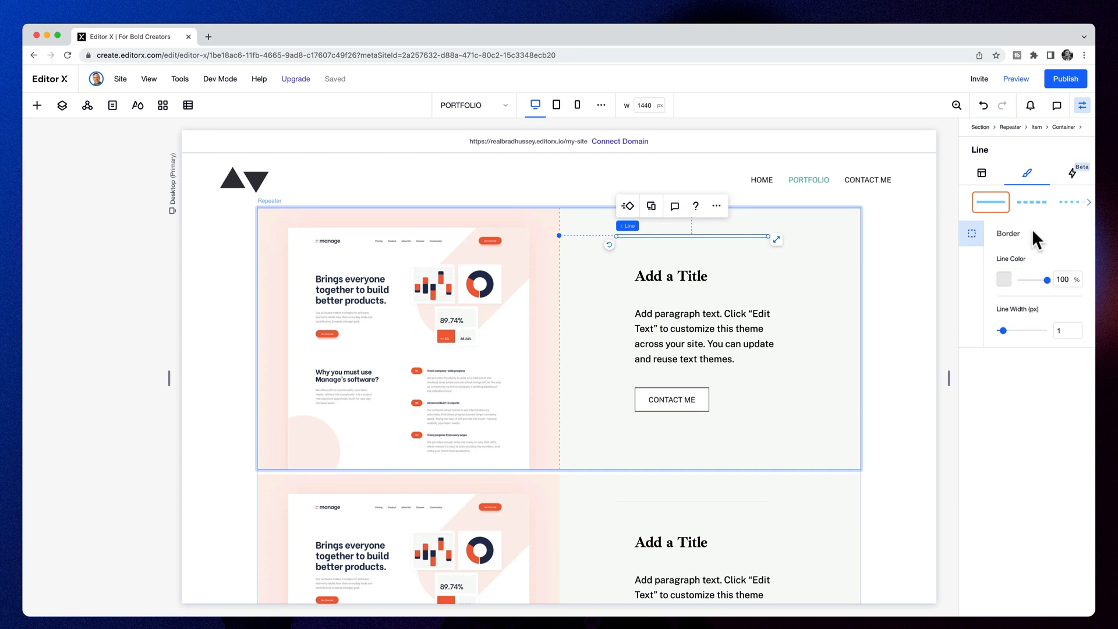
{"action": "left_click", "coordinate": [982, 173]}
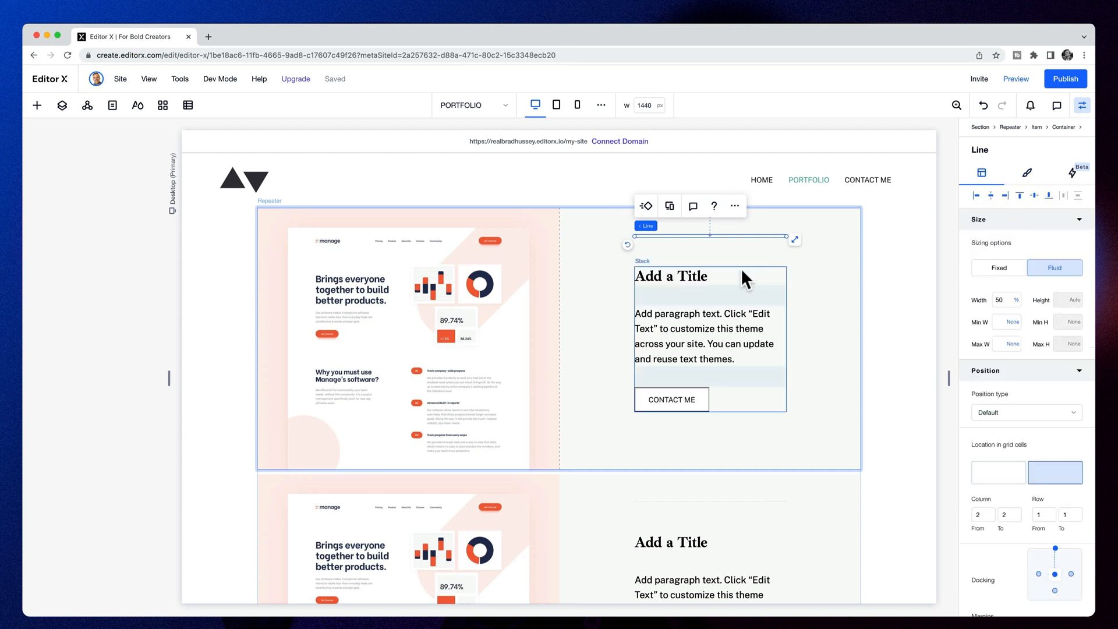
Step: Duplicate the line below the button and stack both lines with the text content
{"action": "right_click", "coordinate": [709, 314]}
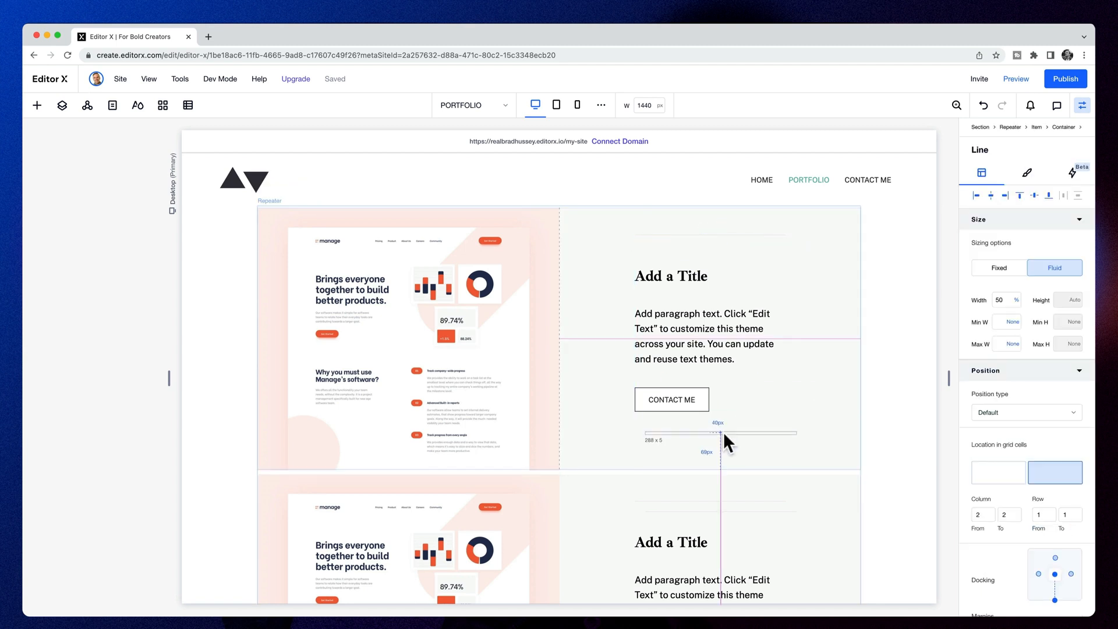
{"action": "left_click", "coordinate": [718, 433]}
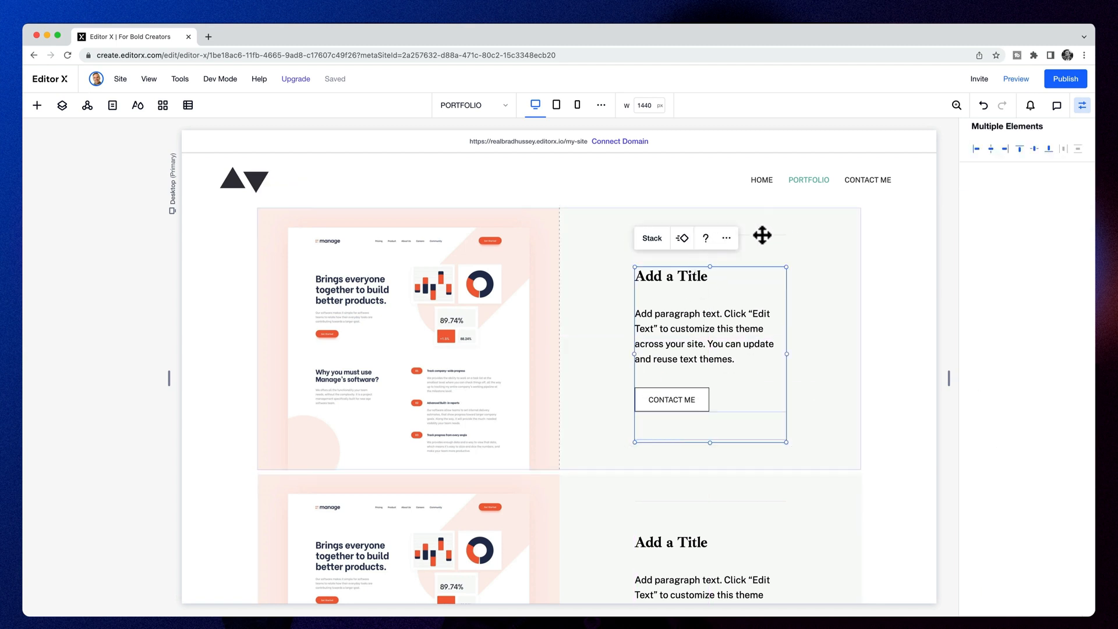
{"action": "left_click", "coordinate": [651, 238]}
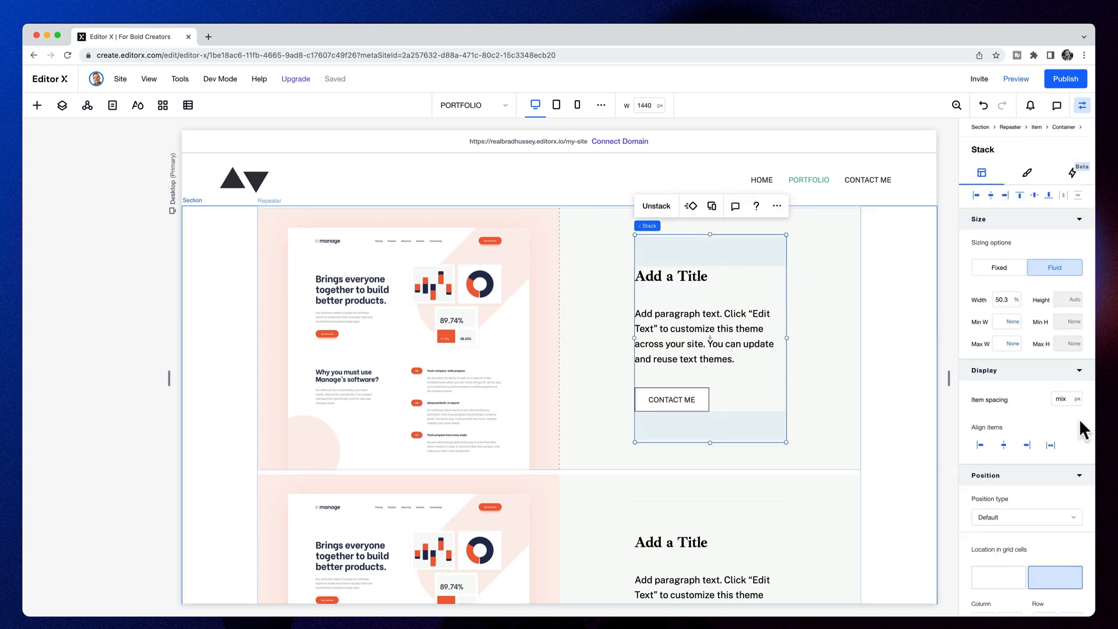
{"action": "left_click", "coordinate": [982, 172]}
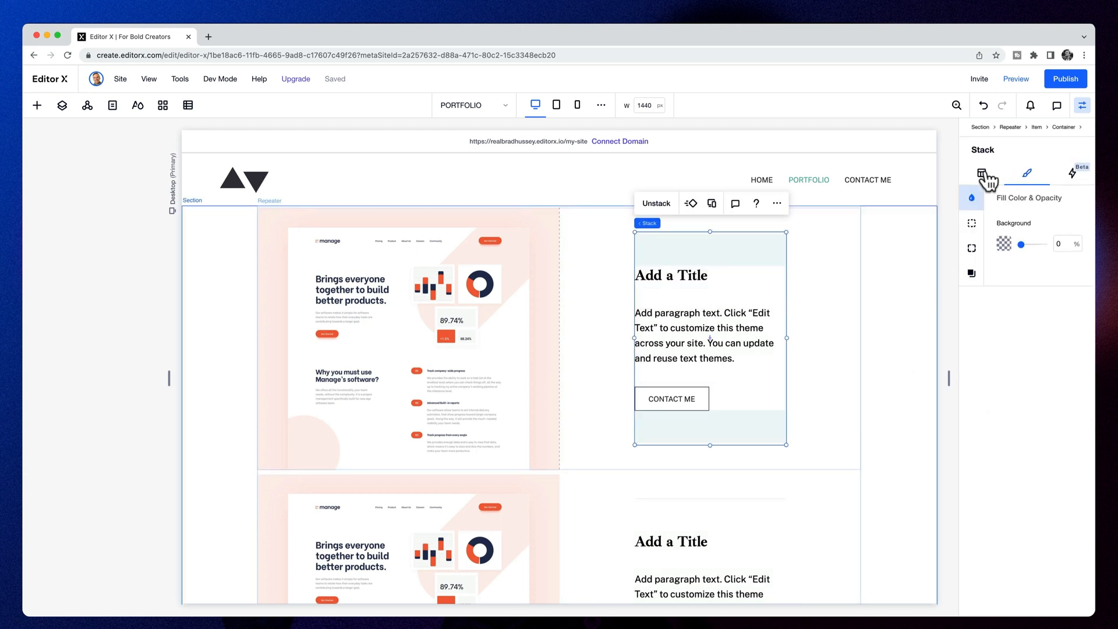
{"action": "left_click", "coordinate": [981, 173]}
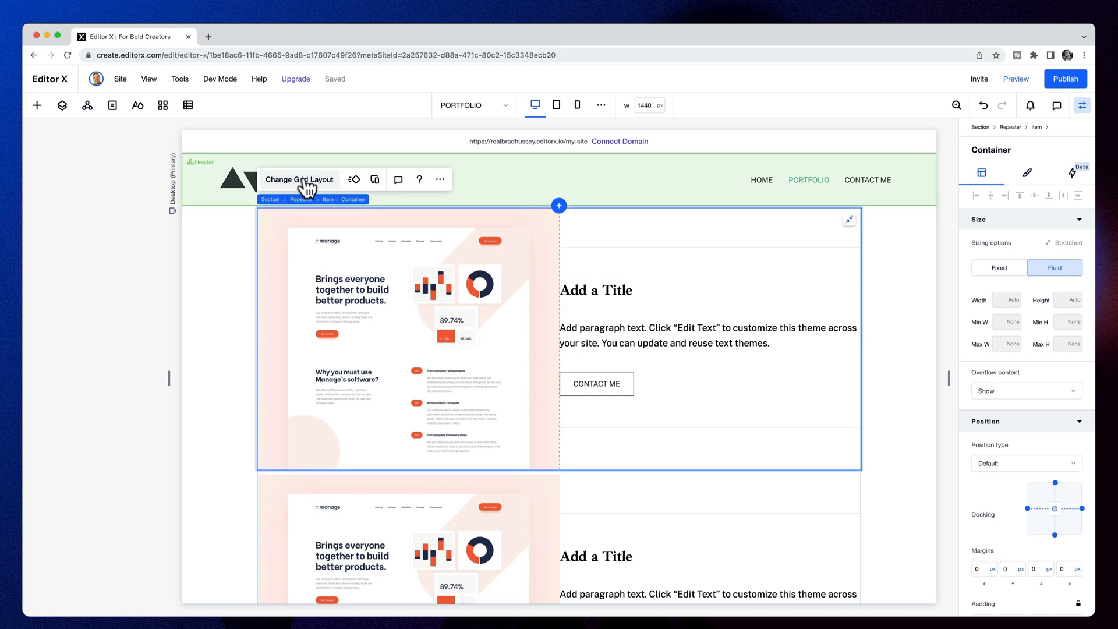
Step: Set the item grid's horizontal gap between the columns to 5%
{"action": "left_click", "coordinate": [299, 179]}
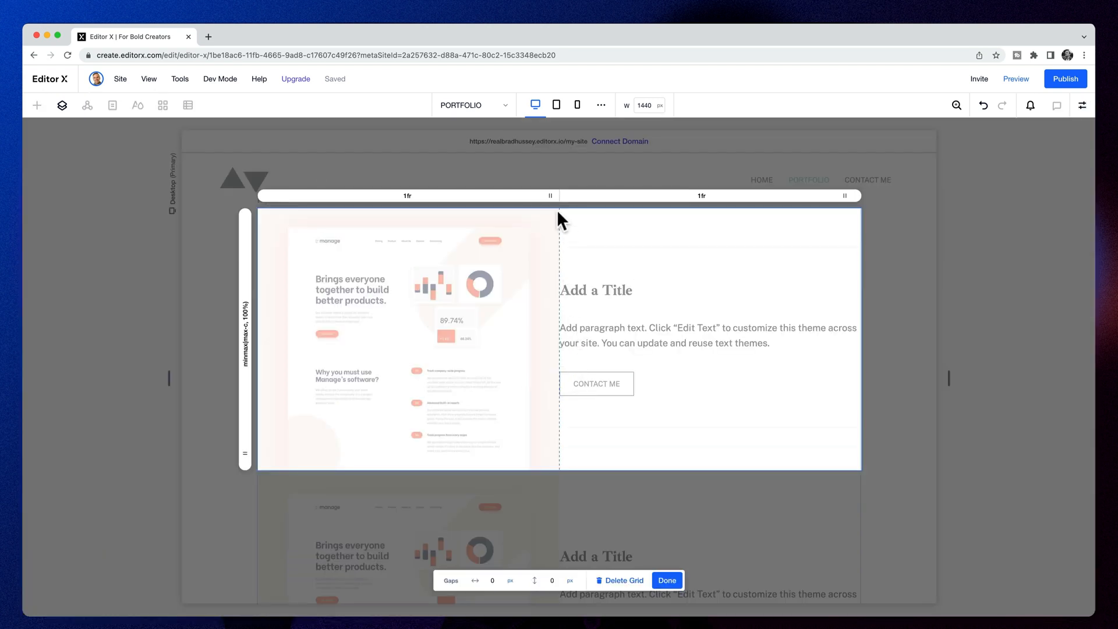
{"action": "mouse_move", "coordinate": [582, 416]}
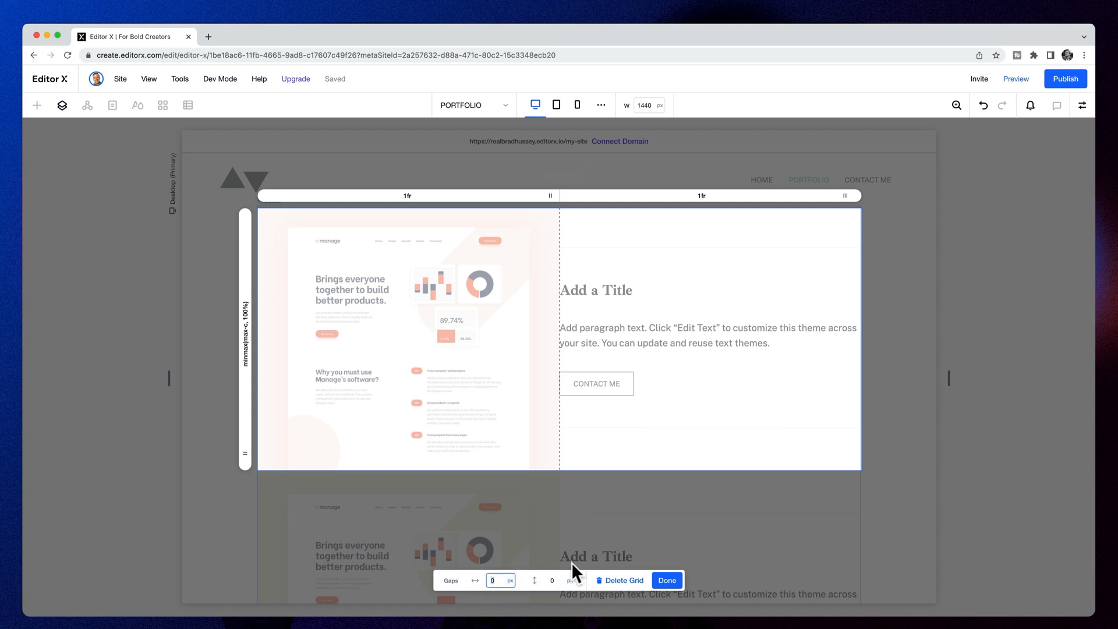
{"action": "mouse_move", "coordinate": [670, 559]}
{"action": "type", "text": "5"}
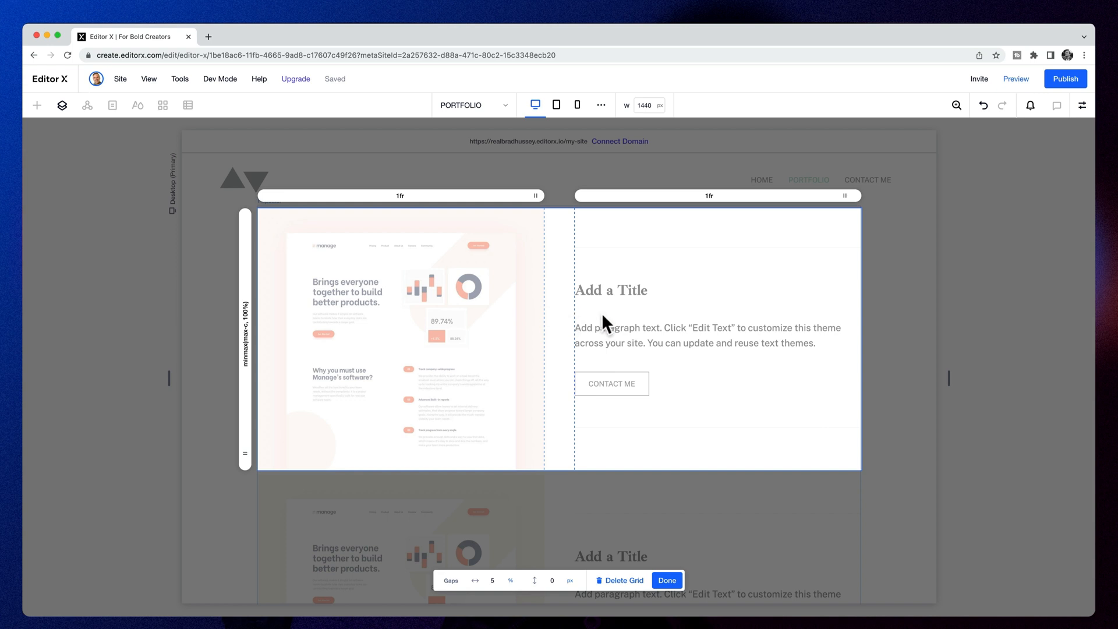
{"action": "left_click", "coordinate": [665, 580]}
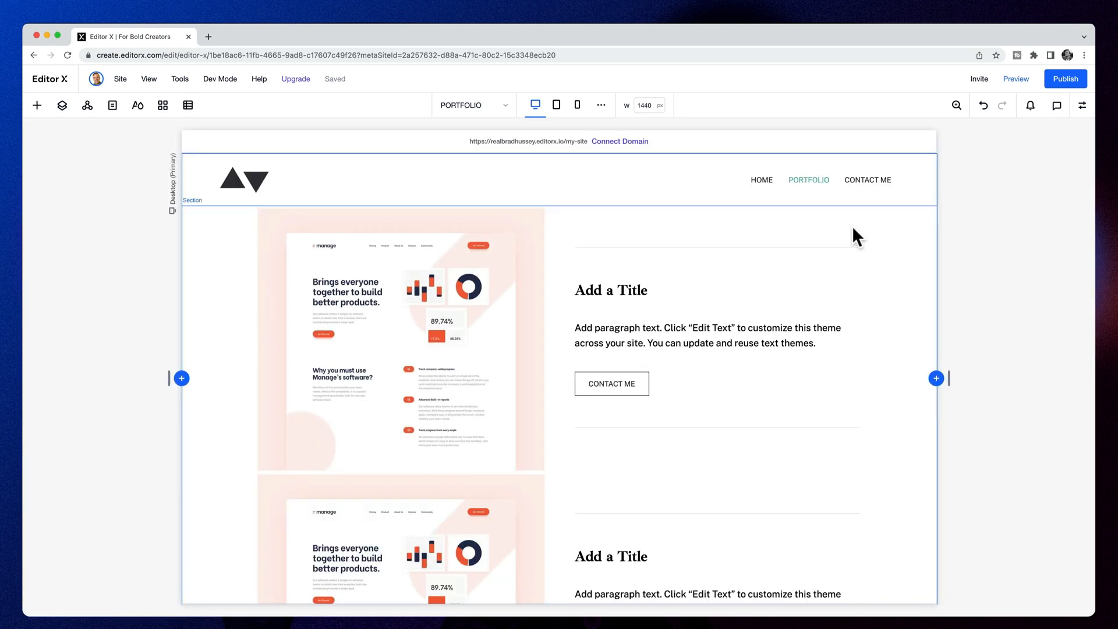
Step: Set the repeater's vertical item margins to 5% in its Display settings
{"action": "left_click", "coordinate": [1015, 79]}
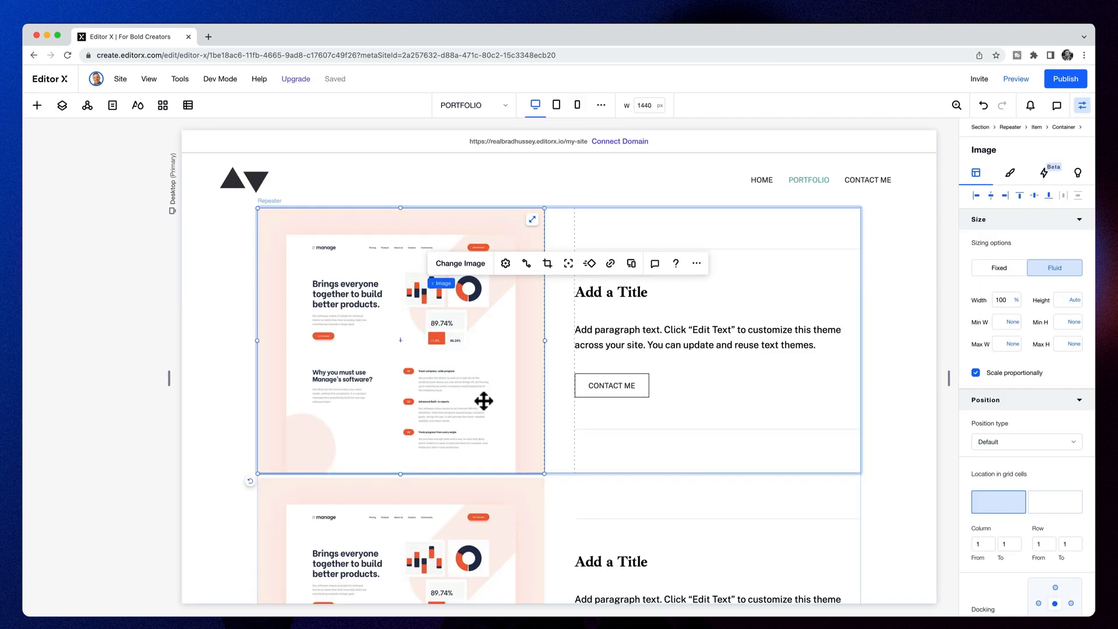
{"action": "mouse_move", "coordinate": [615, 418]}
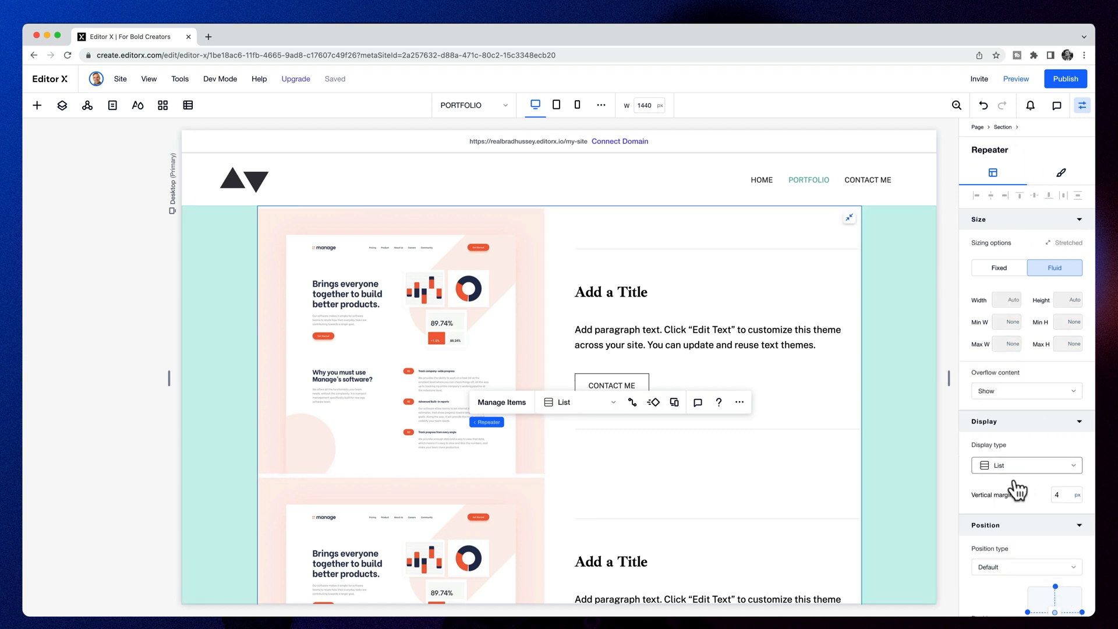
{"action": "scroll", "scroll_direction": "down", "scroll_amount": 3}
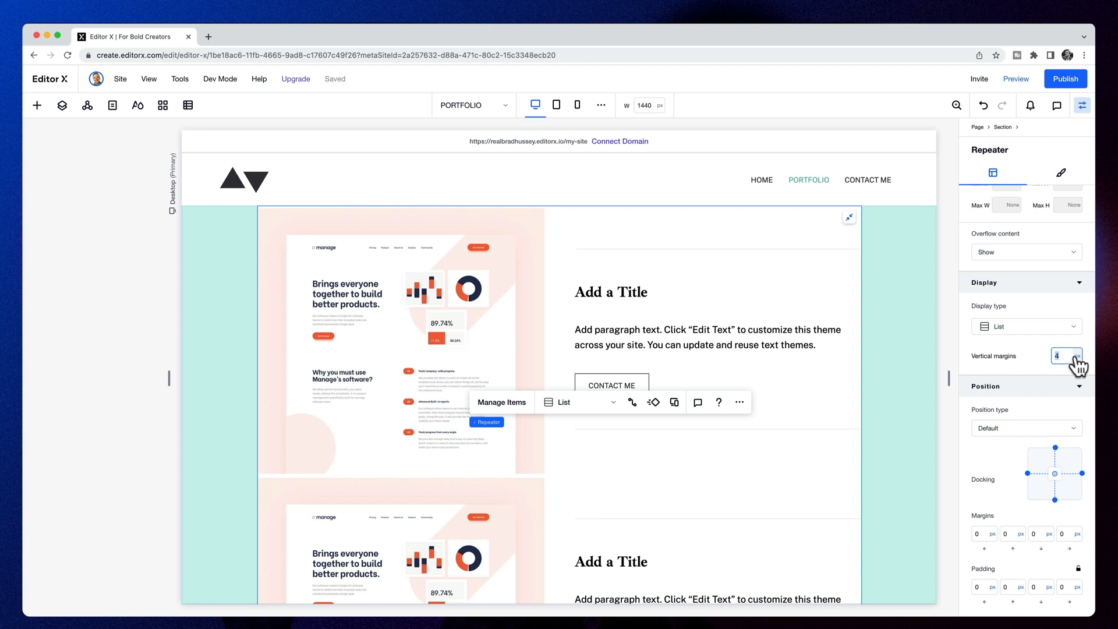
{"action": "left_click", "coordinate": [1076, 356]}
{"action": "type", "text": "5"}
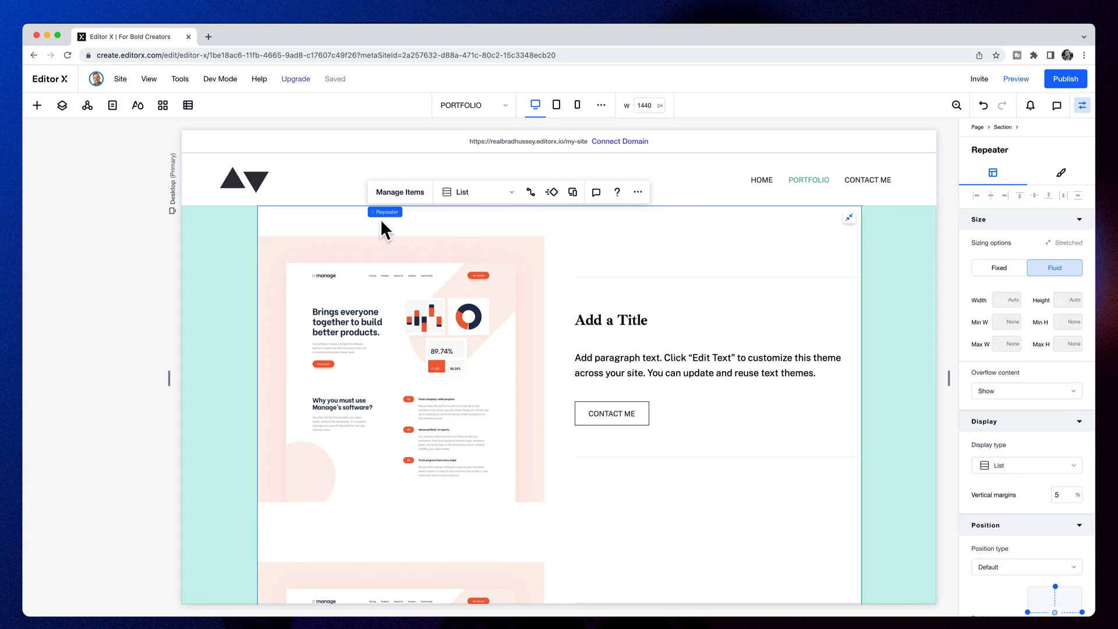
{"action": "scroll", "scroll_direction": "down", "scroll_amount": 3}
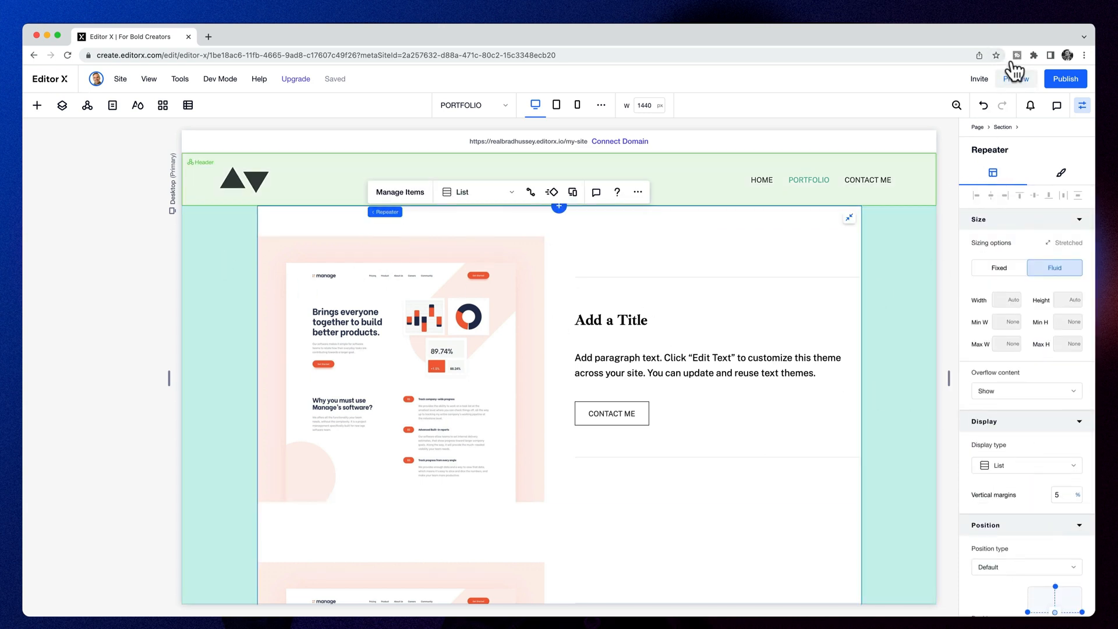
{"action": "left_click", "coordinate": [1015, 79]}
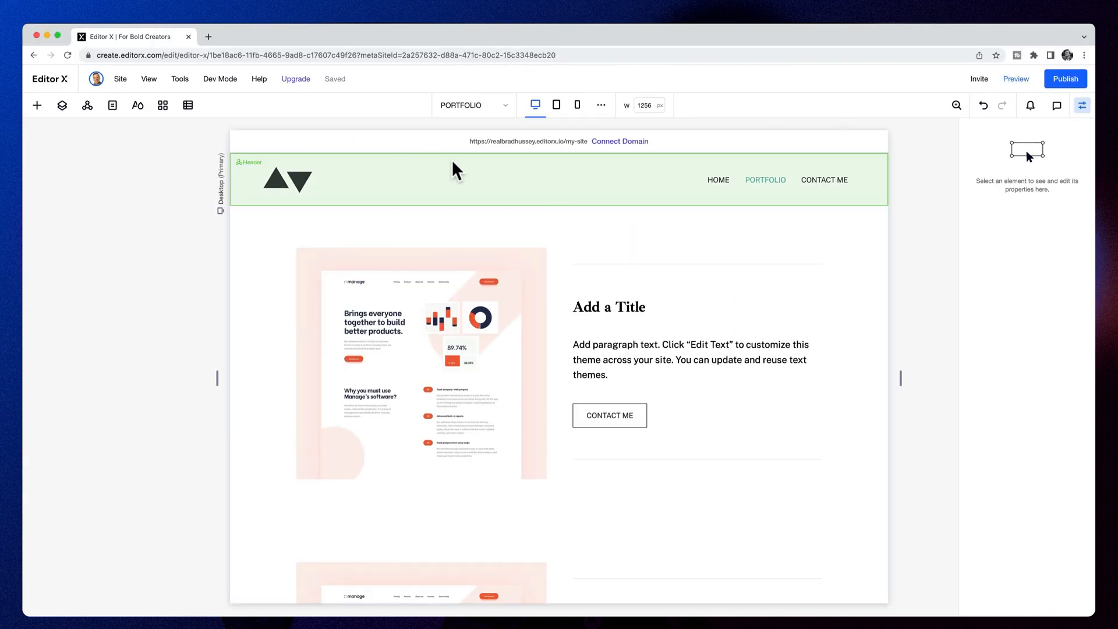
{"action": "mouse_move", "coordinate": [255, 188]}
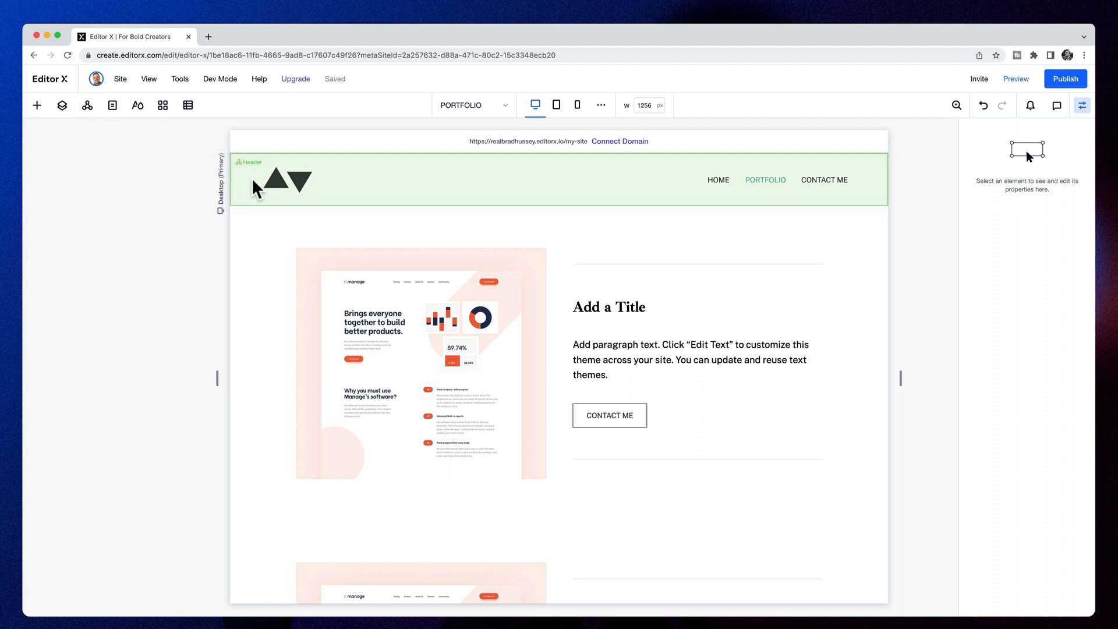
Step: Give the page a light grey background and keep the item container at 0% fill opacity
{"action": "left_click", "coordinate": [63, 105]}
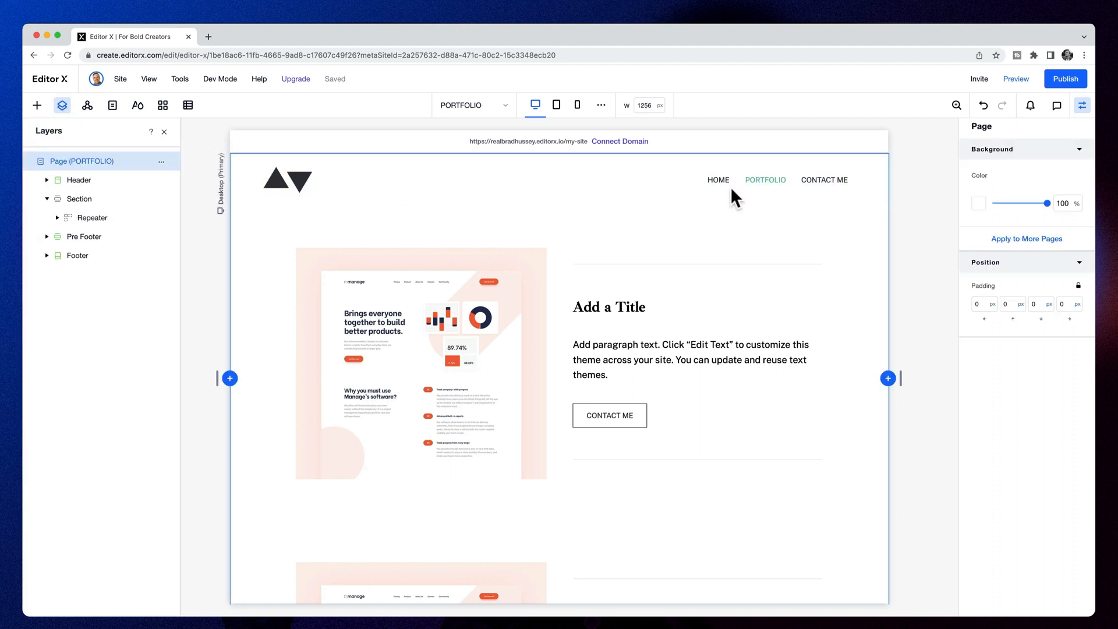
{"action": "left_click", "coordinate": [979, 203]}
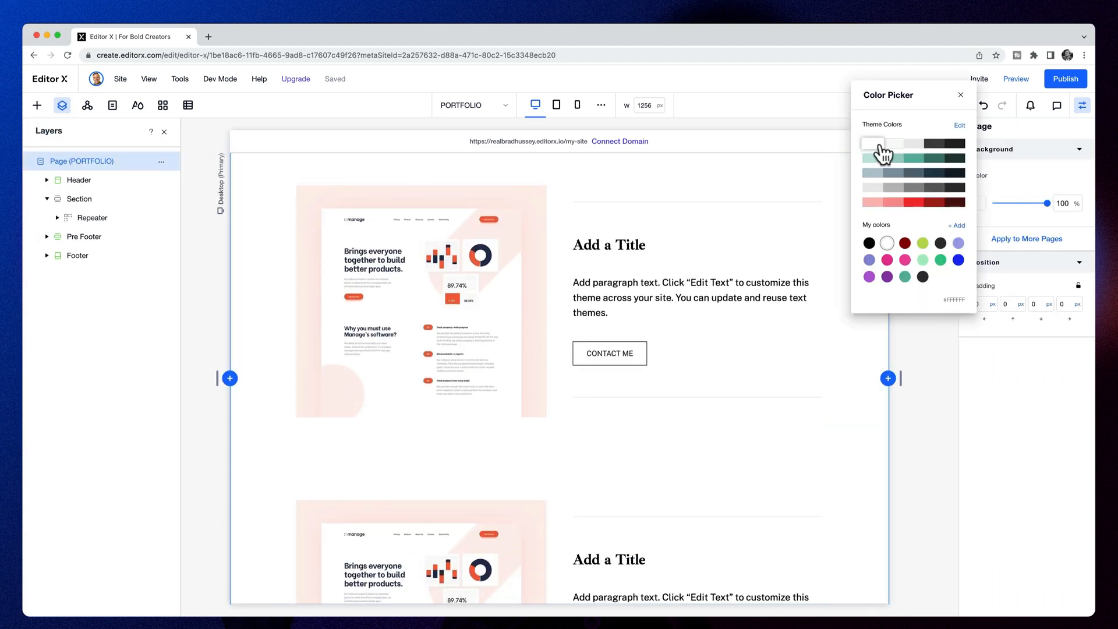
{"action": "left_click", "coordinate": [892, 143]}
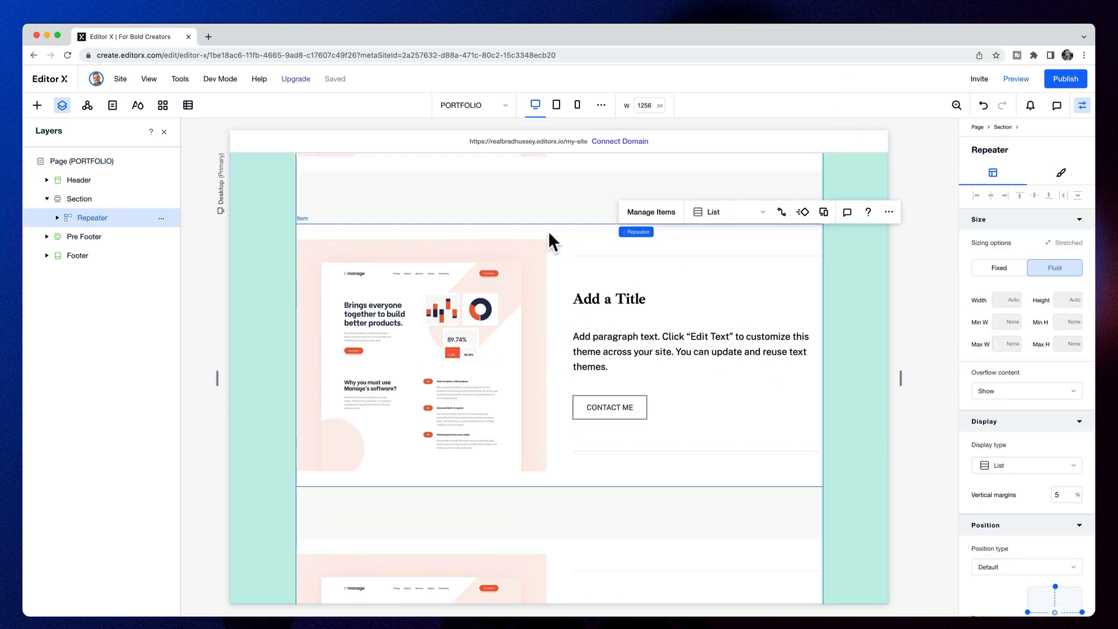
{"action": "mouse_move", "coordinate": [722, 258]}
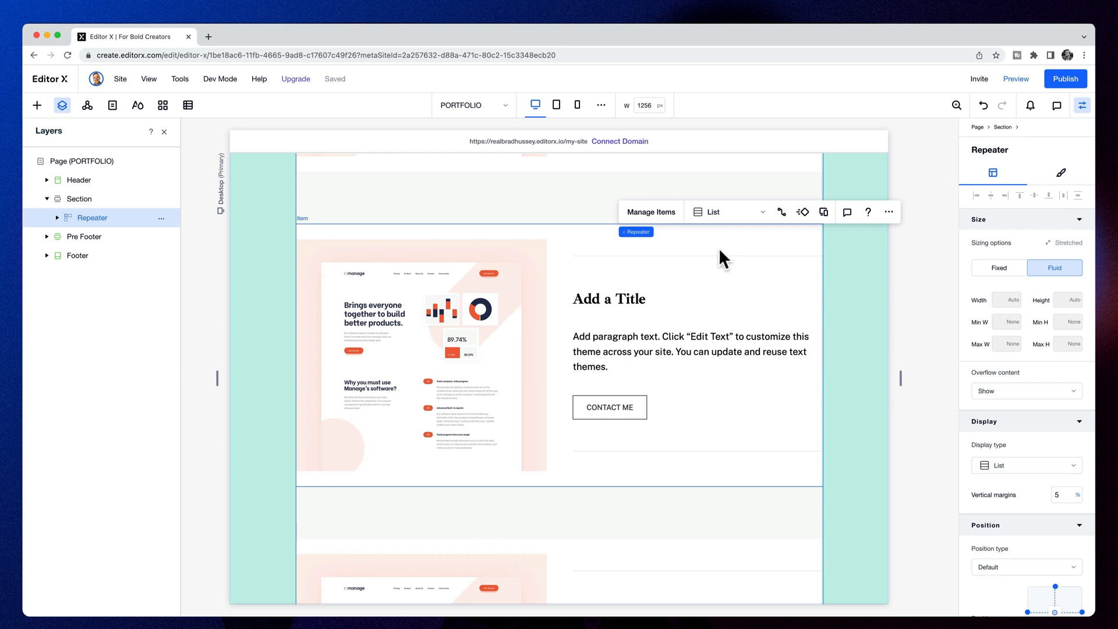
{"action": "left_click", "coordinate": [1061, 172]}
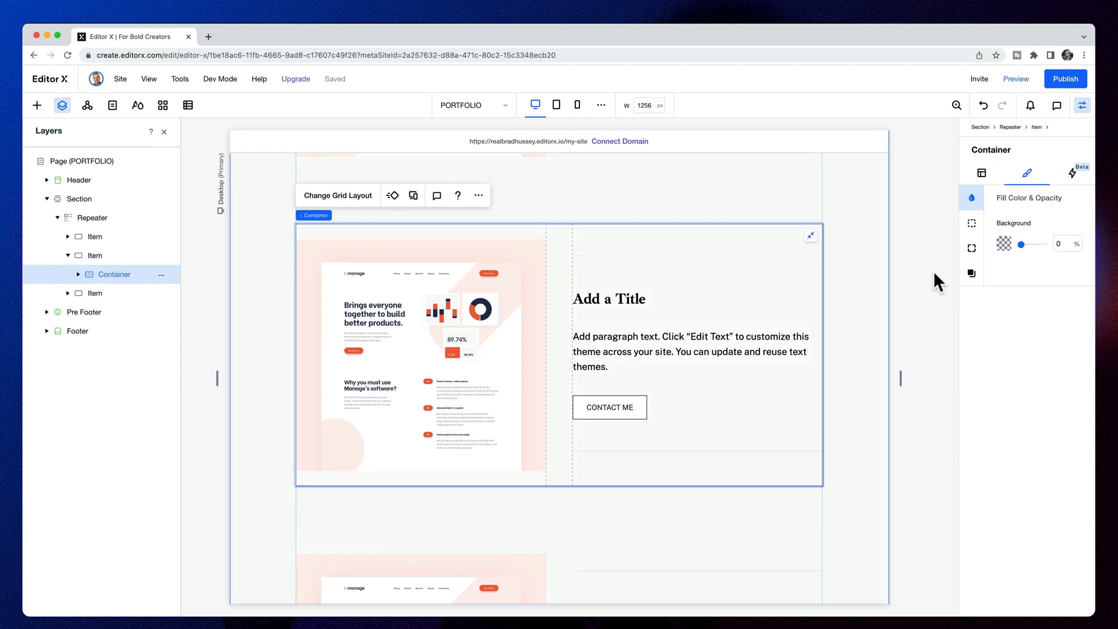
{"action": "left_click", "coordinate": [1015, 79]}
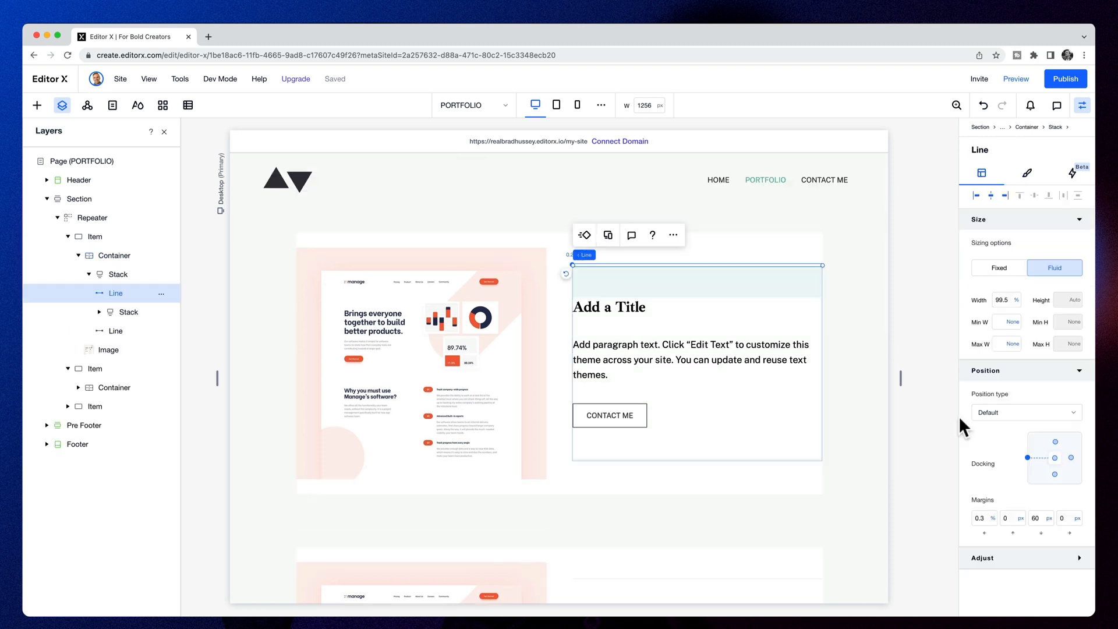
Step: Unstack the text, dock the divider lines, stretch the image to full height, and preview
{"action": "left_click", "coordinate": [92, 218]}
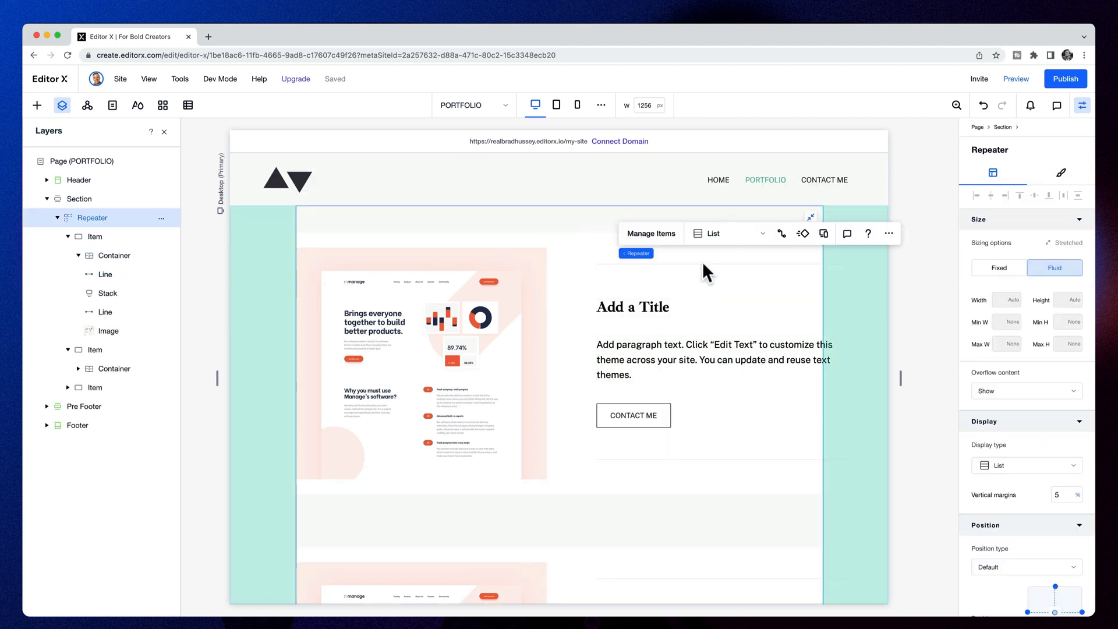
{"action": "left_click", "coordinate": [105, 274]}
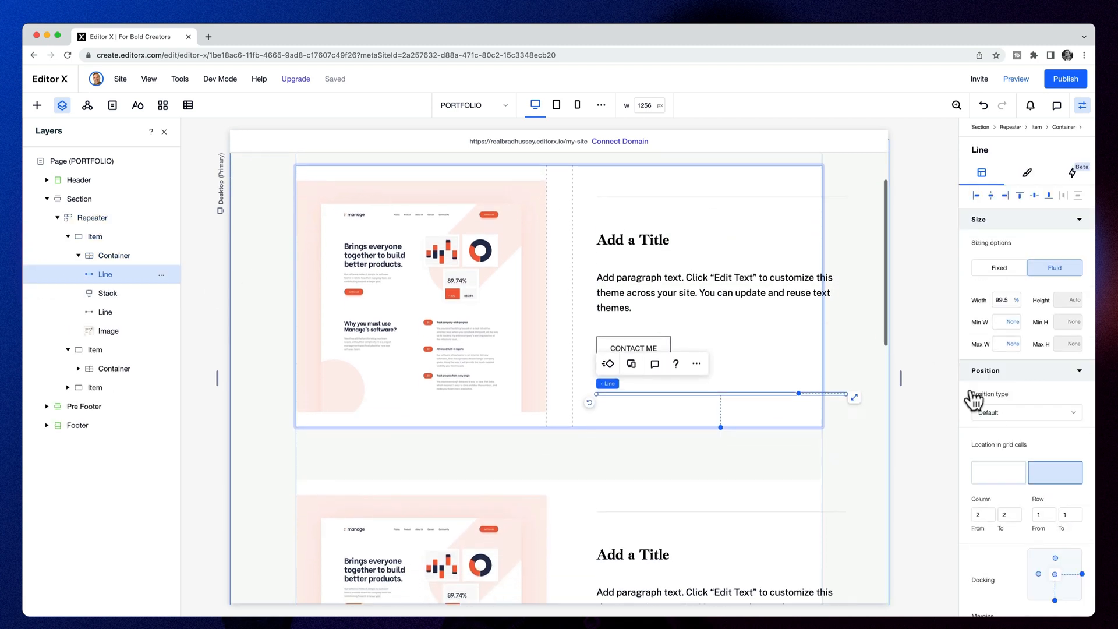
{"action": "scroll", "scroll_direction": "down", "scroll_amount": 3}
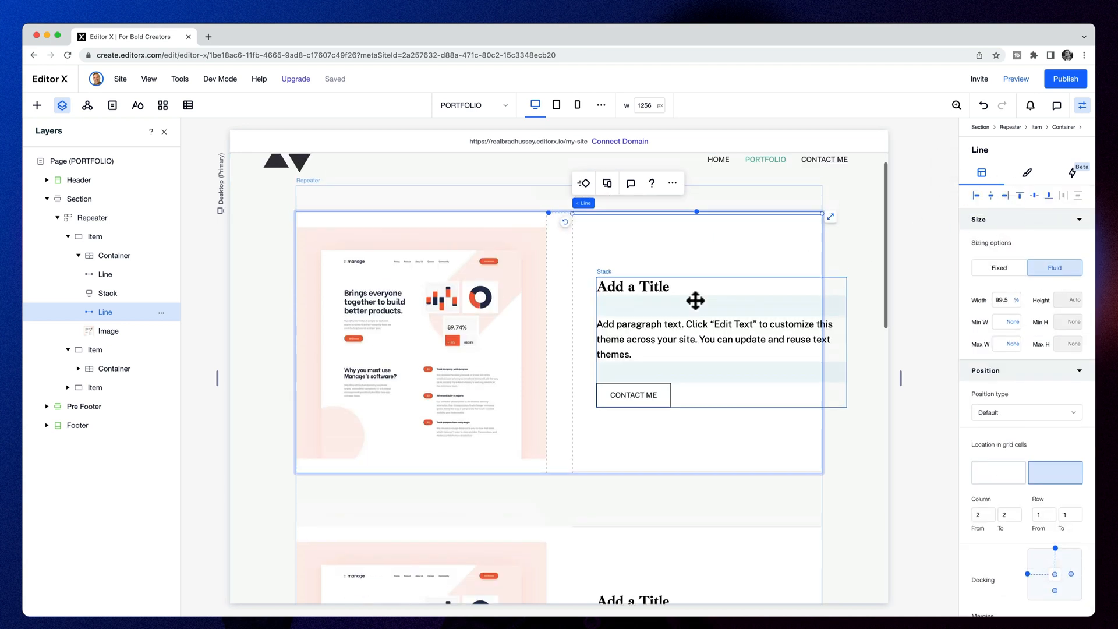
{"action": "left_click", "coordinate": [108, 293]}
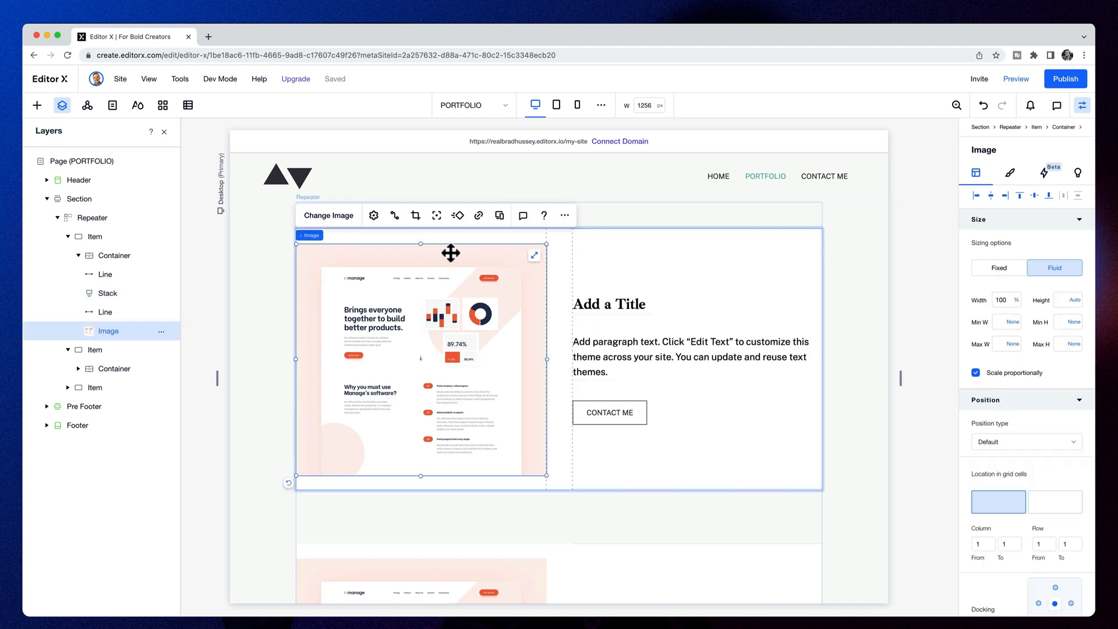
{"action": "mouse_move", "coordinate": [536, 248]}
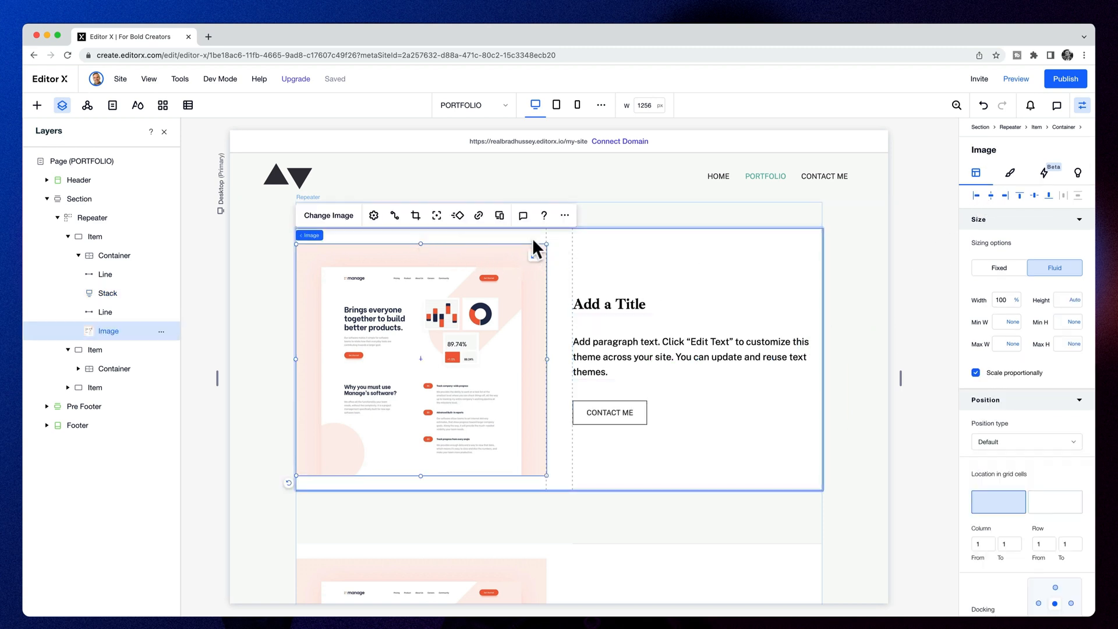
{"action": "left_click_drag", "start_coordinate": [420, 244], "coordinate": [420, 229]}
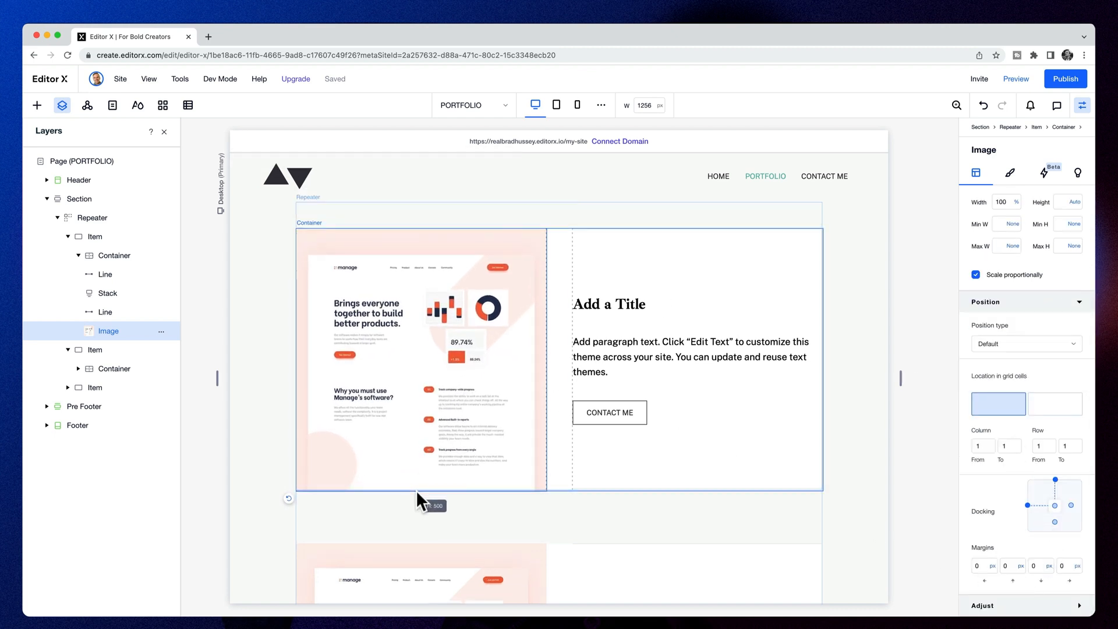
{"action": "left_click", "coordinate": [417, 356]}
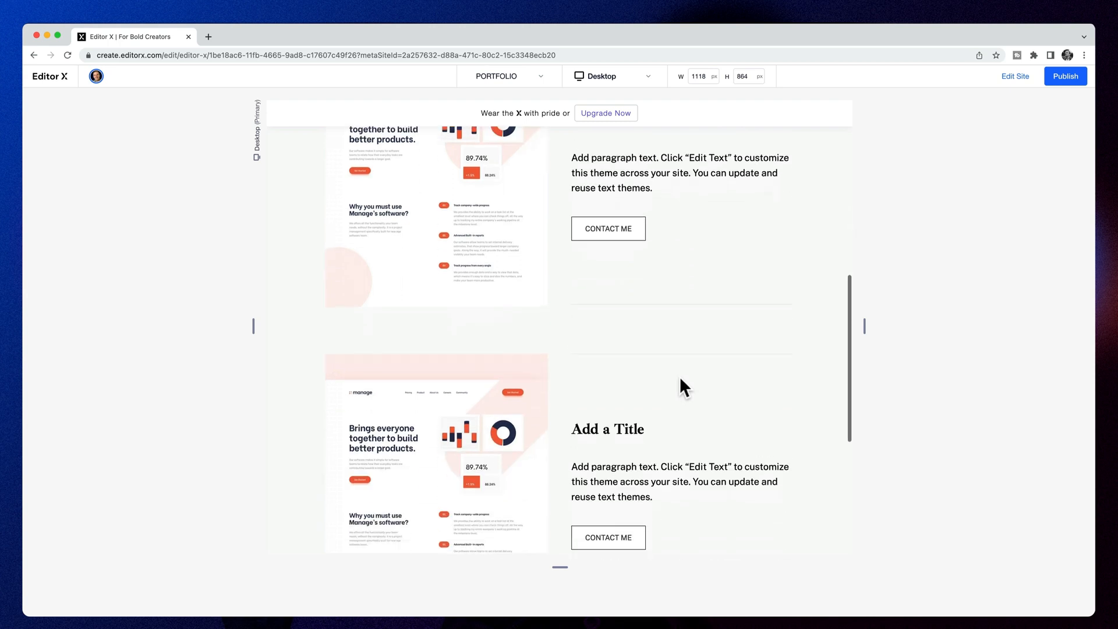
{"action": "scroll", "scroll_direction": "up", "scroll_amount": 3}
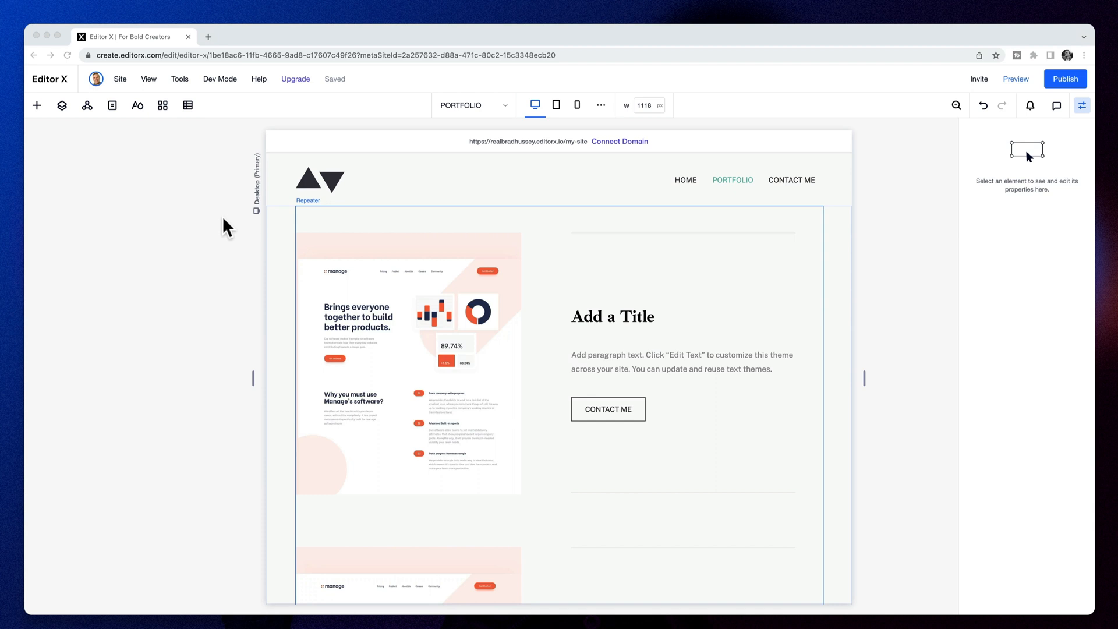
{"action": "mouse_move", "coordinate": [196, 118]}
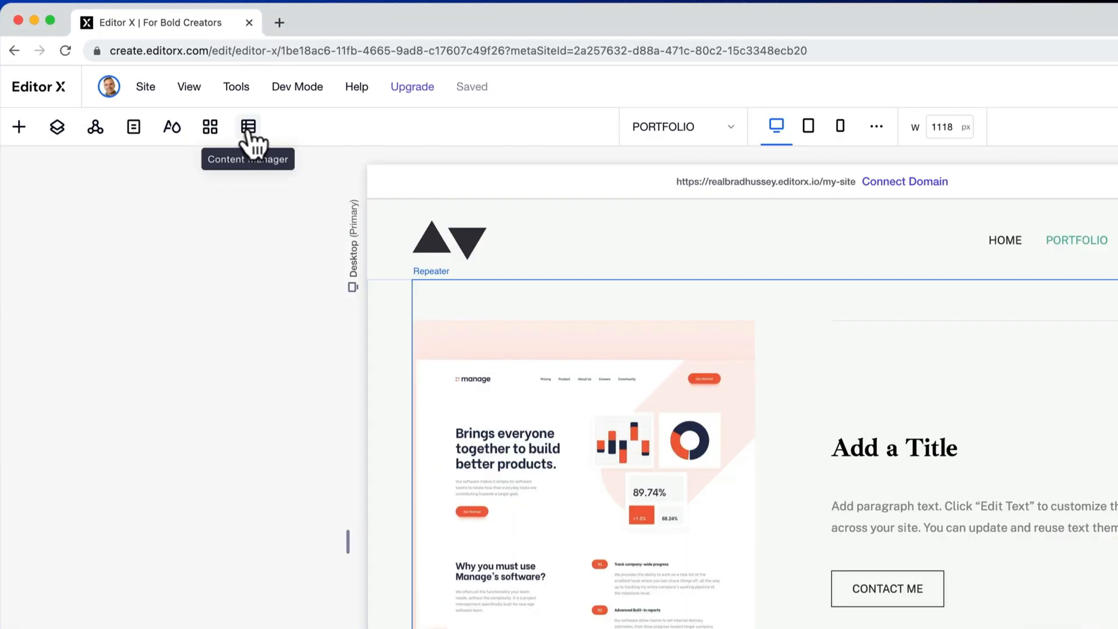
Step: Open the Content Manager and begin creating a new collection
{"action": "left_click", "coordinate": [247, 127]}
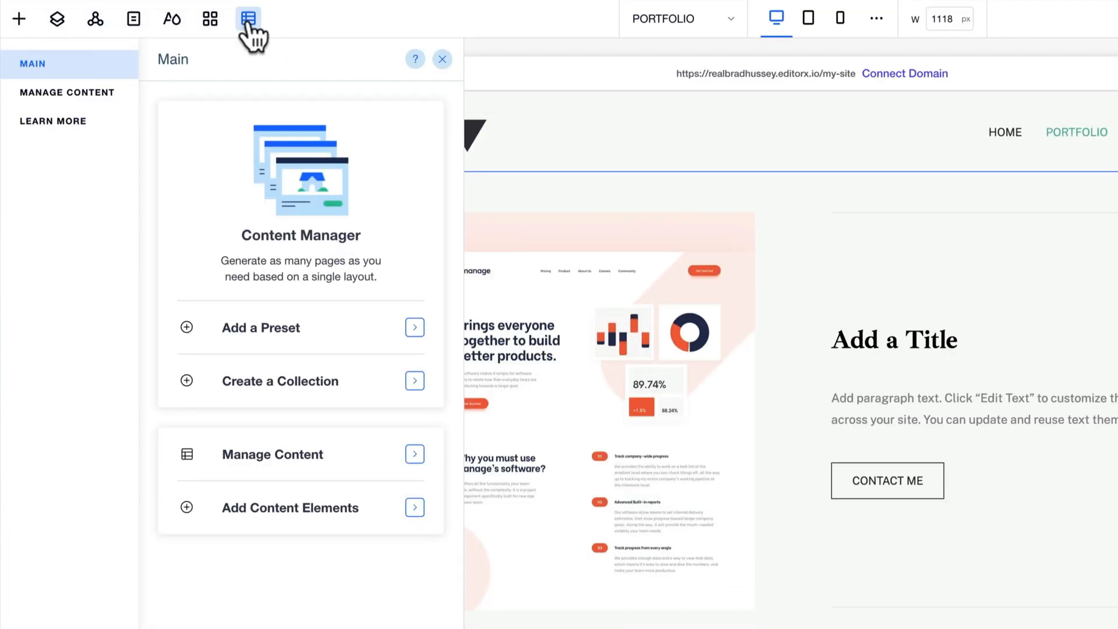
{"action": "mouse_move", "coordinate": [314, 178]}
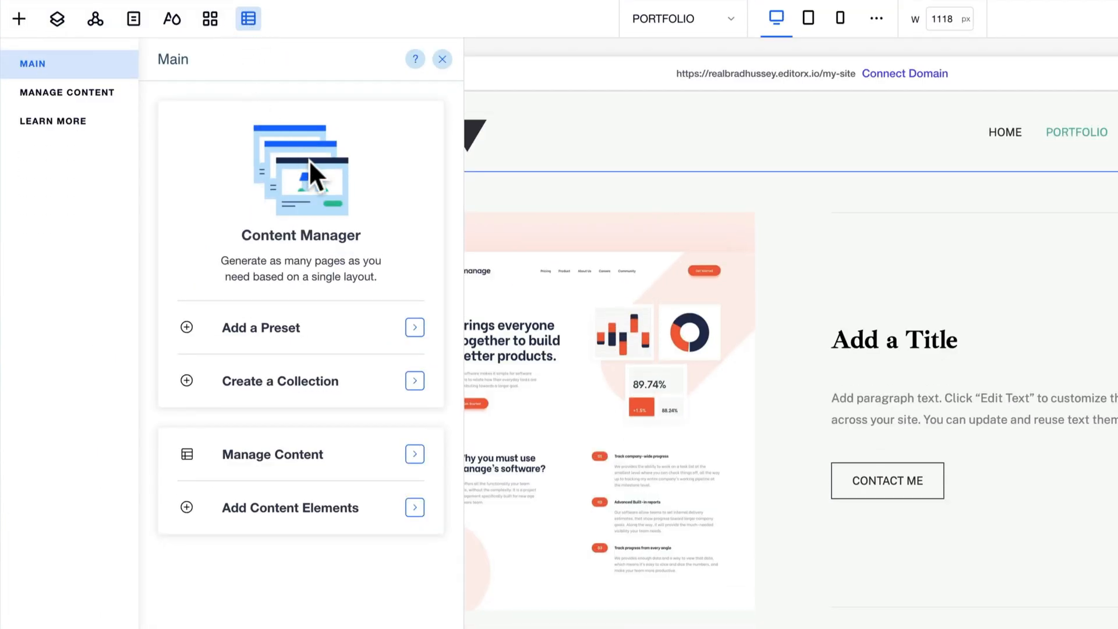
{"action": "mouse_move", "coordinate": [346, 400]}
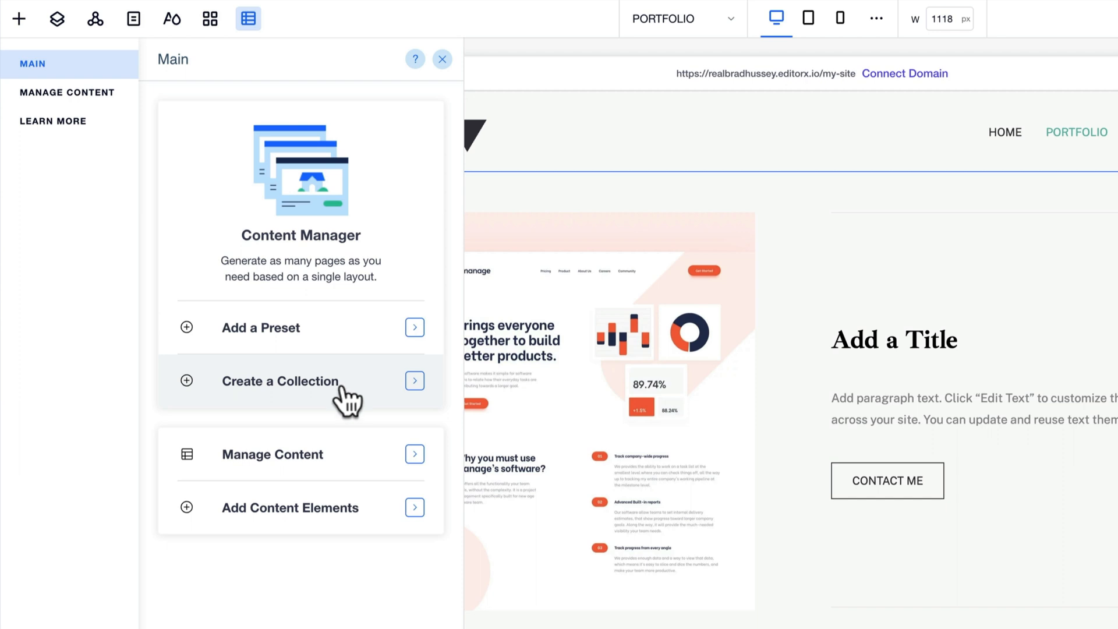
{"action": "mouse_move", "coordinate": [303, 380]}
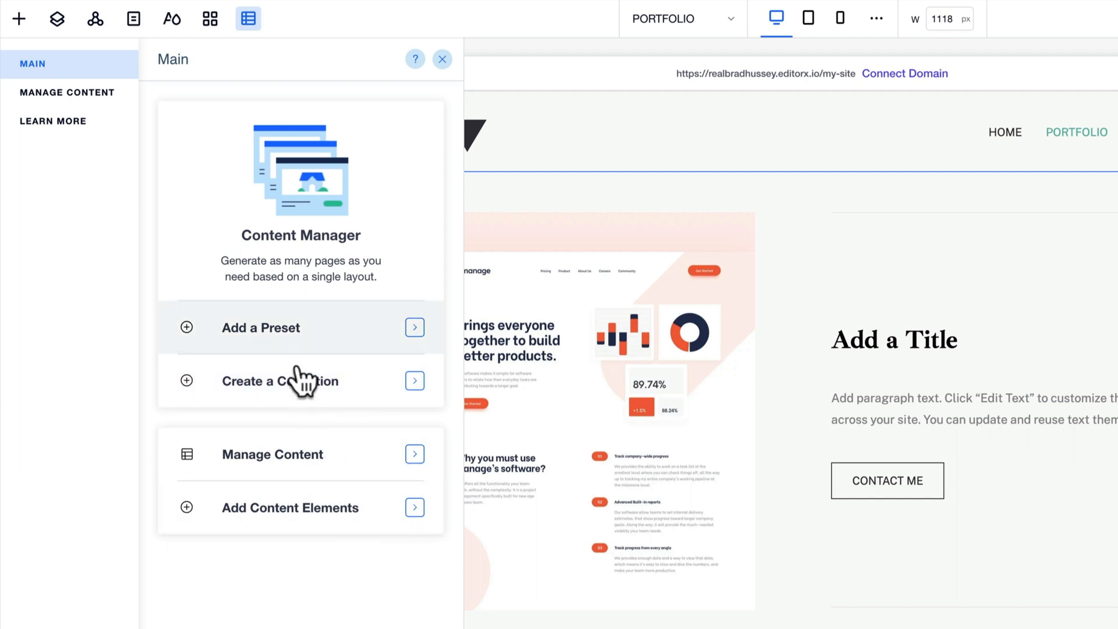
{"action": "left_click", "coordinate": [277, 381]}
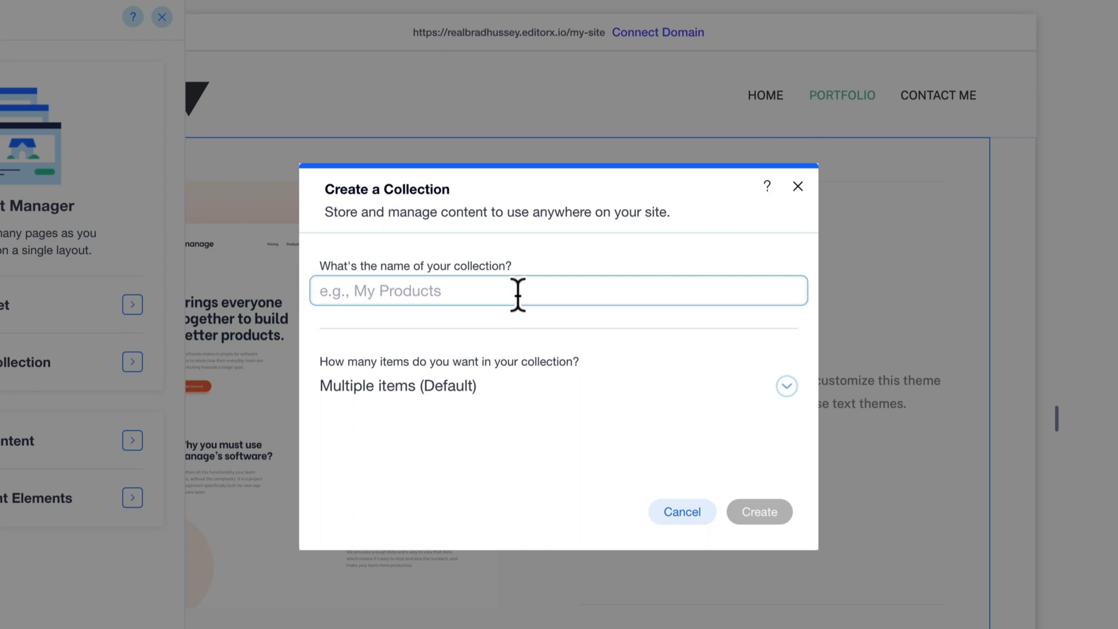
Step: Create a multiple-item collection named 'Portfolio Items'
{"action": "type", "text": "Portfolio Items"}
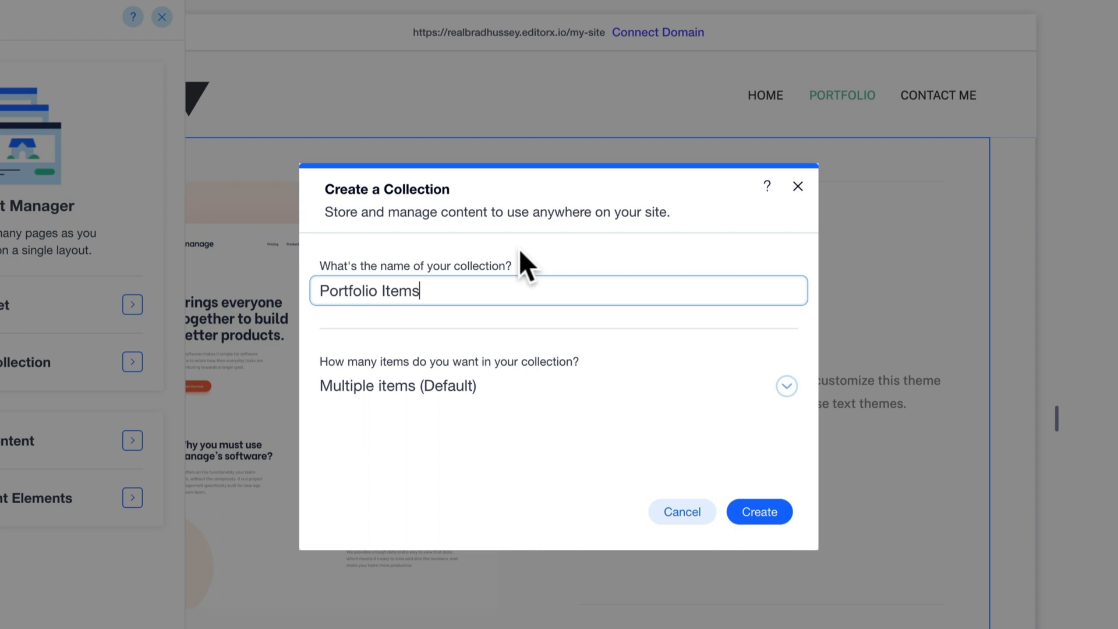
{"action": "mouse_move", "coordinate": [580, 398]}
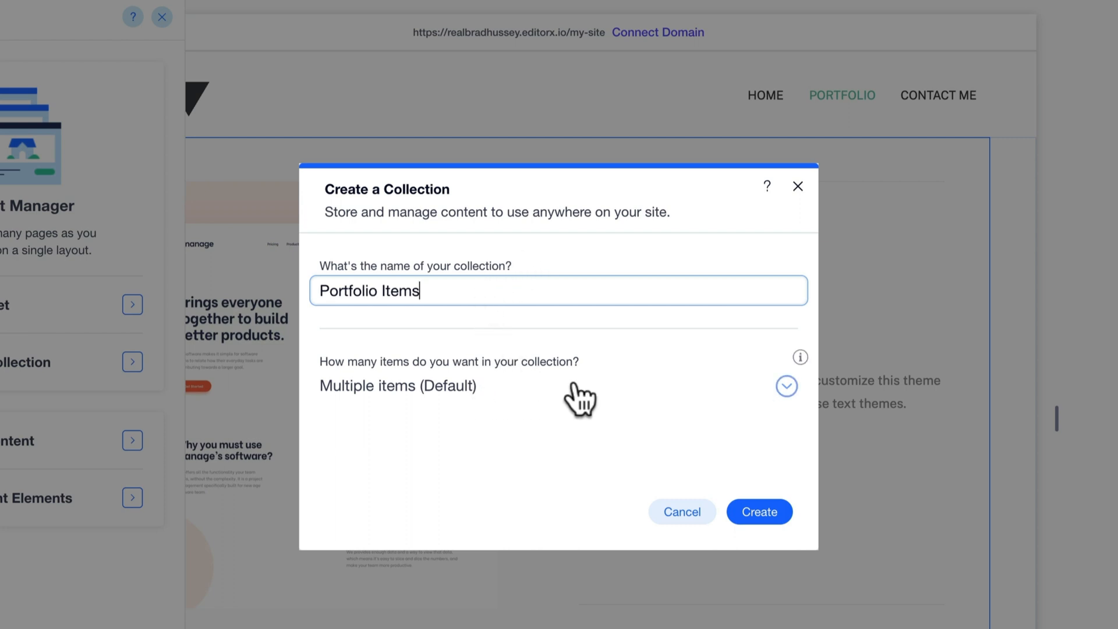
{"action": "left_click", "coordinate": [786, 387]}
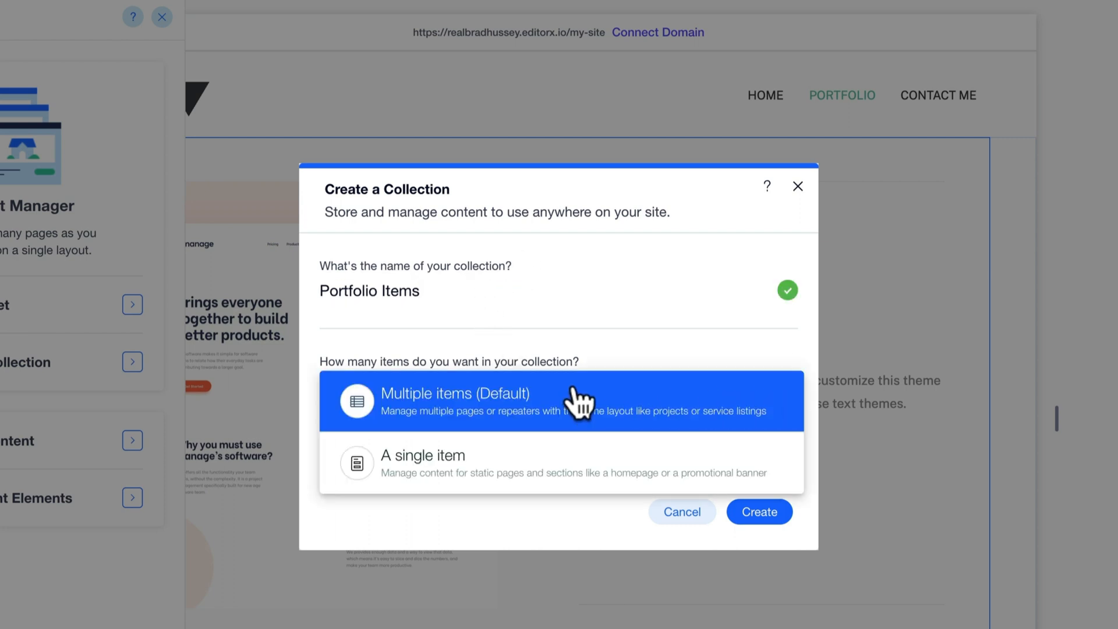
{"action": "mouse_move", "coordinate": [582, 492]}
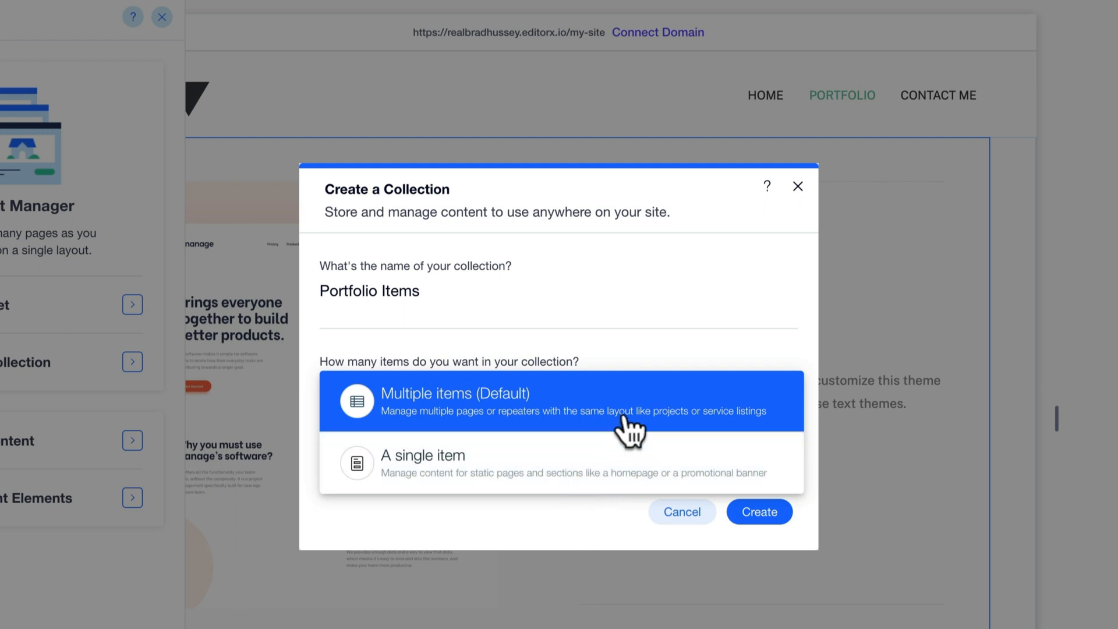
{"action": "mouse_move", "coordinate": [466, 432]}
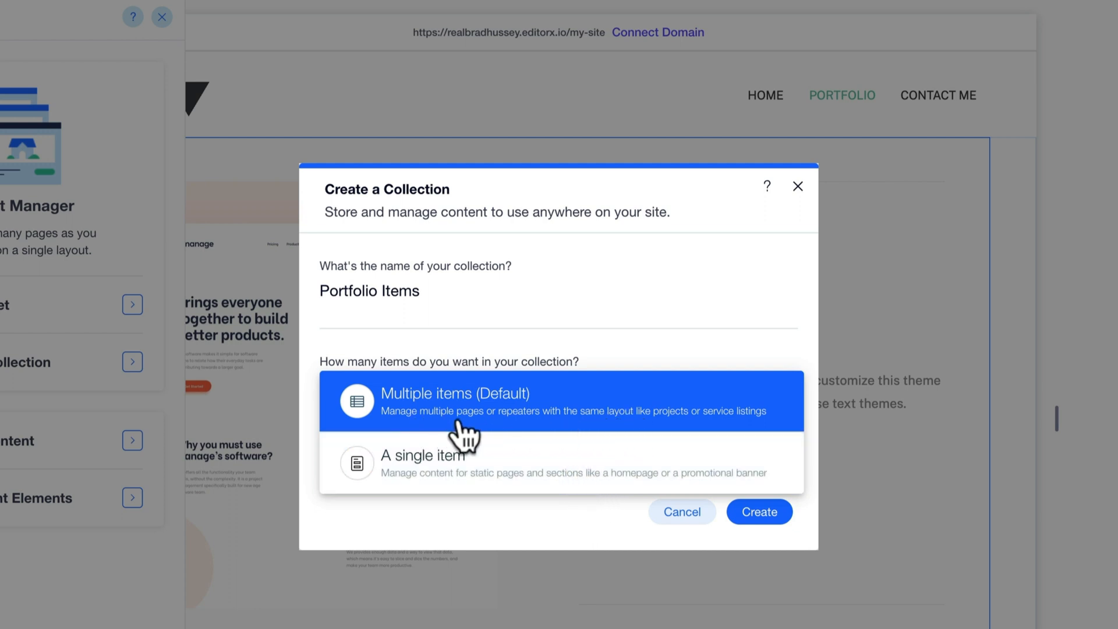
{"action": "mouse_move", "coordinate": [454, 428]}
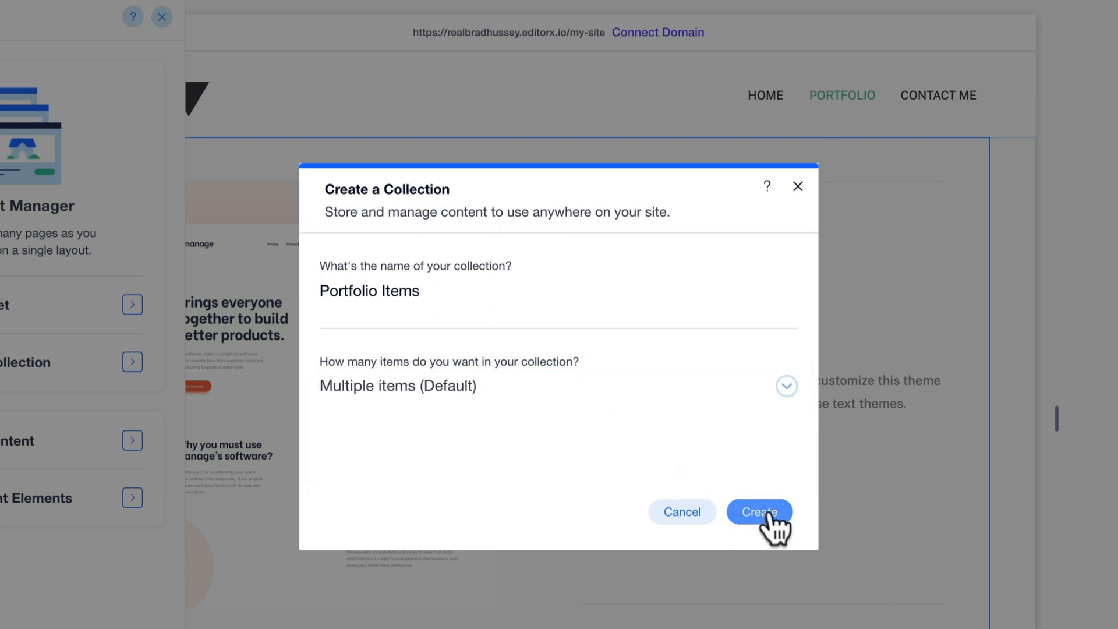
{"action": "left_click", "coordinate": [759, 512]}
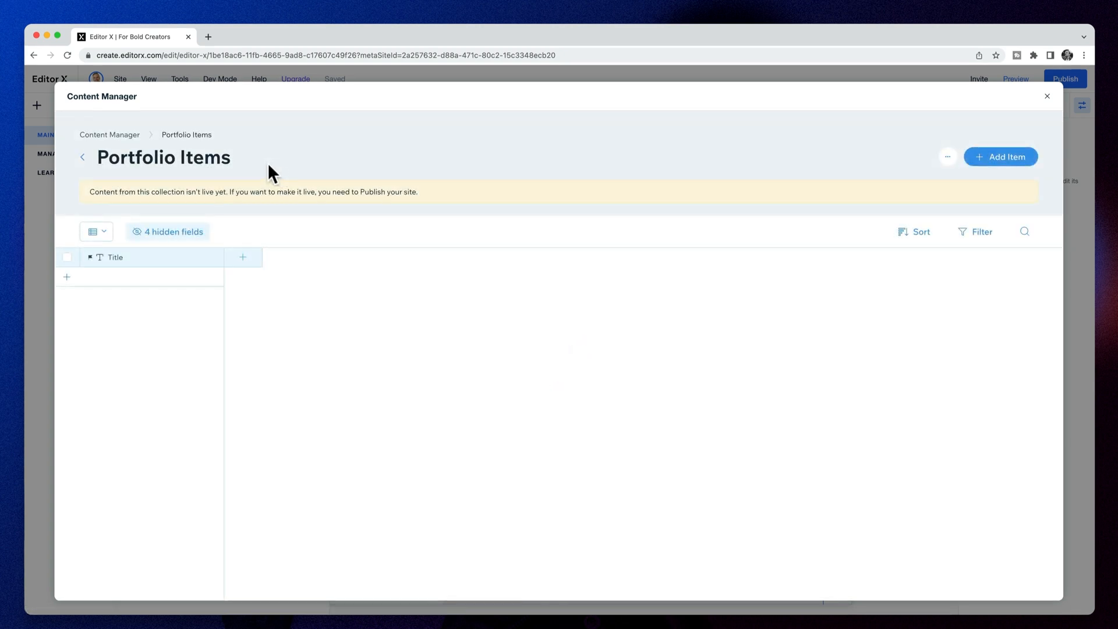
{"action": "mouse_move", "coordinate": [250, 282]}
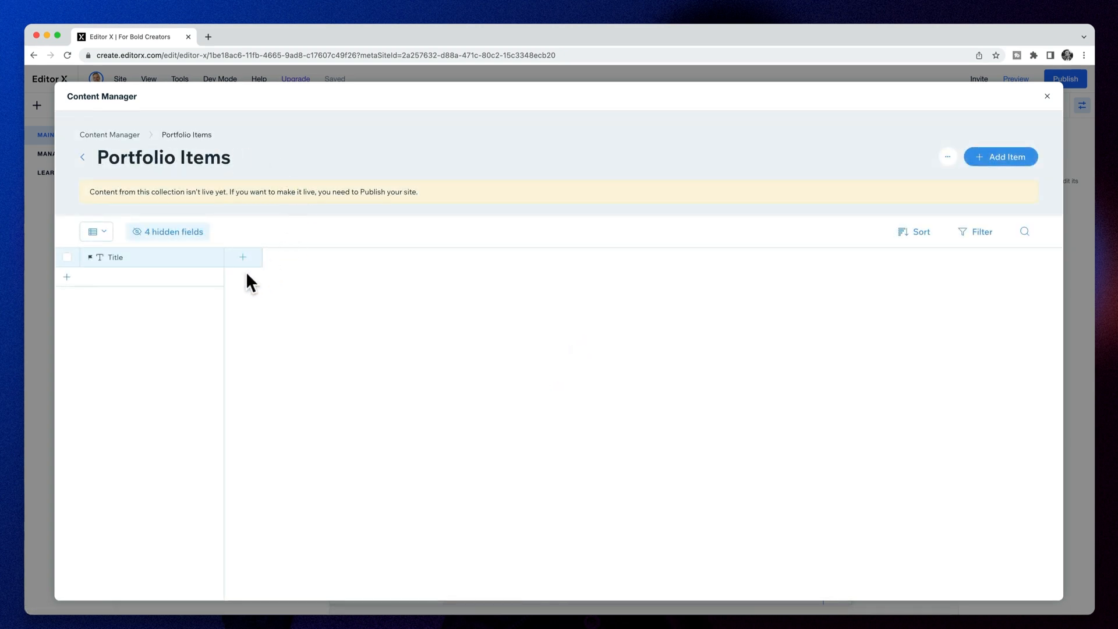
{"action": "mouse_move", "coordinate": [245, 328]}
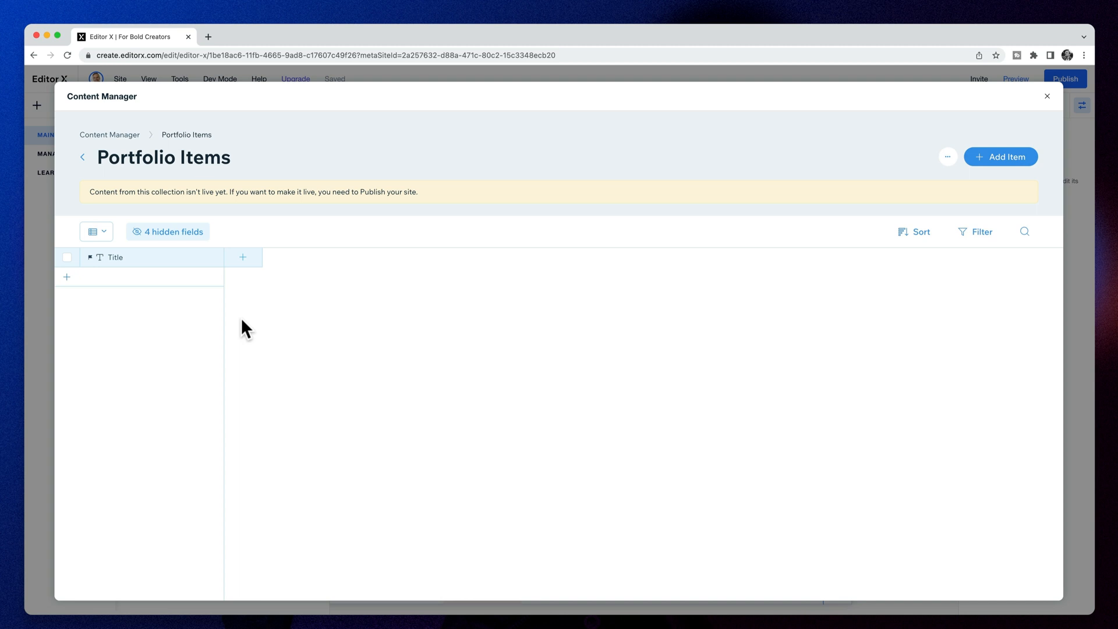
{"action": "mouse_move", "coordinate": [305, 235]}
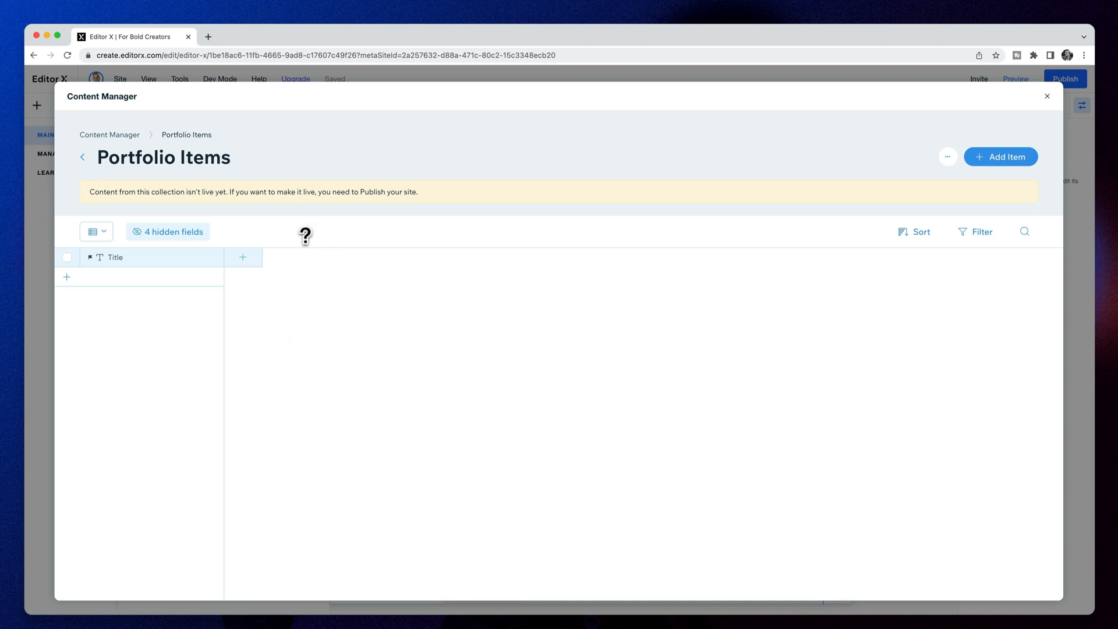
{"action": "mouse_move", "coordinate": [243, 258]}
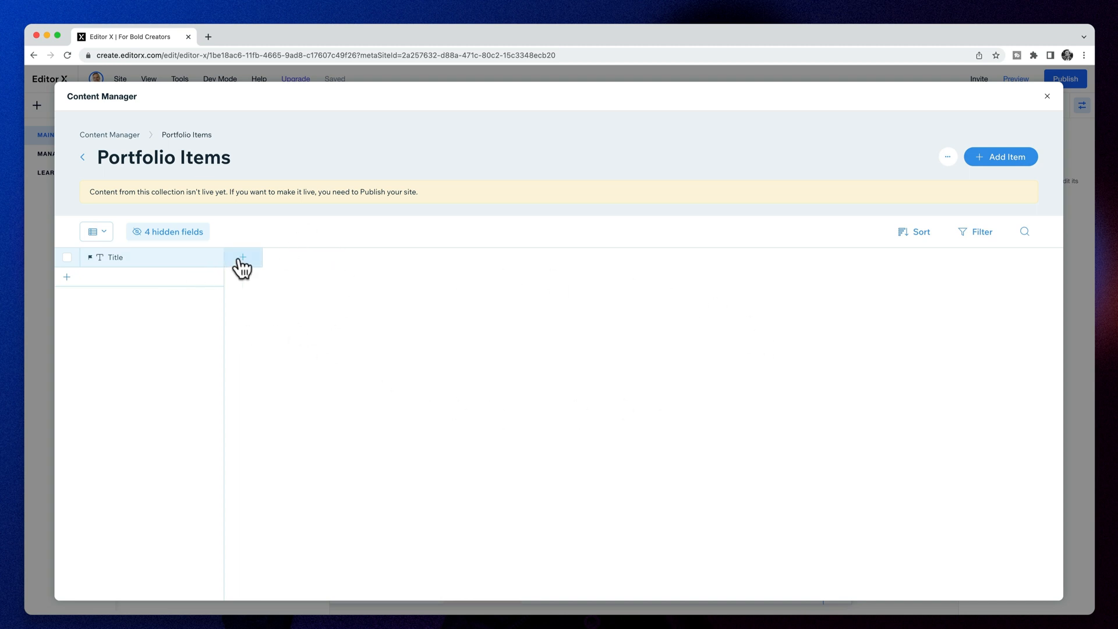
{"action": "mouse_move", "coordinate": [484, 305]}
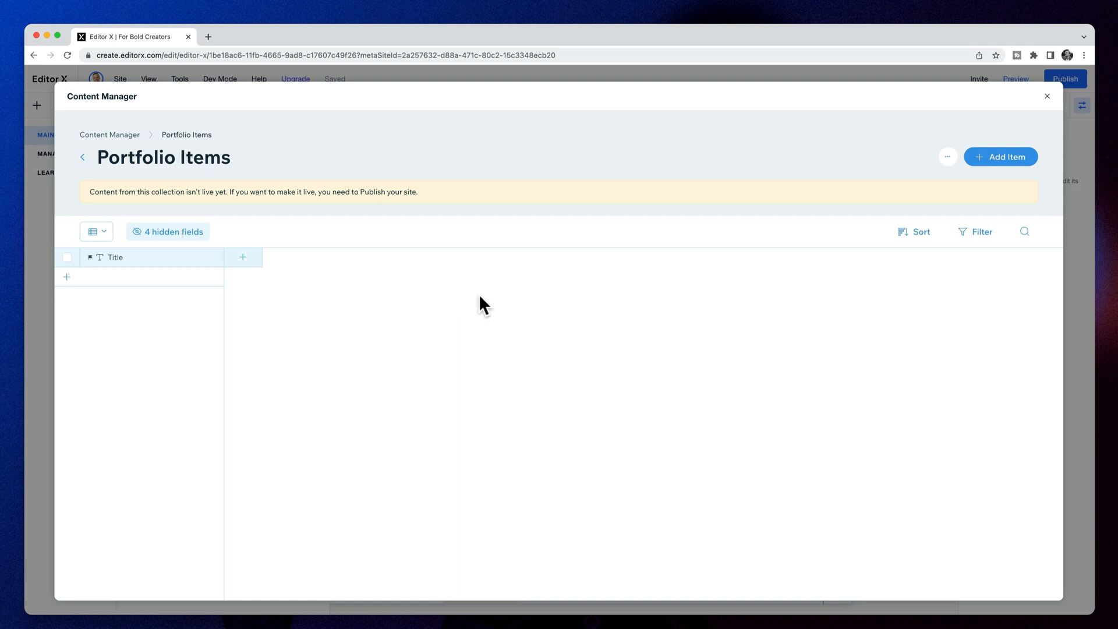
{"action": "mouse_move", "coordinate": [476, 301]}
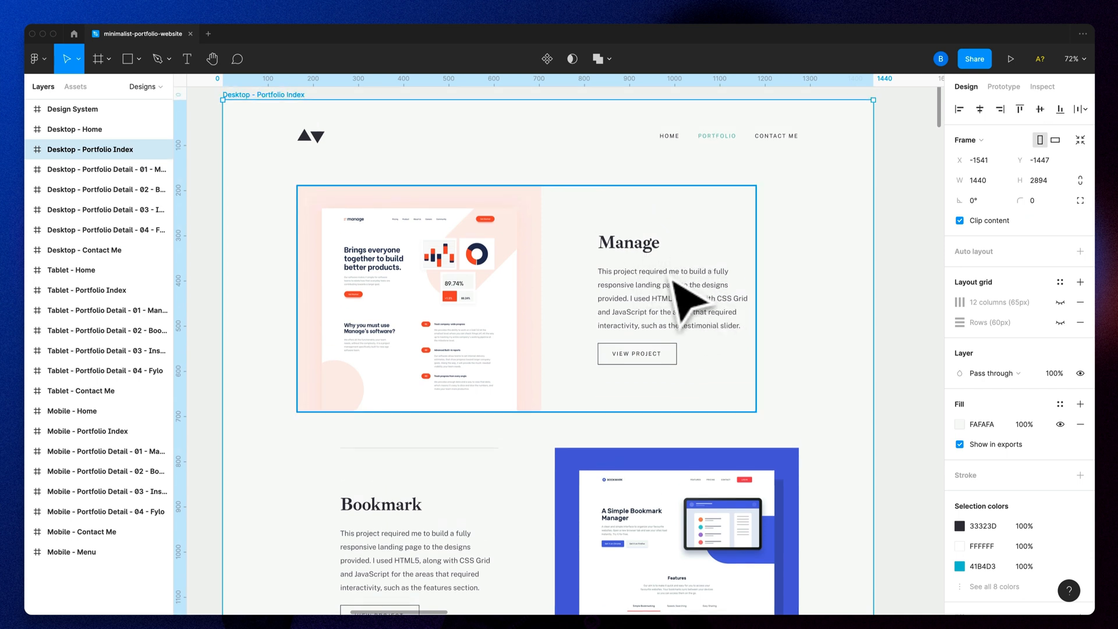
{"action": "mouse_move", "coordinate": [727, 342]}
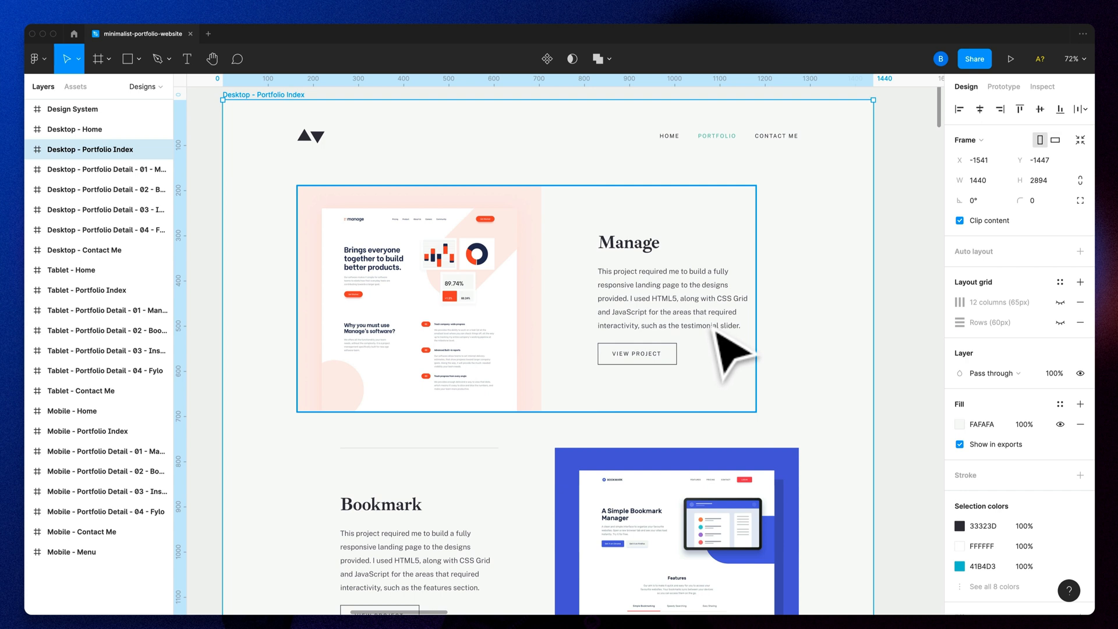
{"action": "mouse_move", "coordinate": [406, 321]}
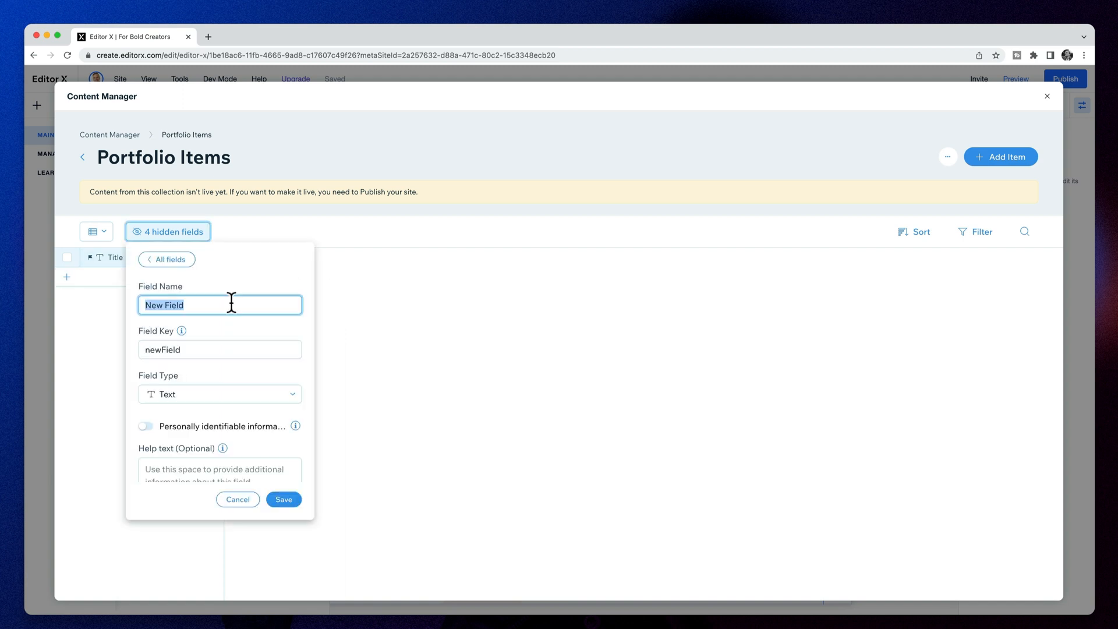
Step: Save the Summary, URL and Image fields, each with its own help text, to Portfolio Items
{"action": "type", "text": "Write a brief summary of your p"}
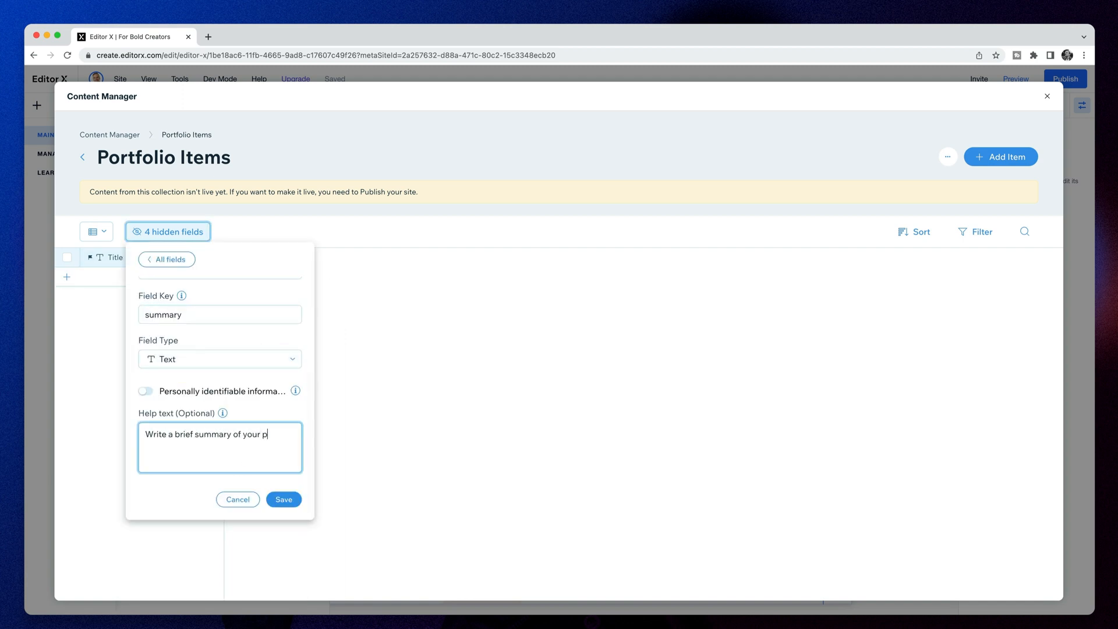
{"action": "left_click", "coordinate": [283, 499]}
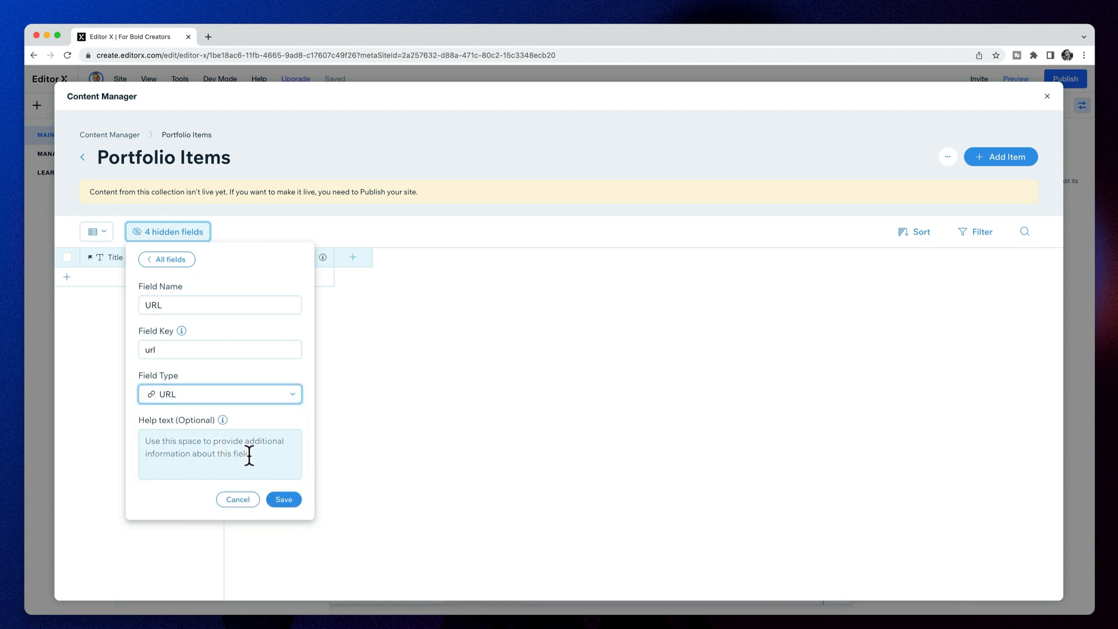
{"action": "left_click", "coordinate": [283, 499]}
{"action": "type", "text": "Upload the main image for your p["}
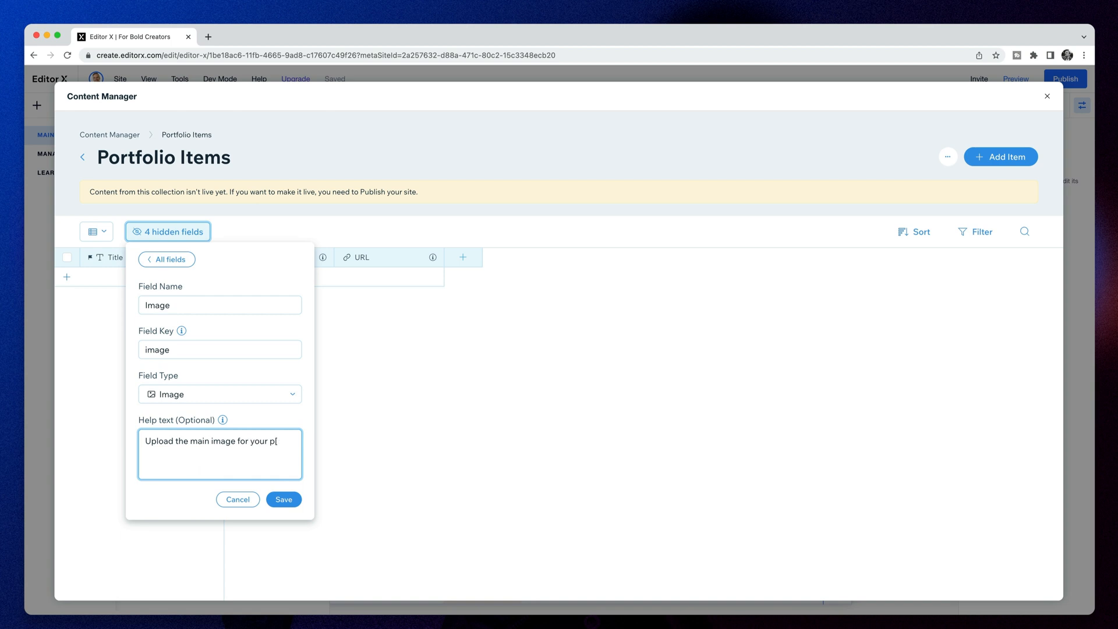
{"action": "left_click", "coordinate": [283, 499]}
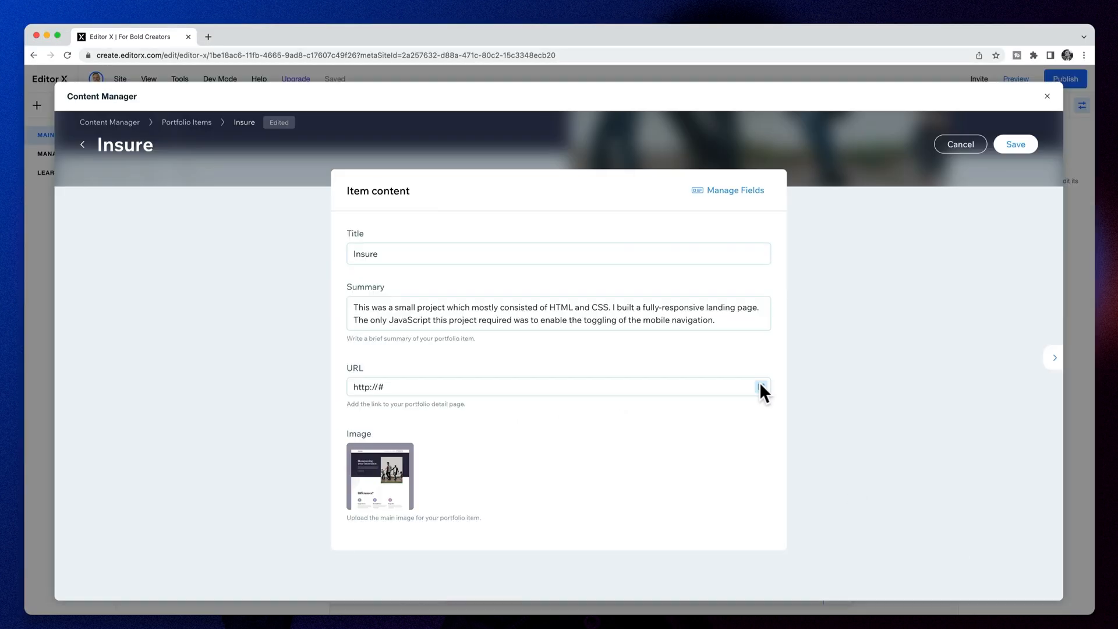
Step: Choose the Fylo project screenshot and apply it to the Fylo item
{"action": "left_click", "coordinate": [379, 476]}
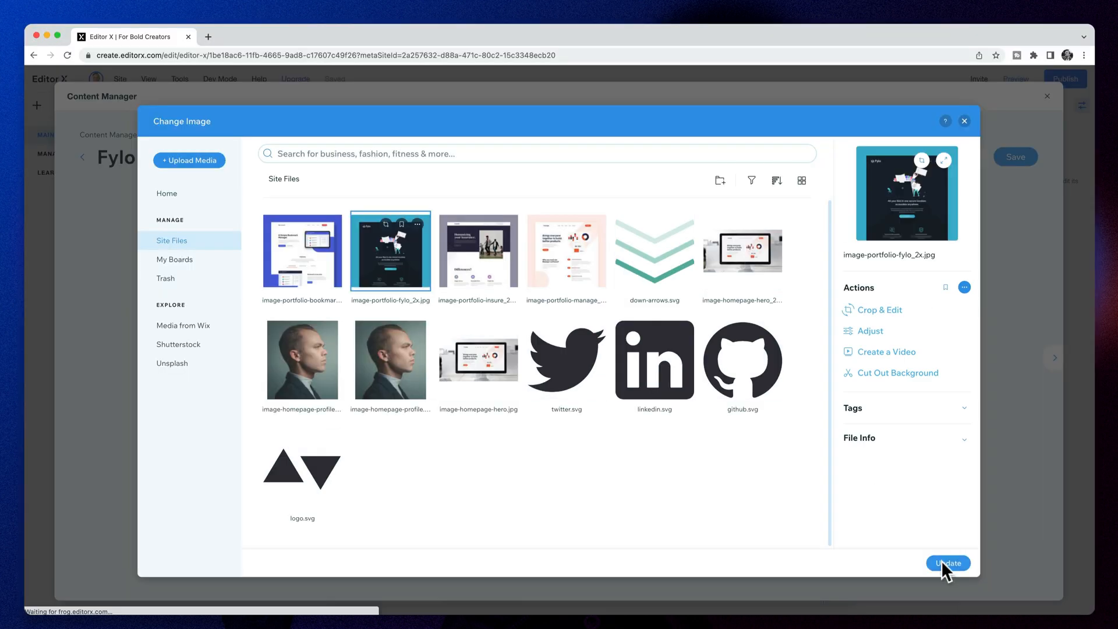
{"action": "left_click", "coordinate": [948, 563]}
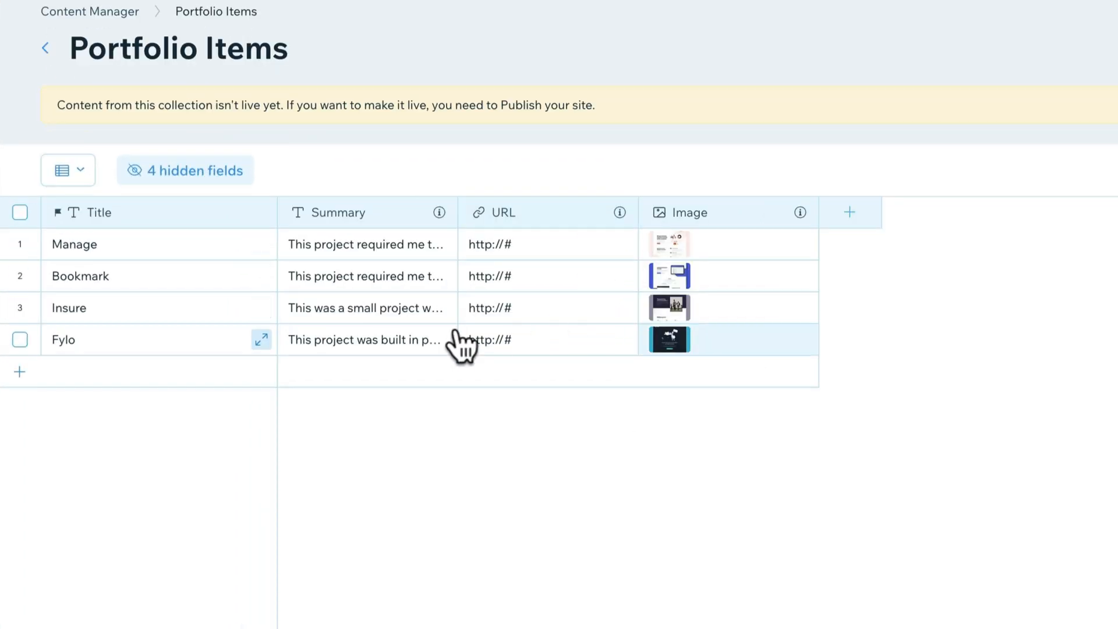
{"action": "mouse_move", "coordinate": [763, 381]}
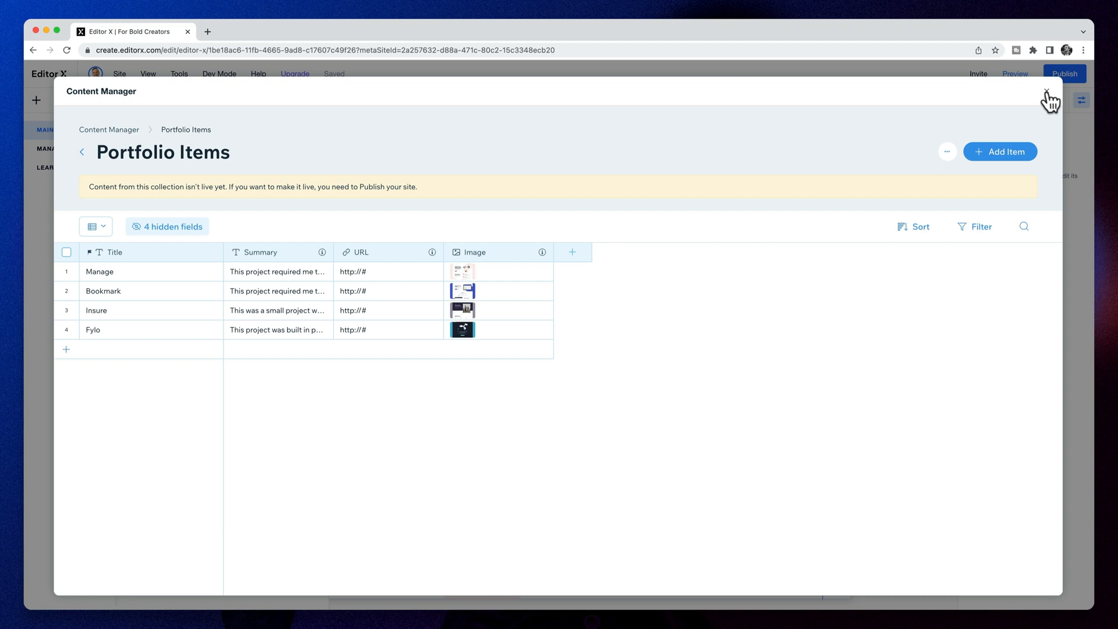
Step: Close the Content Manager, select the portfolio repeater and begin Connect to Data
{"action": "left_click", "coordinate": [1049, 93]}
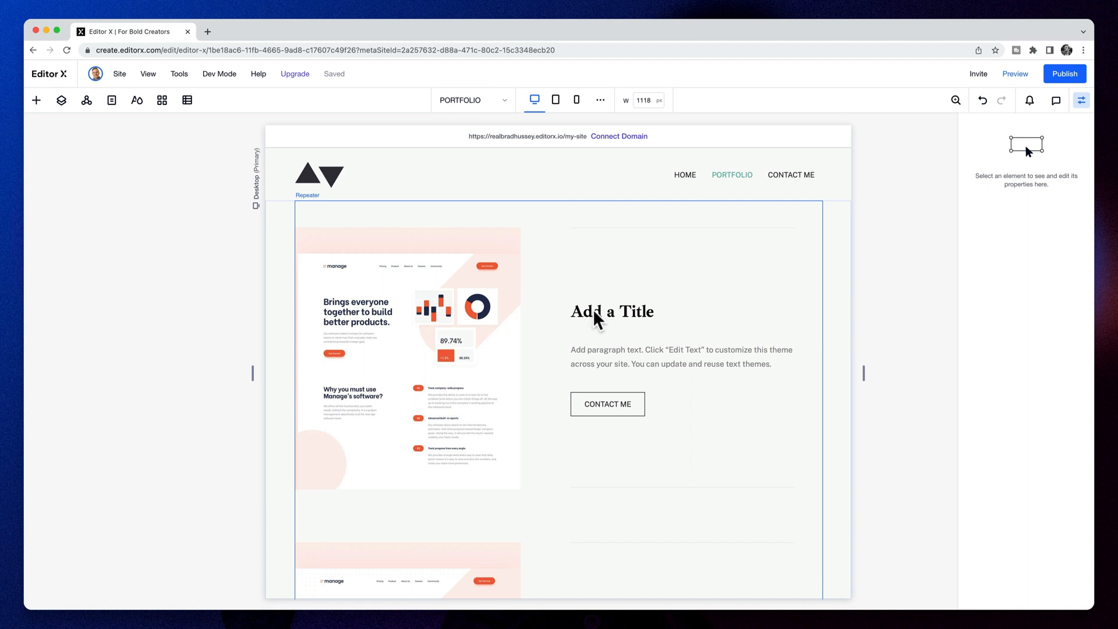
{"action": "left_click", "coordinate": [464, 265]}
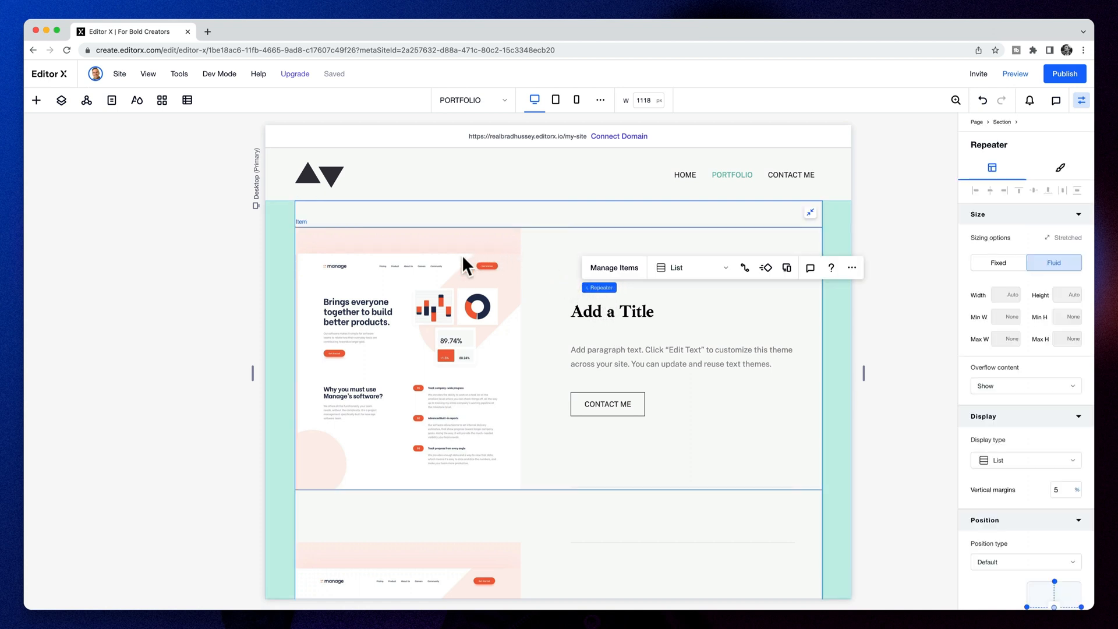
{"action": "mouse_move", "coordinate": [489, 273]}
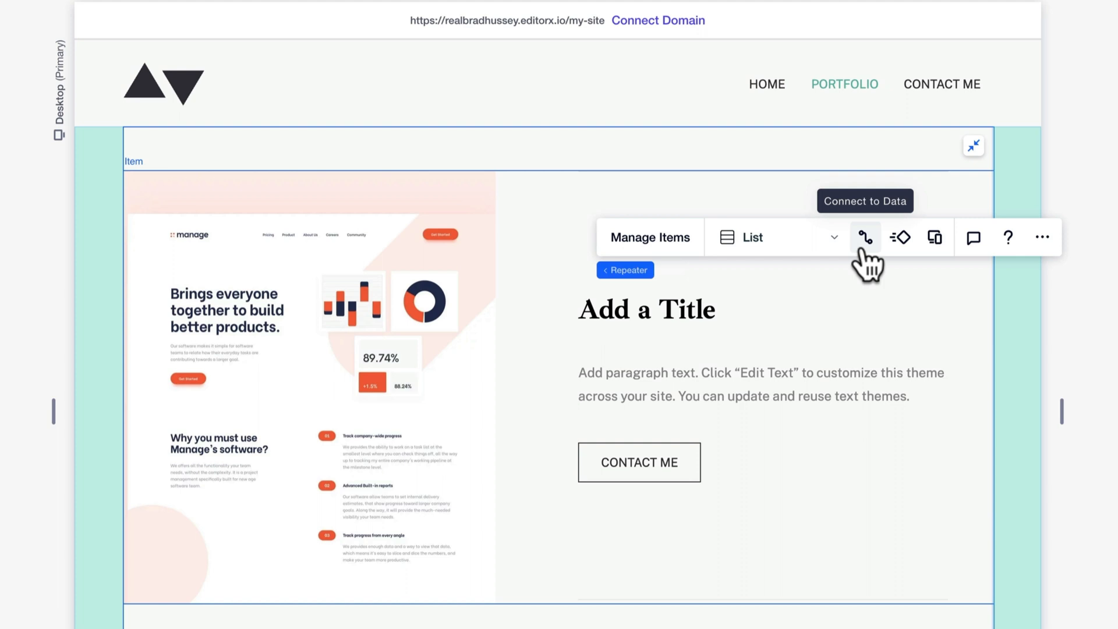
{"action": "left_click", "coordinate": [865, 237]}
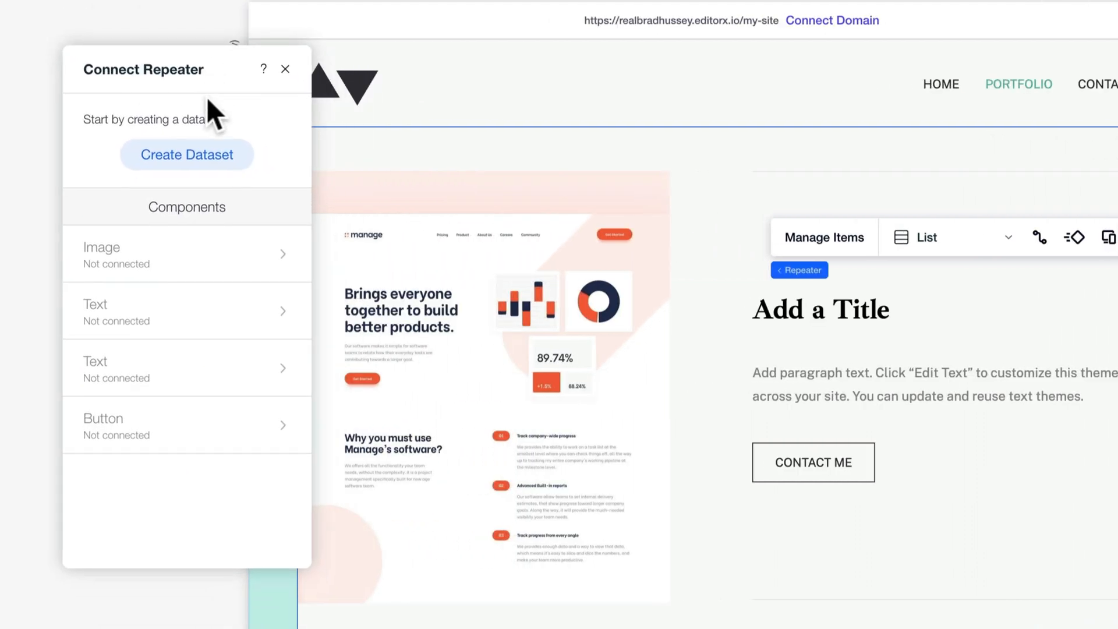
{"action": "mouse_move", "coordinate": [808, 446]}
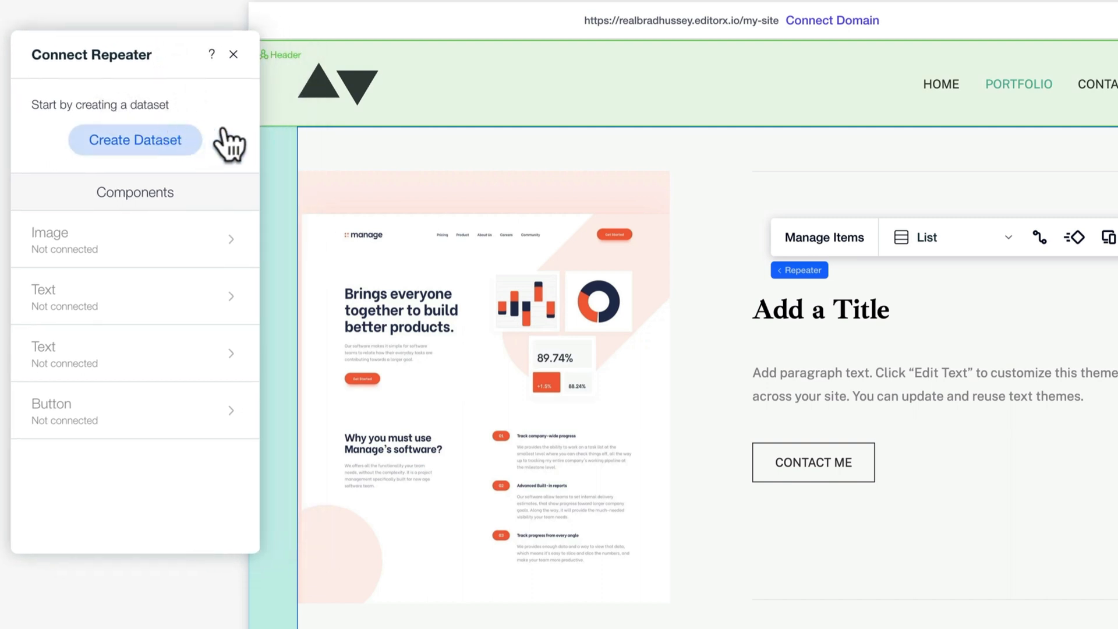
Step: Create a dataset from the Portfolio Items collection named 'Portfolio Items Repeater'
{"action": "left_click", "coordinate": [134, 139]}
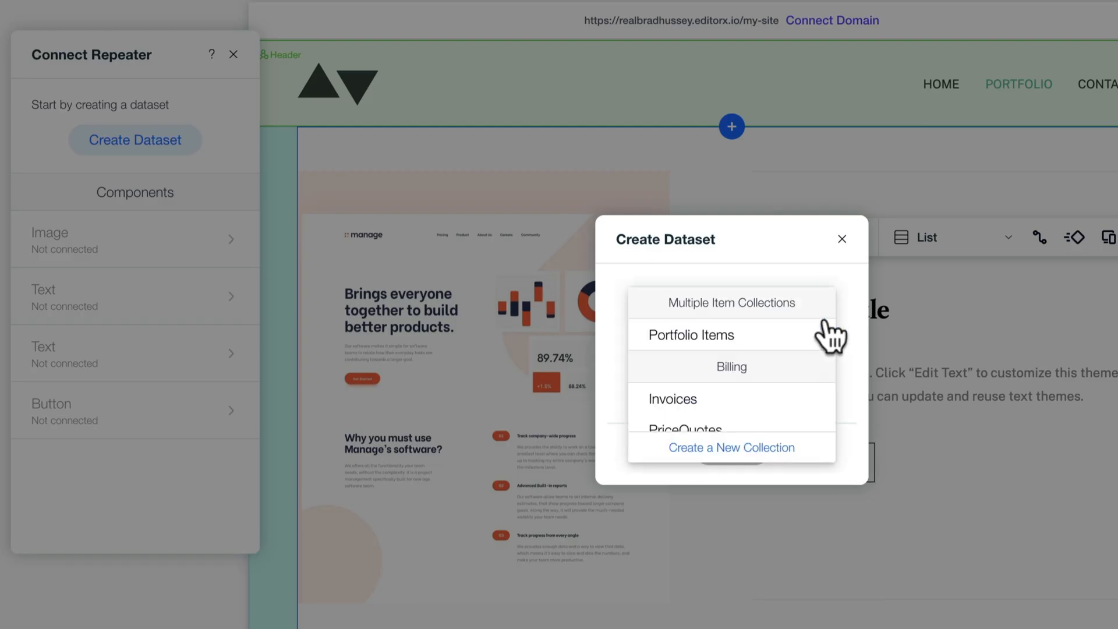
{"action": "left_click", "coordinate": [689, 334]}
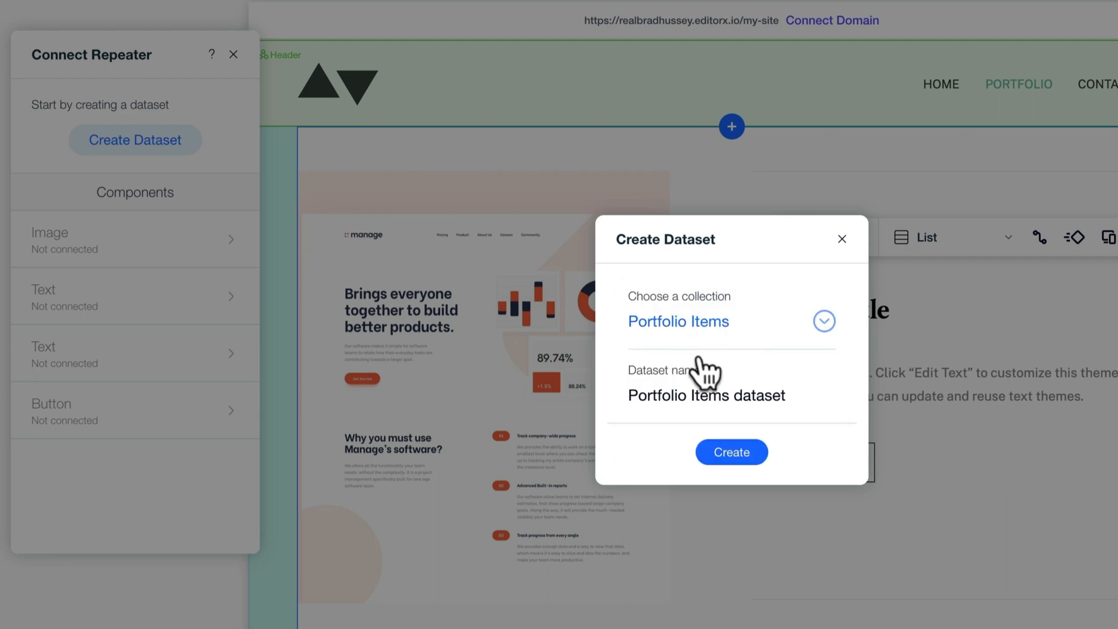
{"action": "left_click", "coordinate": [727, 395]}
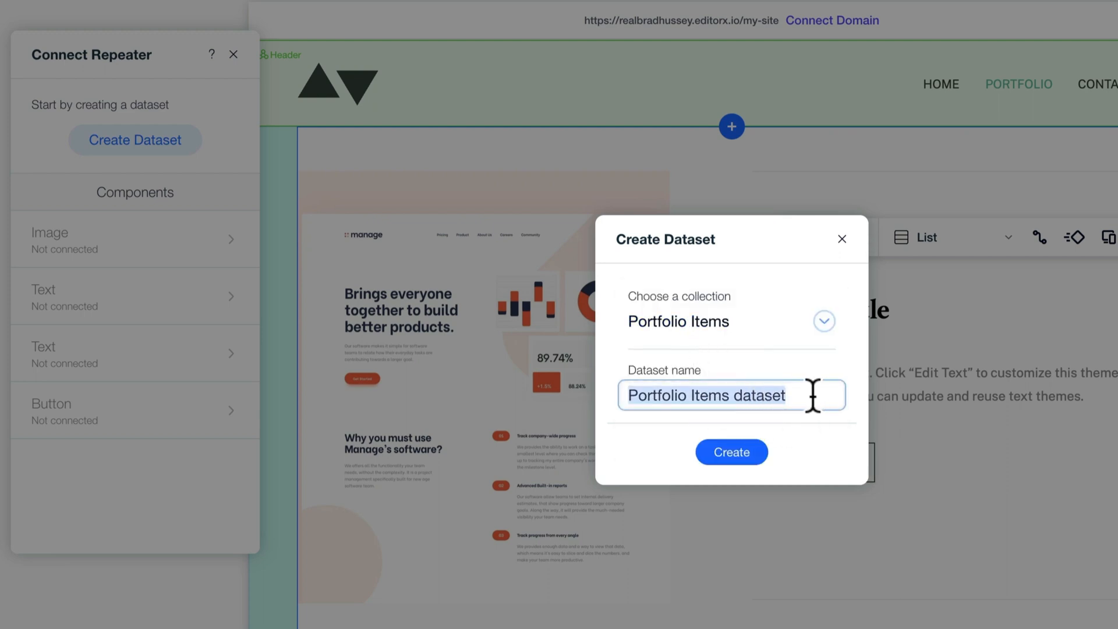
{"action": "type", "text": "Portfolio Items Repeater"}
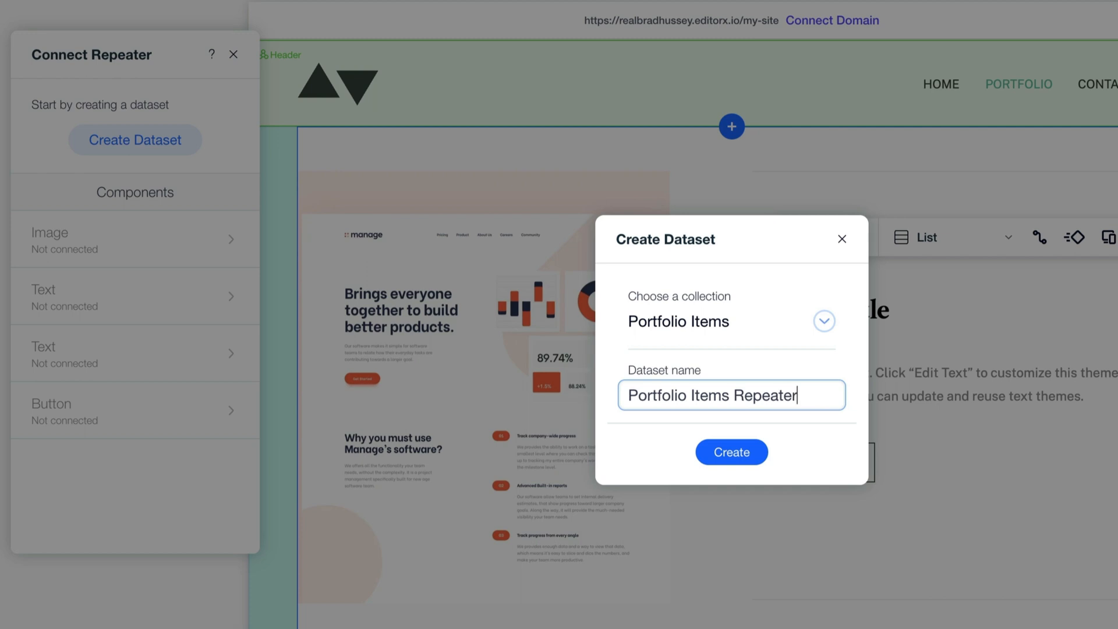
{"action": "left_click", "coordinate": [731, 451]}
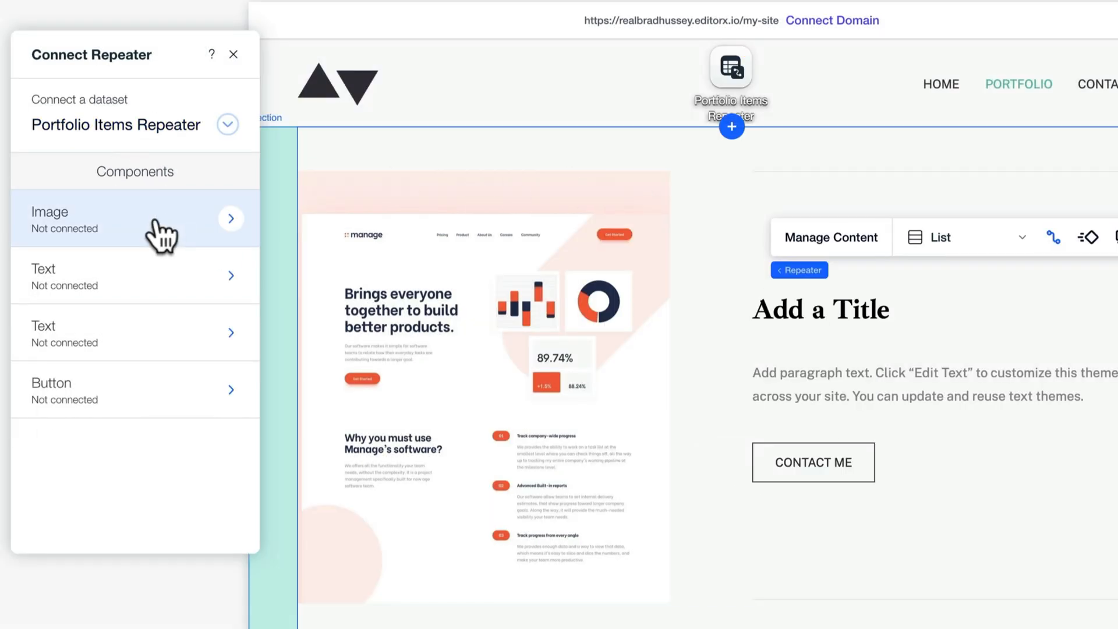
{"action": "mouse_move", "coordinate": [182, 278]}
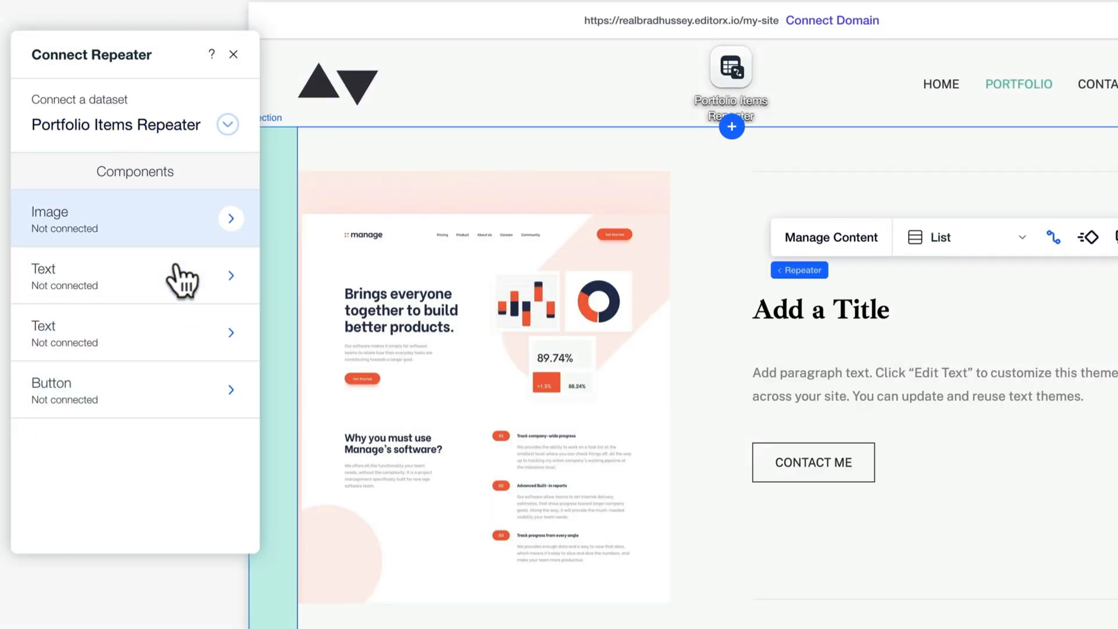
{"action": "mouse_move", "coordinate": [182, 264]}
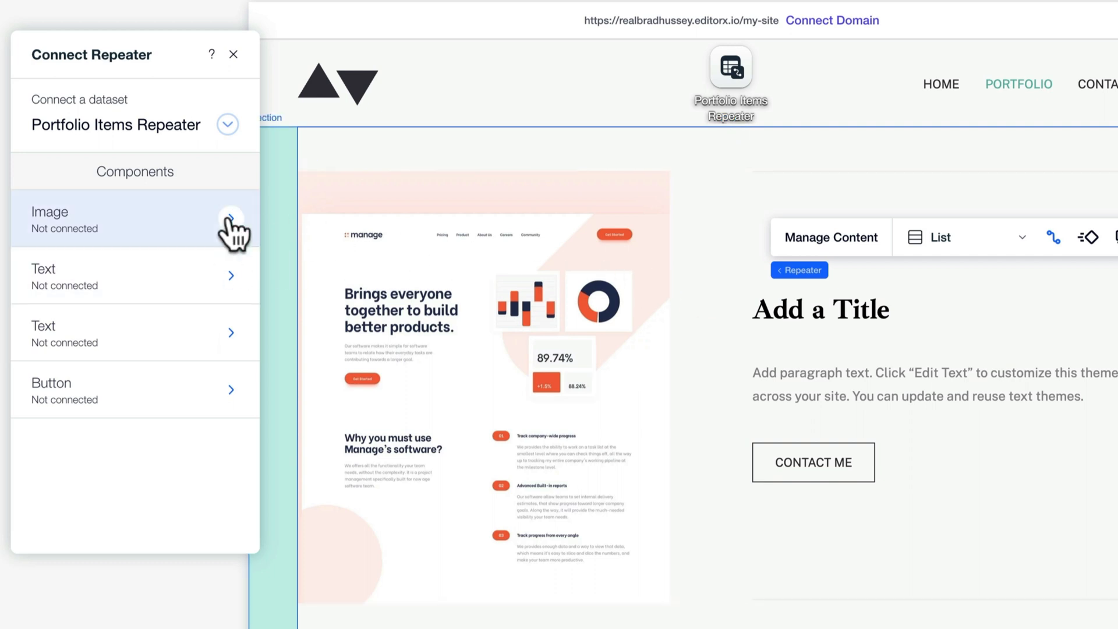
{"action": "mouse_move", "coordinate": [178, 276]}
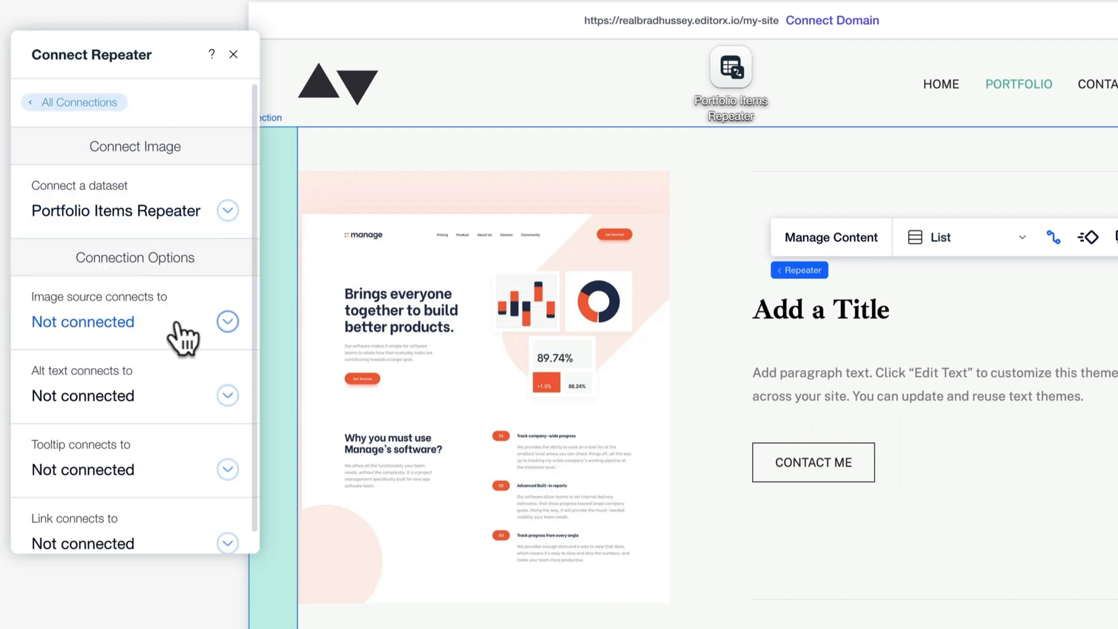
Step: Connect the repeater image source to Image, alt text to Title, and link to URL
{"action": "left_click", "coordinate": [228, 322]}
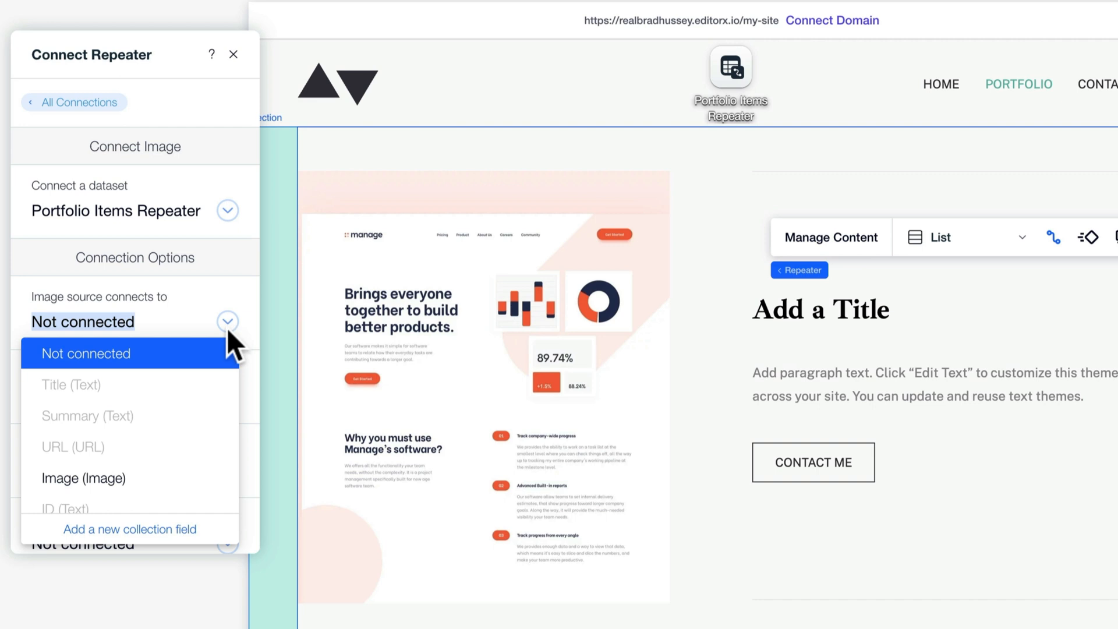
{"action": "mouse_move", "coordinate": [83, 479]}
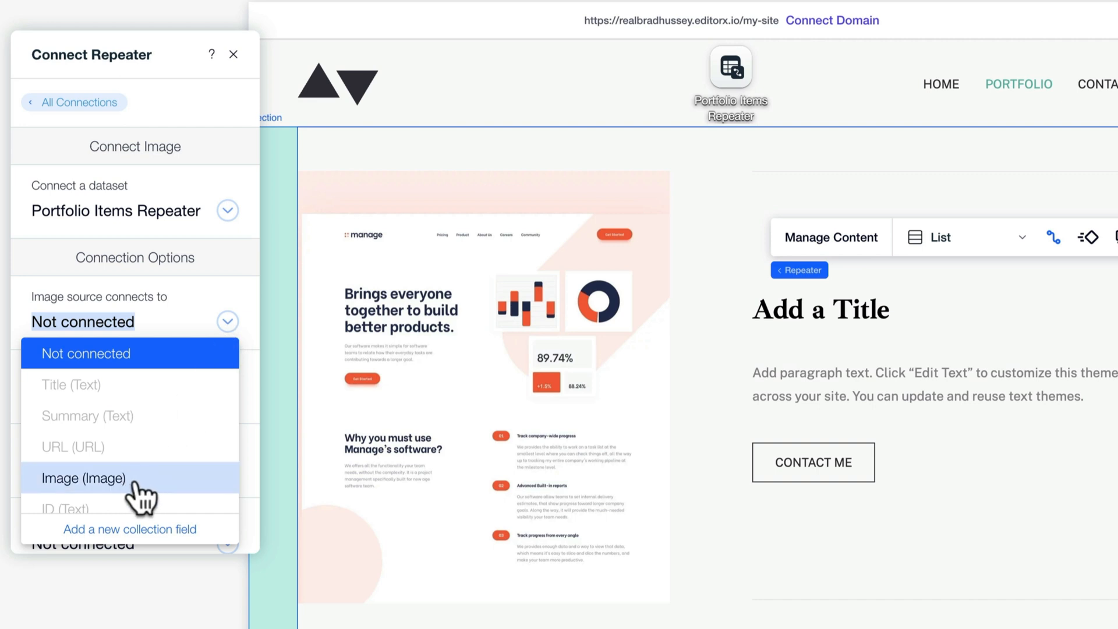
{"action": "left_click", "coordinate": [84, 478]}
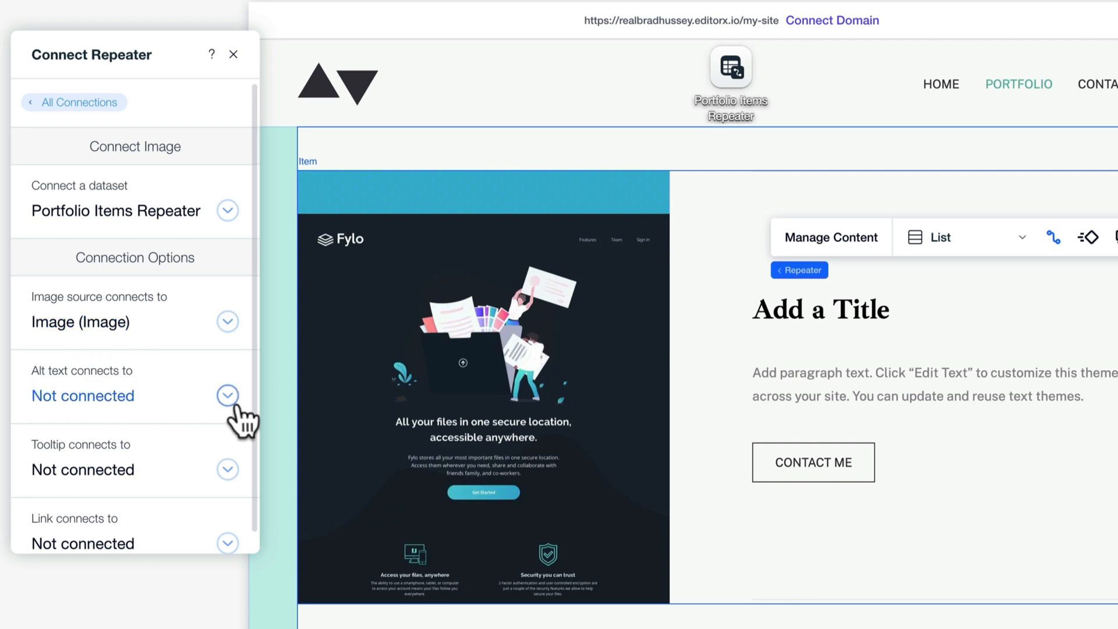
{"action": "left_click", "coordinate": [228, 396]}
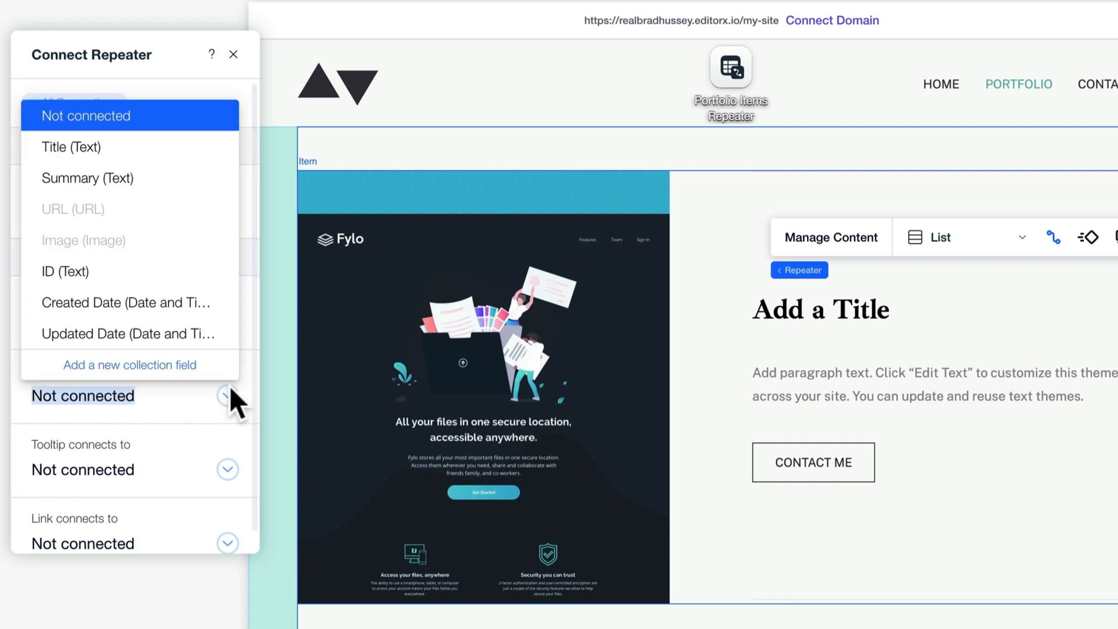
{"action": "left_click", "coordinate": [88, 178]}
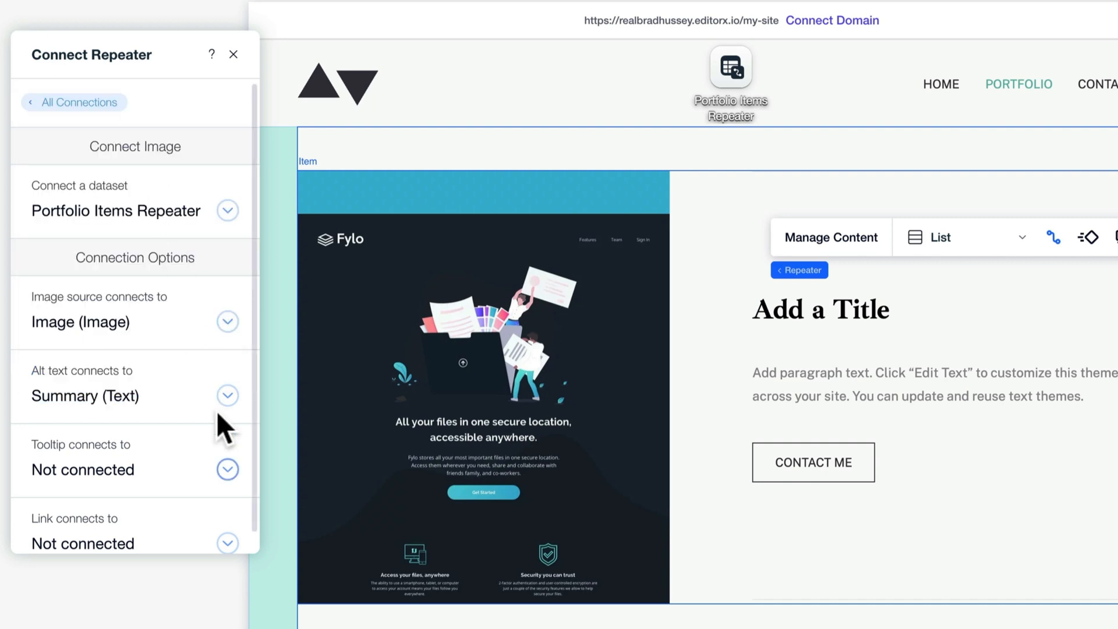
{"action": "left_click", "coordinate": [227, 395]}
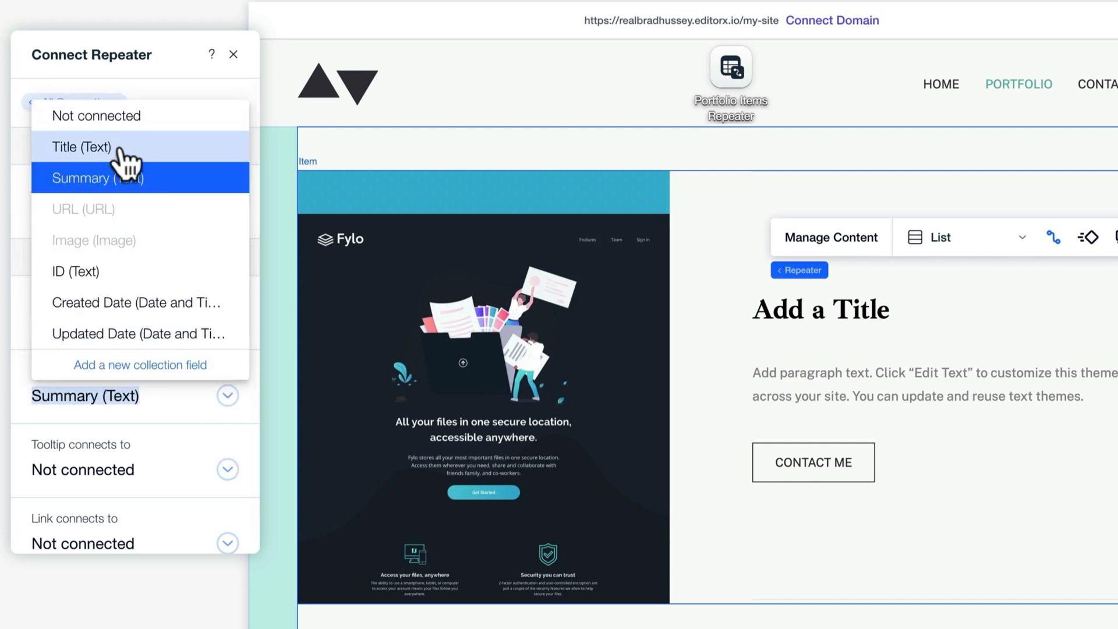
{"action": "left_click", "coordinate": [80, 147]}
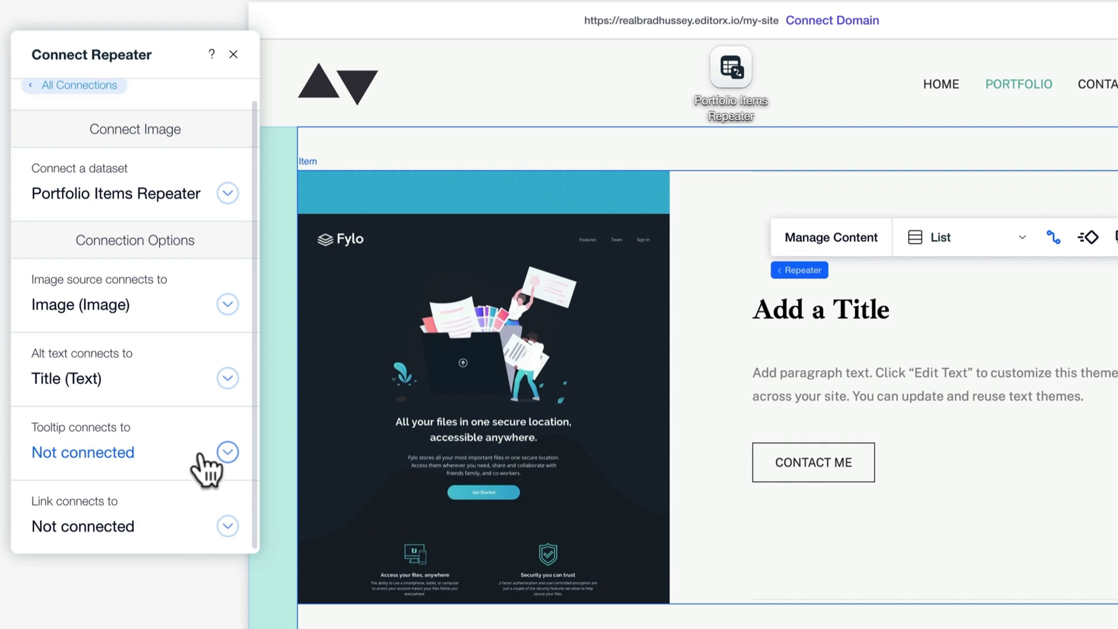
{"action": "mouse_move", "coordinate": [228, 527]}
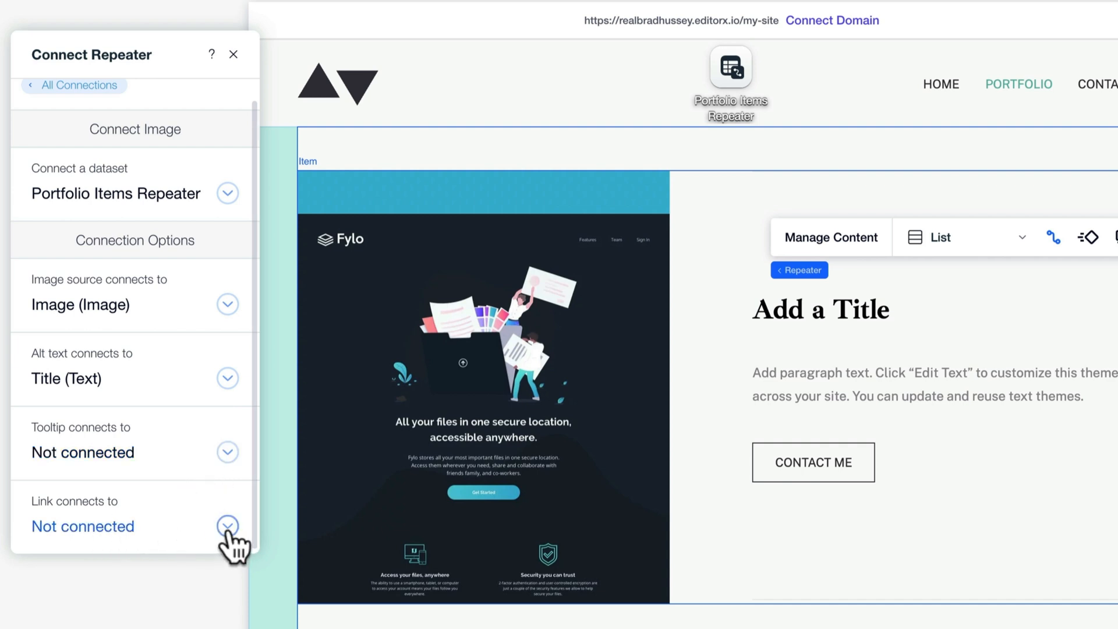
{"action": "left_click", "coordinate": [228, 525]}
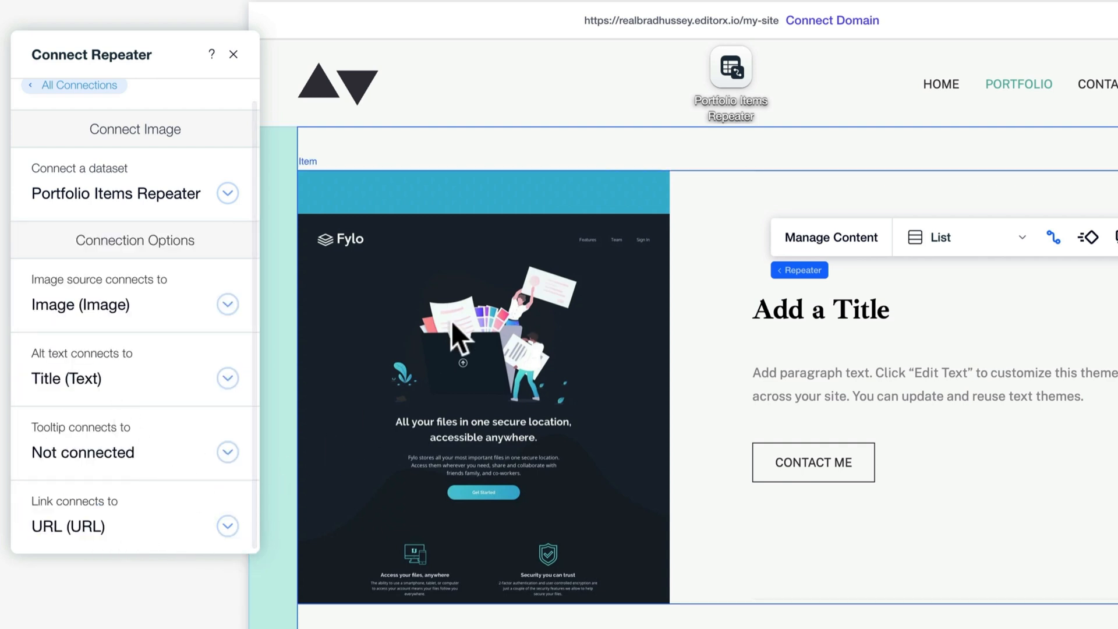
{"action": "mouse_move", "coordinate": [538, 371]}
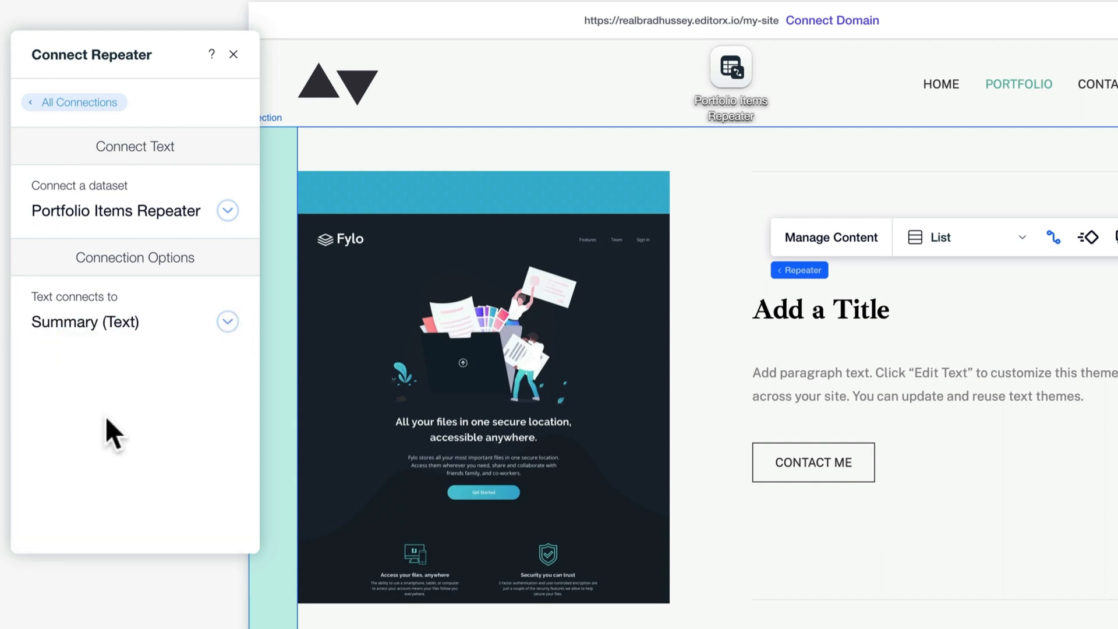
Step: Connect the heading to Title and paragraph to Summary, then set the button's action and label
{"action": "left_click", "coordinate": [227, 321]}
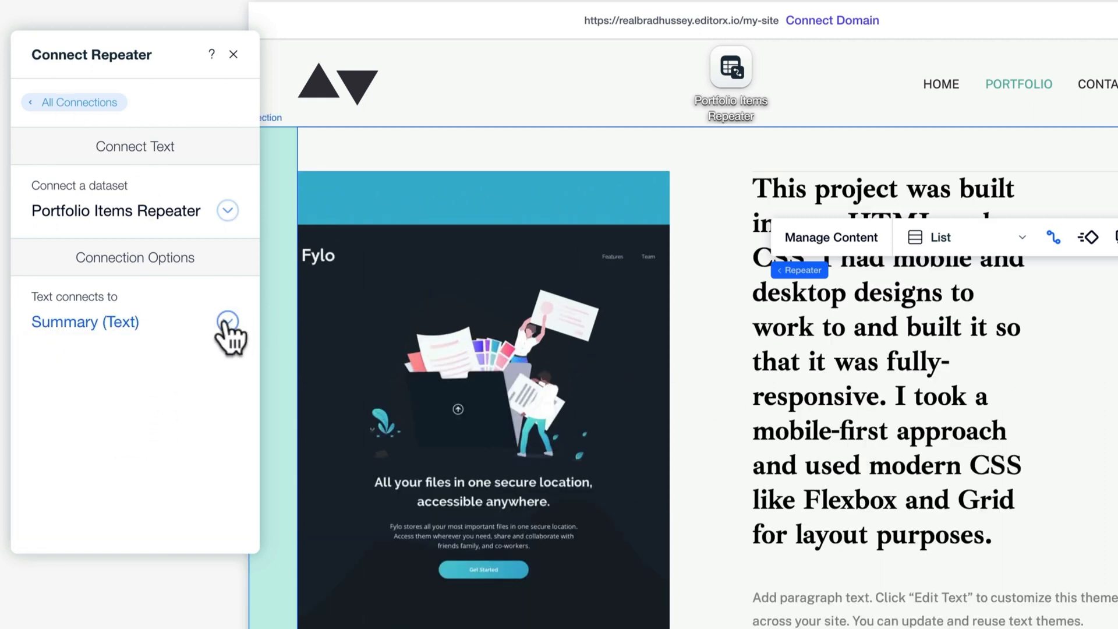
{"action": "left_click", "coordinate": [229, 321]}
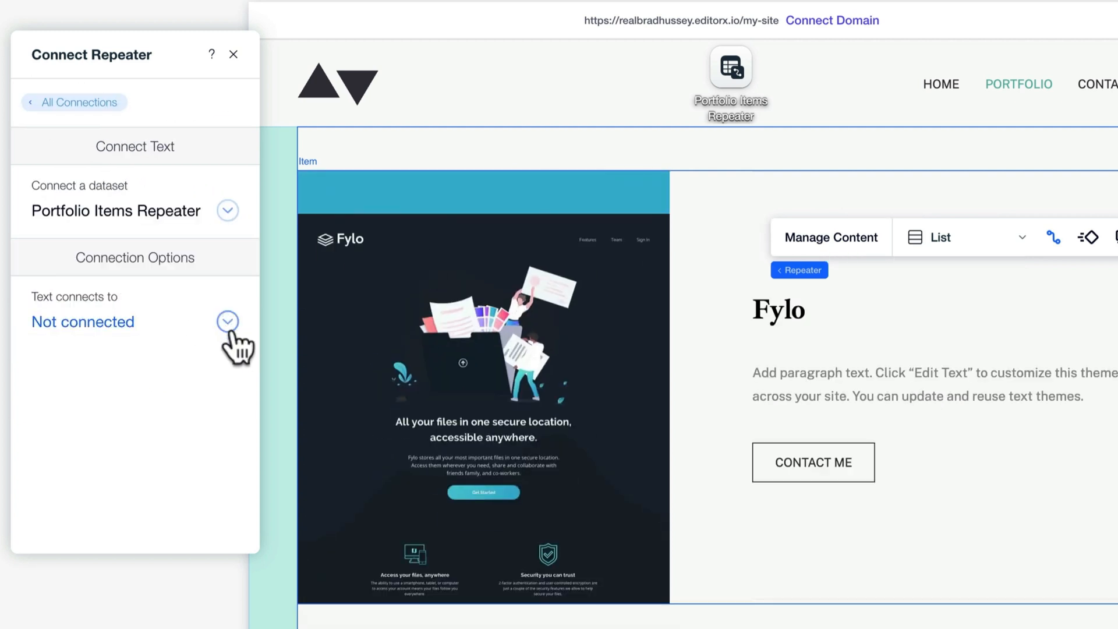
{"action": "left_click", "coordinate": [227, 321]}
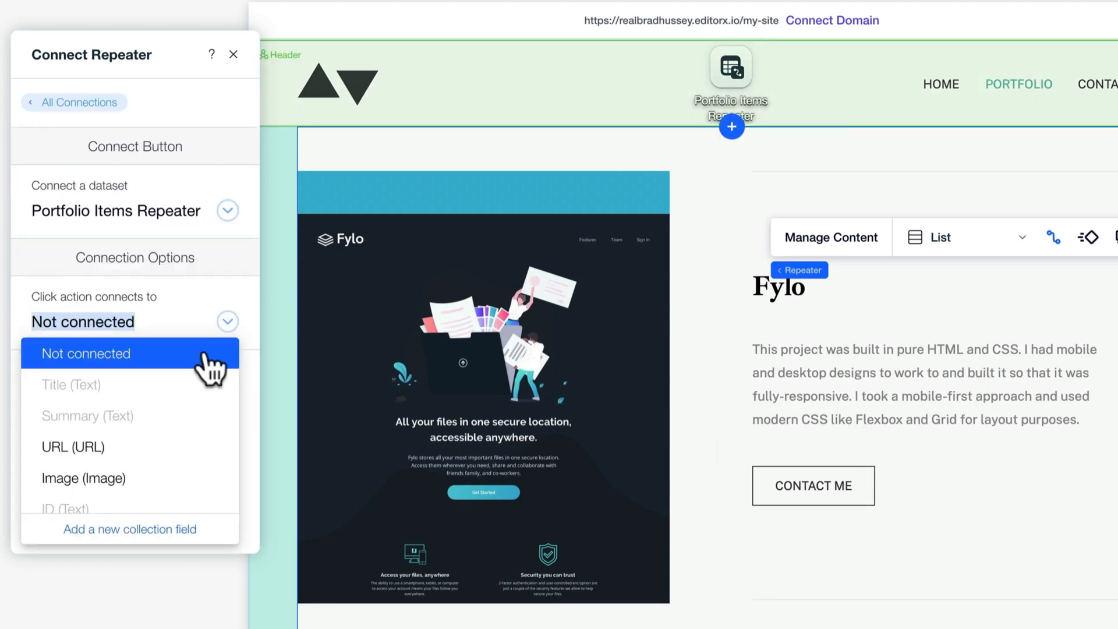
{"action": "left_click", "coordinate": [73, 447]}
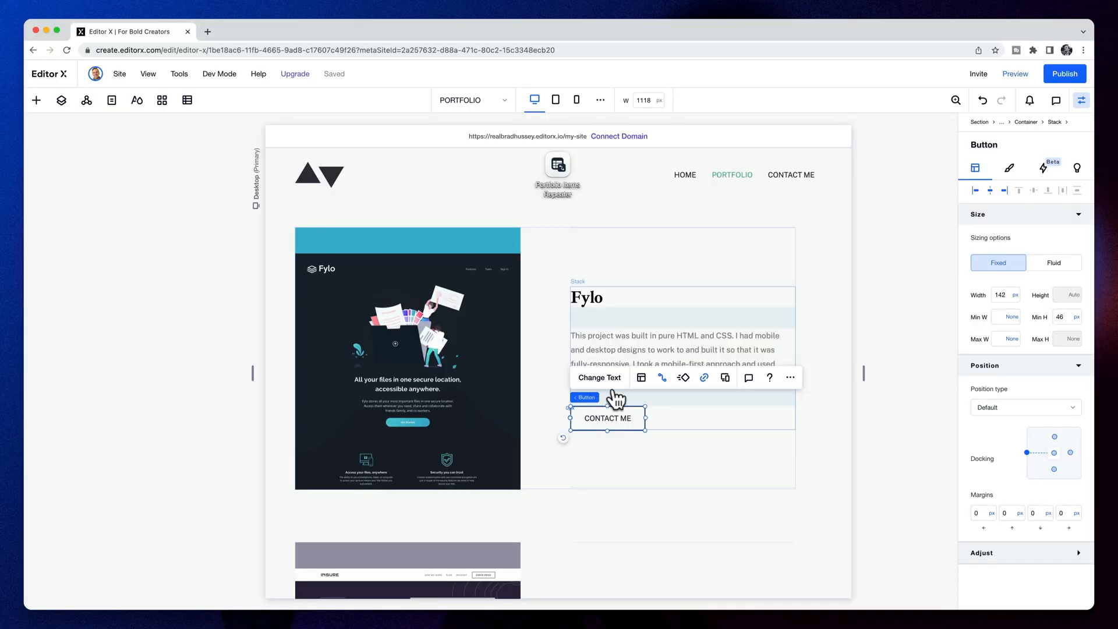
{"action": "left_click", "coordinate": [599, 377]}
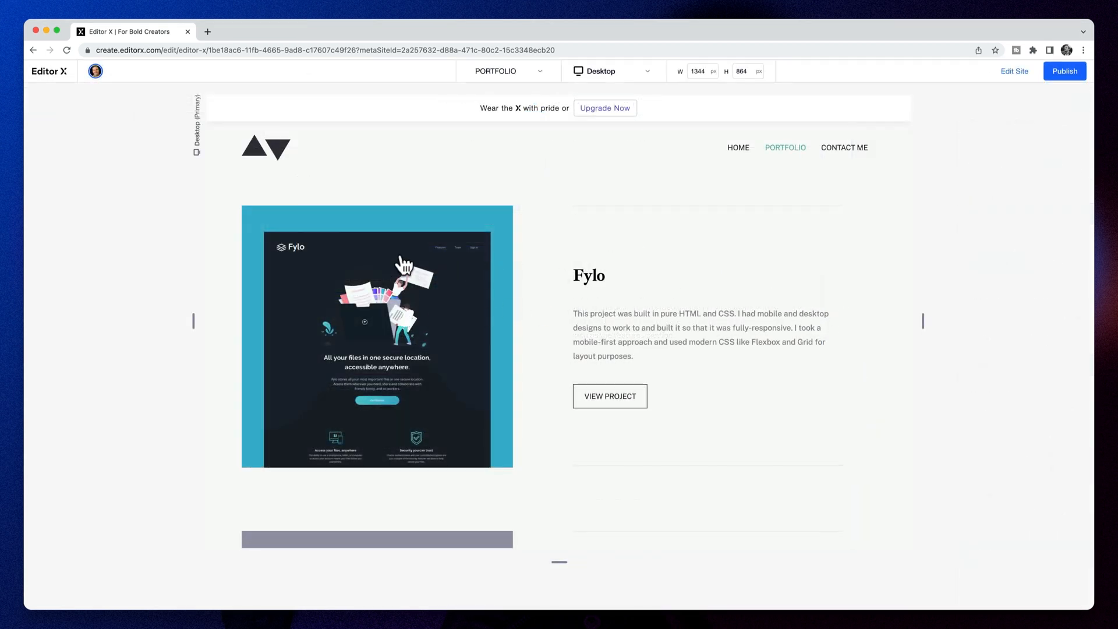
{"action": "mouse_move", "coordinate": [753, 315]}
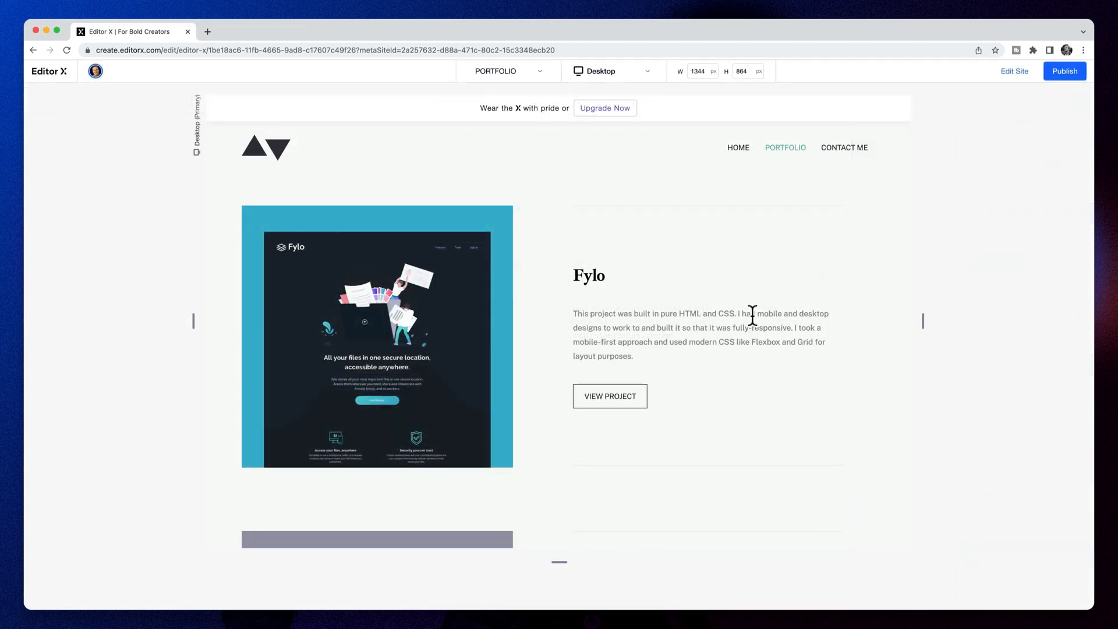
Step: Scroll through the previewed portfolio to check the project items and their summaries
{"action": "scroll", "scroll_direction": "down", "scroll_amount": 3}
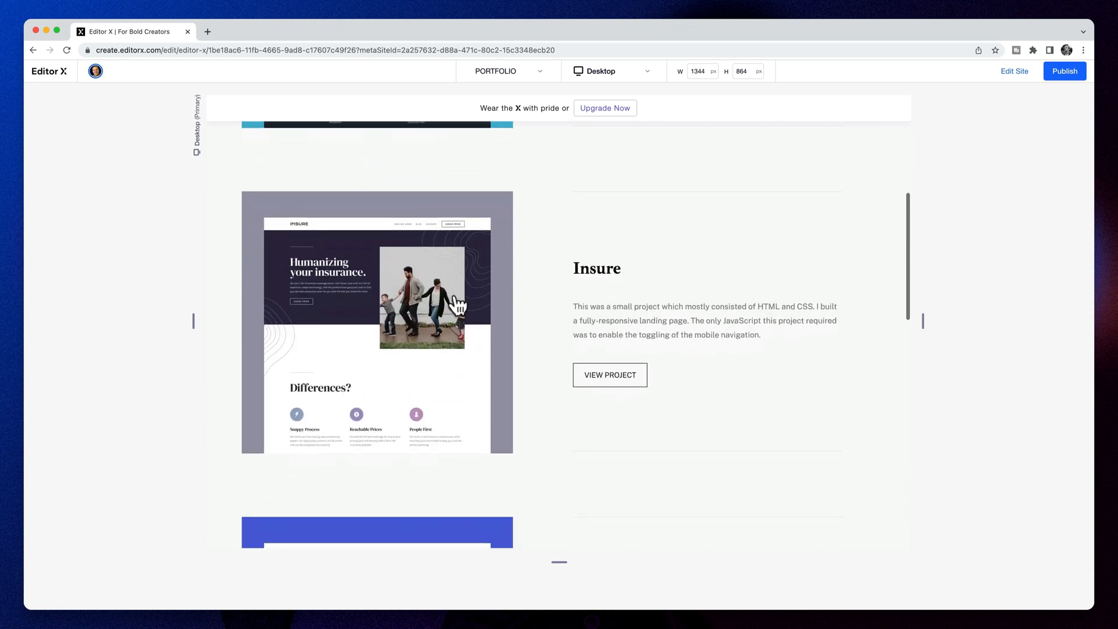
{"action": "scroll", "scroll_direction": "down", "scroll_amount": 3}
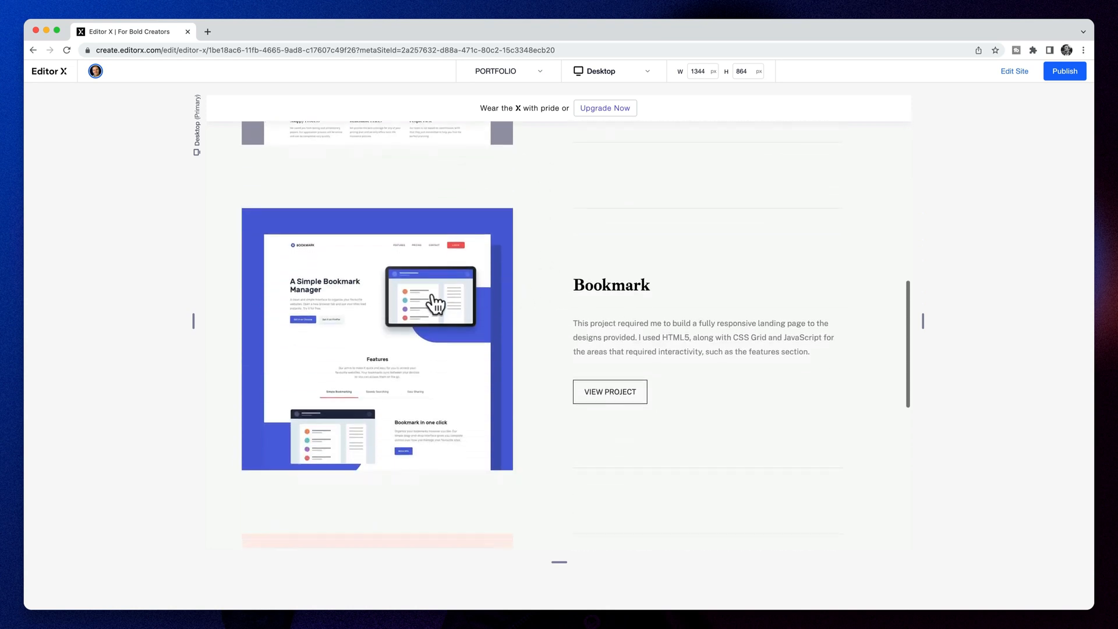
{"action": "scroll", "scroll_direction": "down", "scroll_amount": 3}
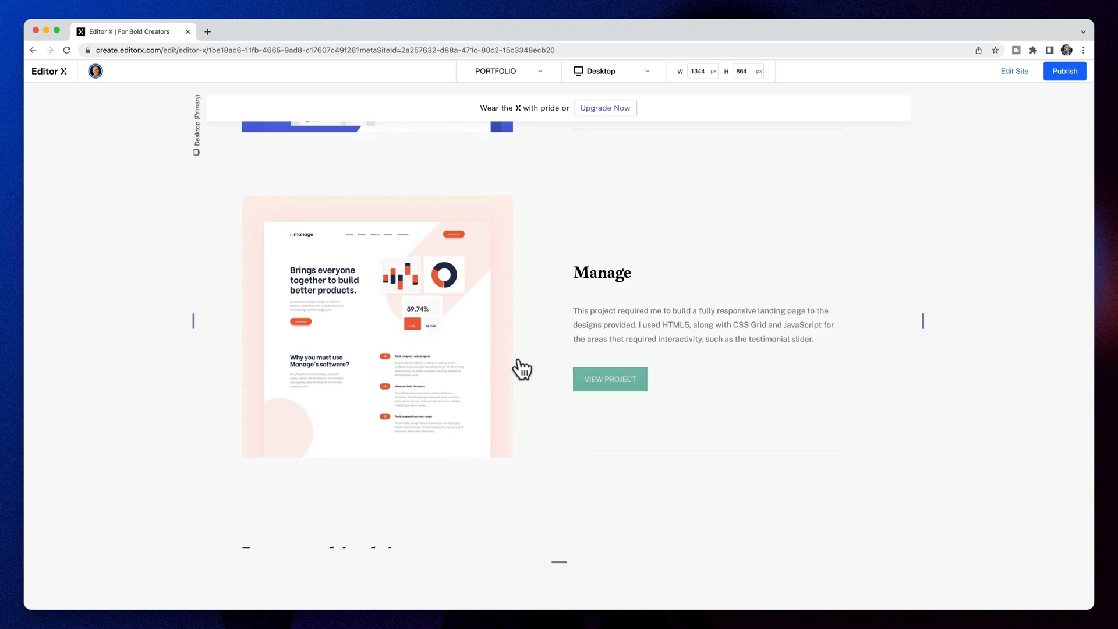
{"action": "scroll", "scroll_direction": "up", "scroll_amount": 3}
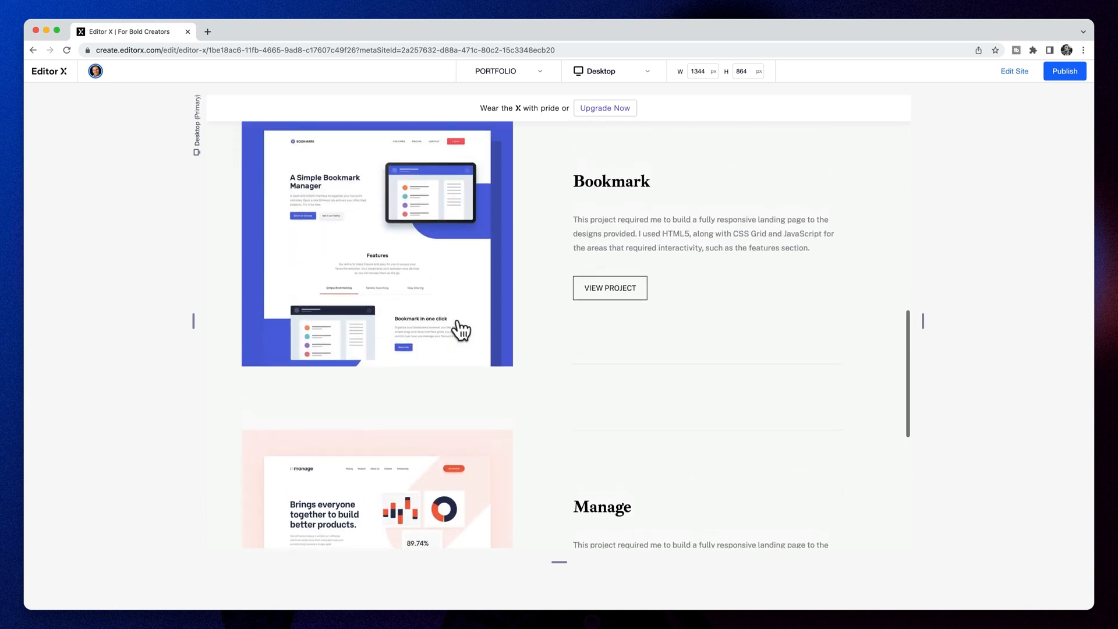
{"action": "scroll", "scroll_direction": "up", "scroll_amount": 3}
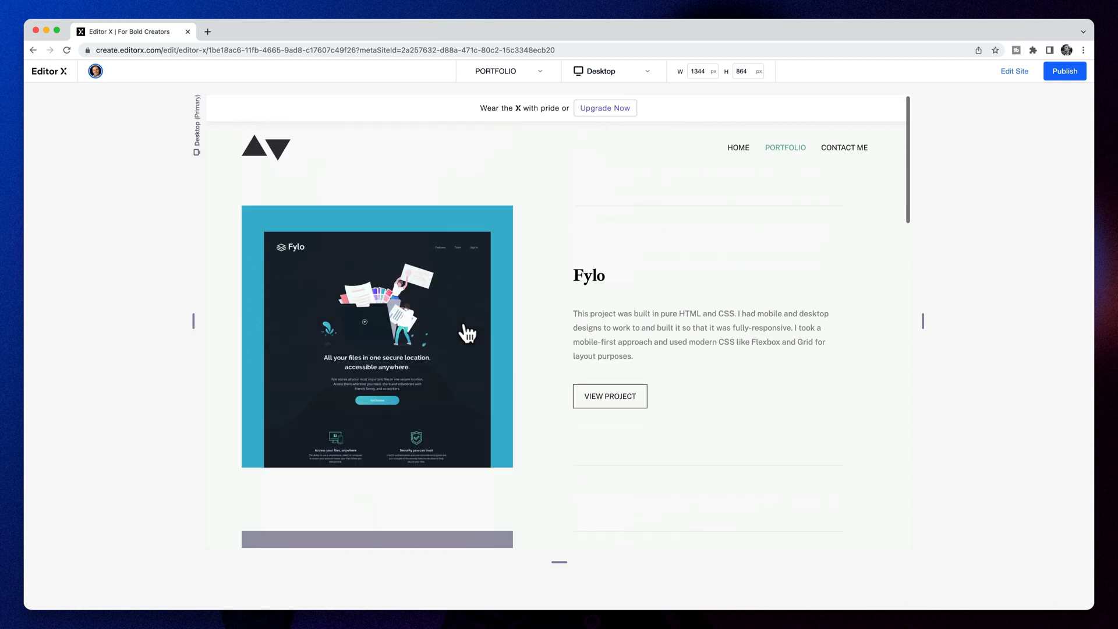
{"action": "mouse_move", "coordinate": [548, 314]}
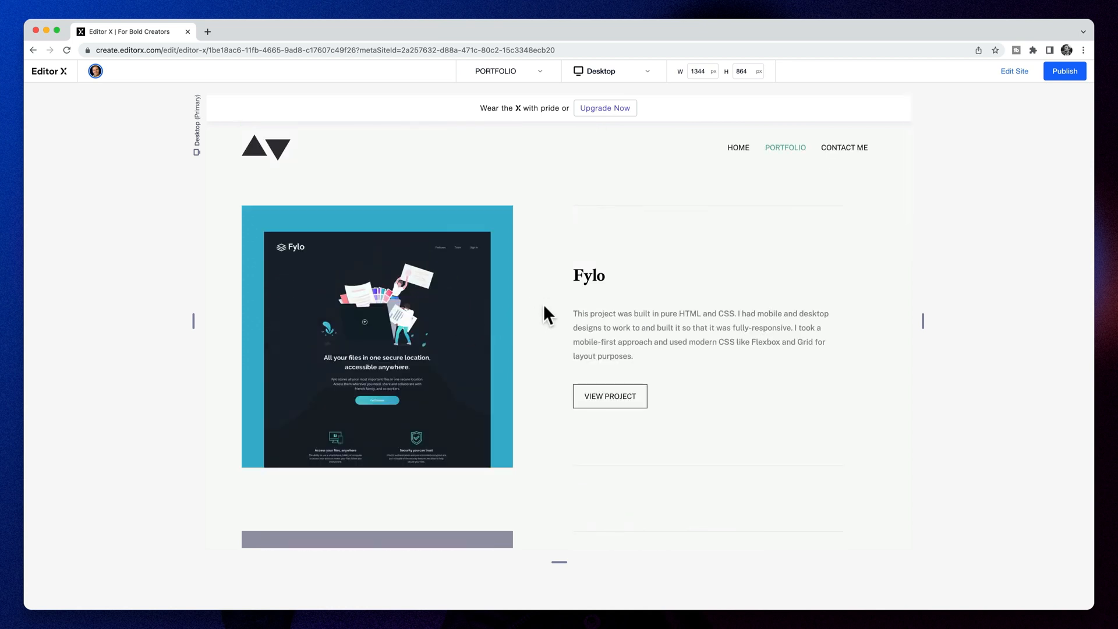
{"action": "scroll", "scroll_direction": "down", "scroll_amount": 3}
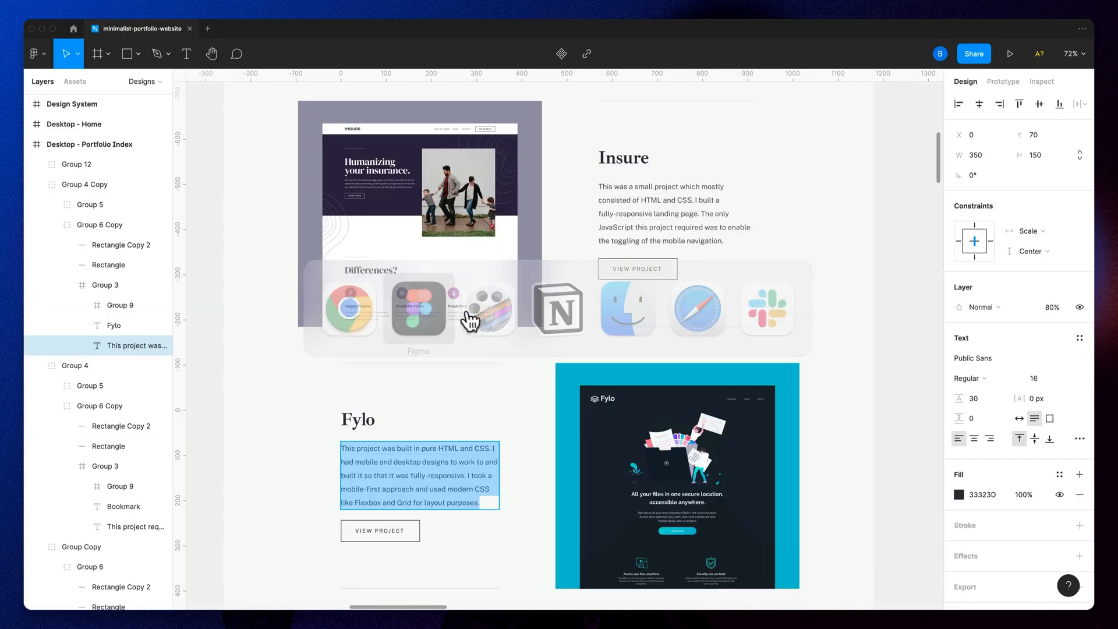
{"action": "scroll", "scroll_direction": "down", "scroll_amount": 3}
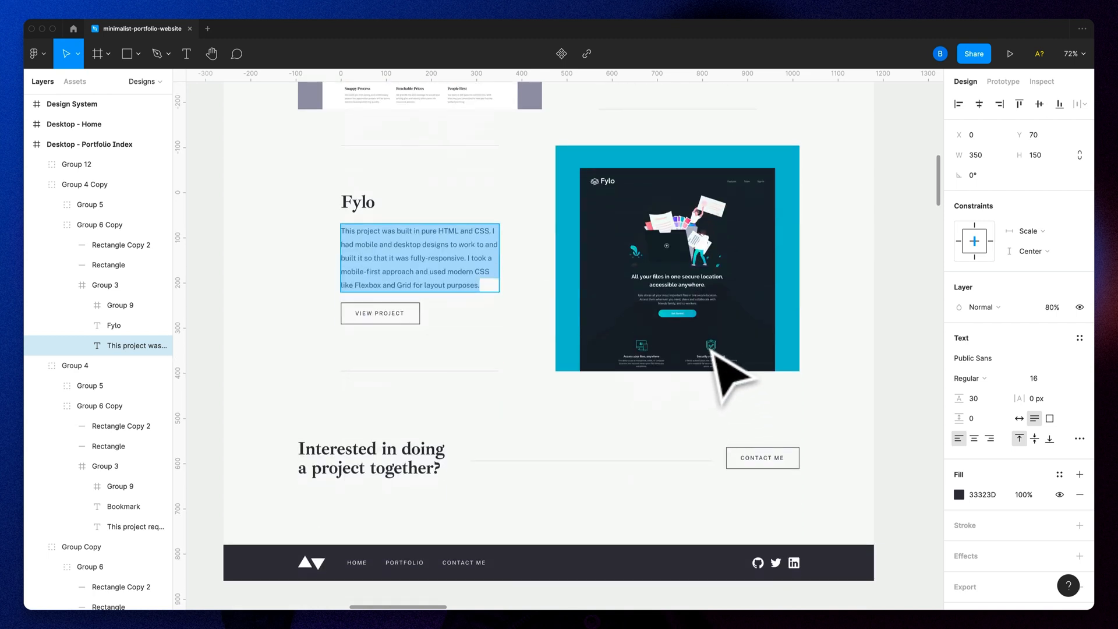
{"action": "scroll", "scroll_direction": "up", "scroll_amount": 3}
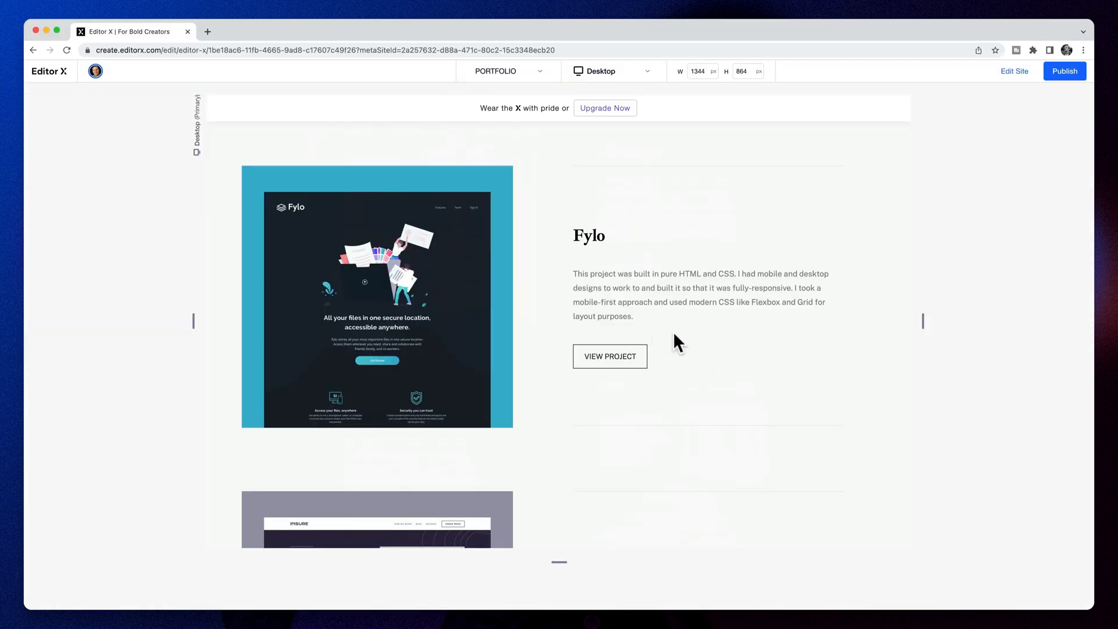
Step: Scroll the preview to inspect the Insure project beneath Fylo
{"action": "scroll", "scroll_direction": "up", "scroll_amount": 3}
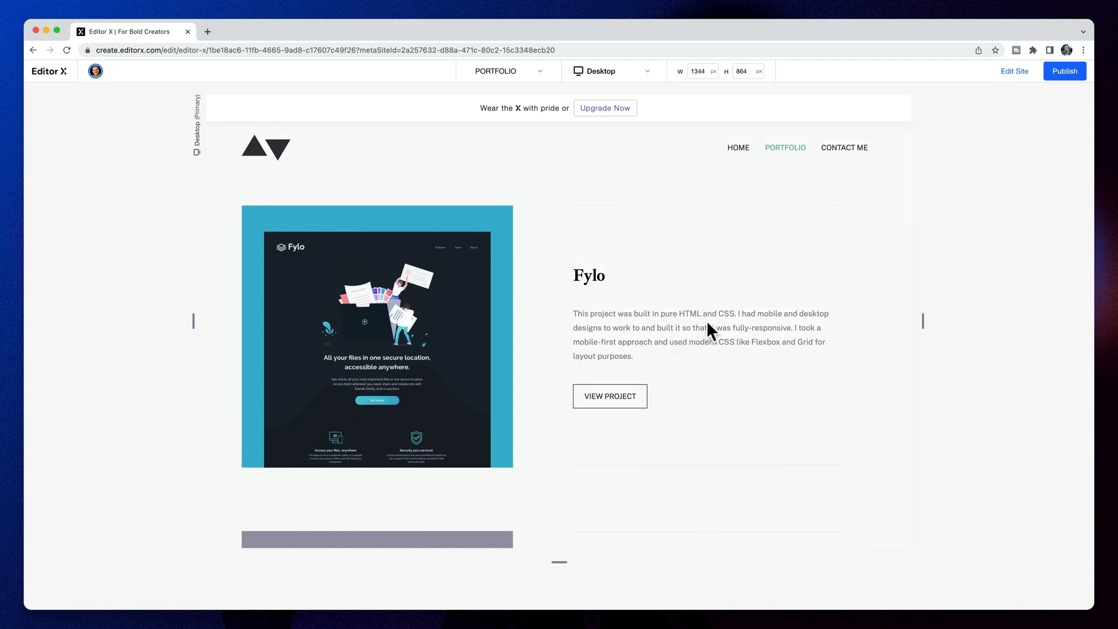
{"action": "scroll", "scroll_direction": "down", "scroll_amount": 3}
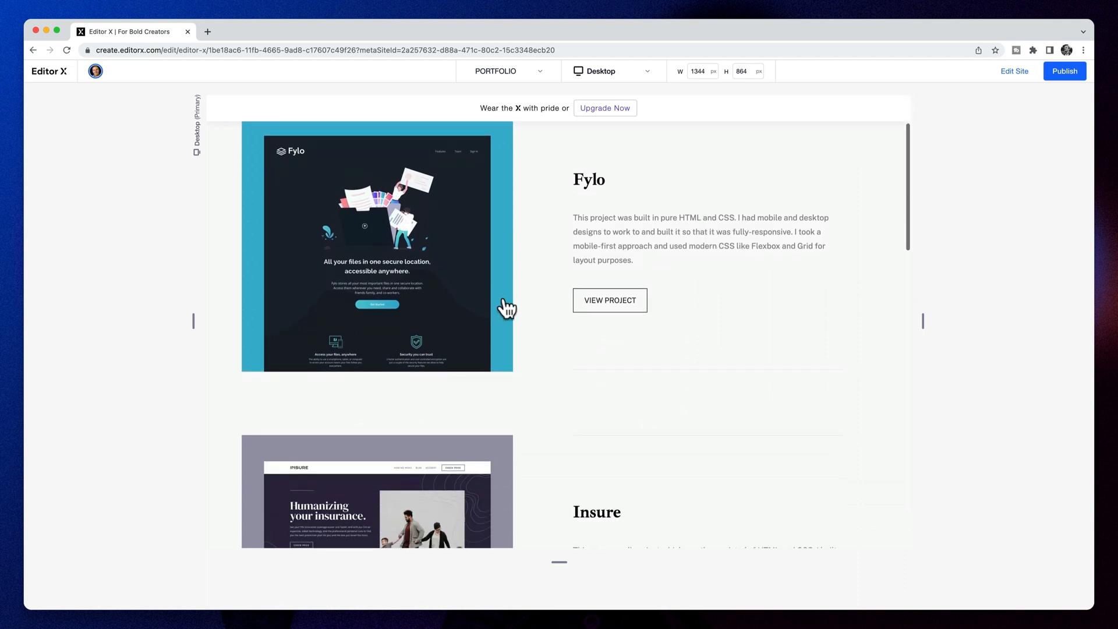
{"action": "scroll", "scroll_direction": "down", "scroll_amount": 3}
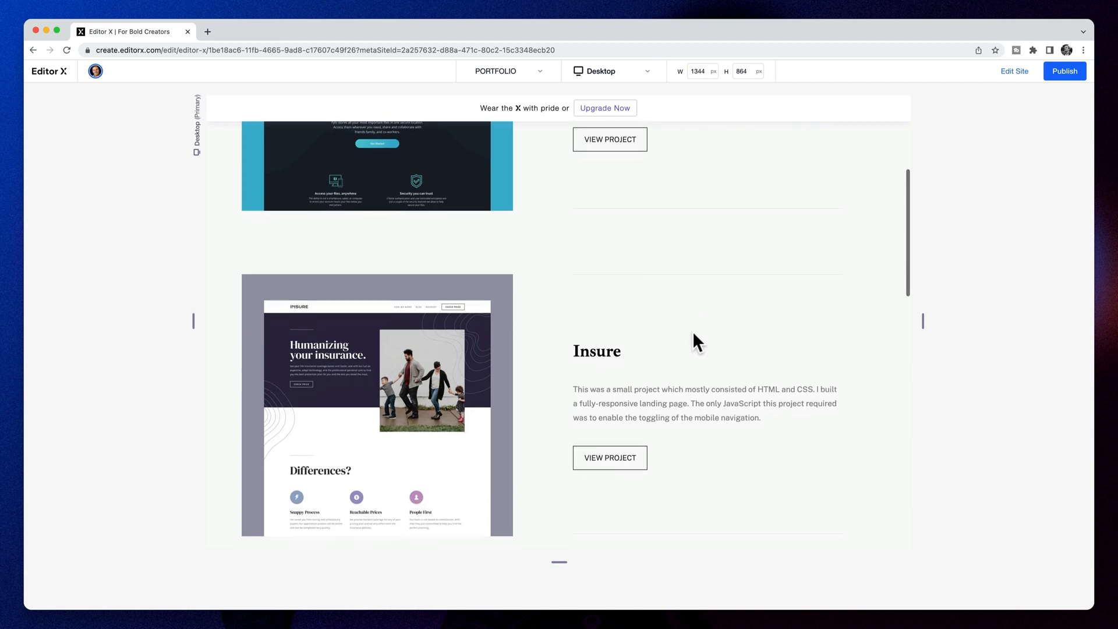
{"action": "scroll", "scroll_direction": "up", "scroll_amount": 3}
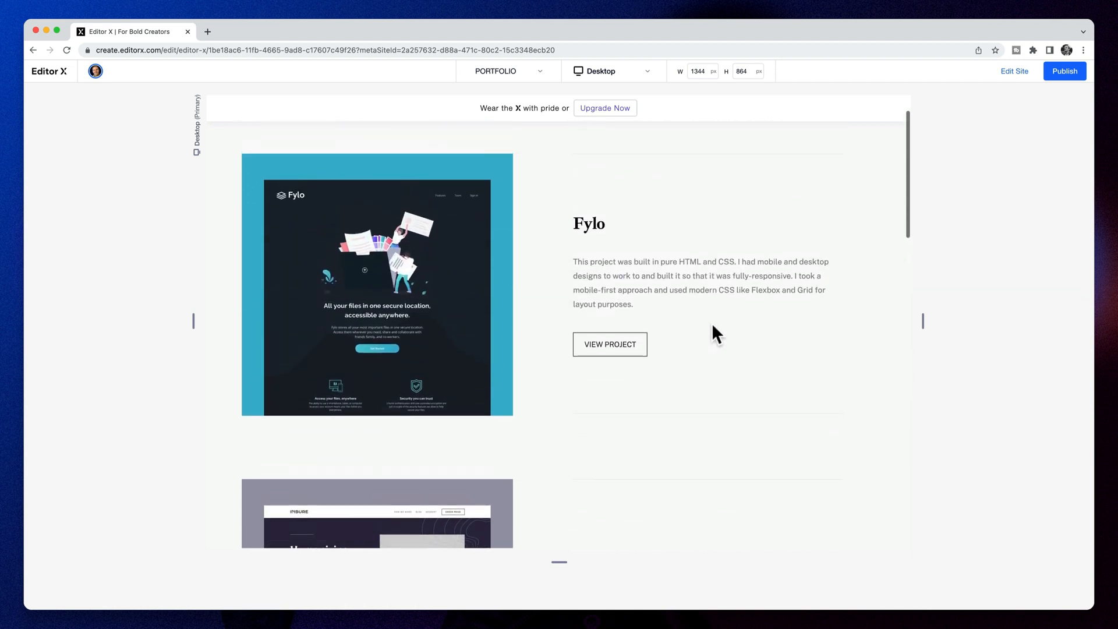
{"action": "mouse_move", "coordinate": [563, 307]}
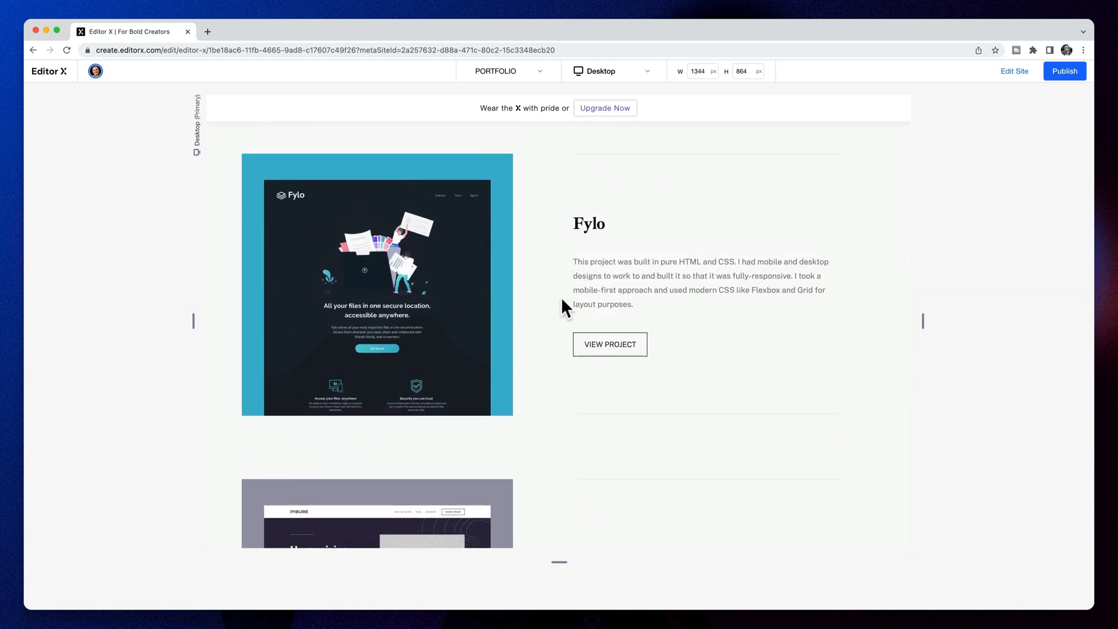
{"action": "mouse_move", "coordinate": [659, 307]}
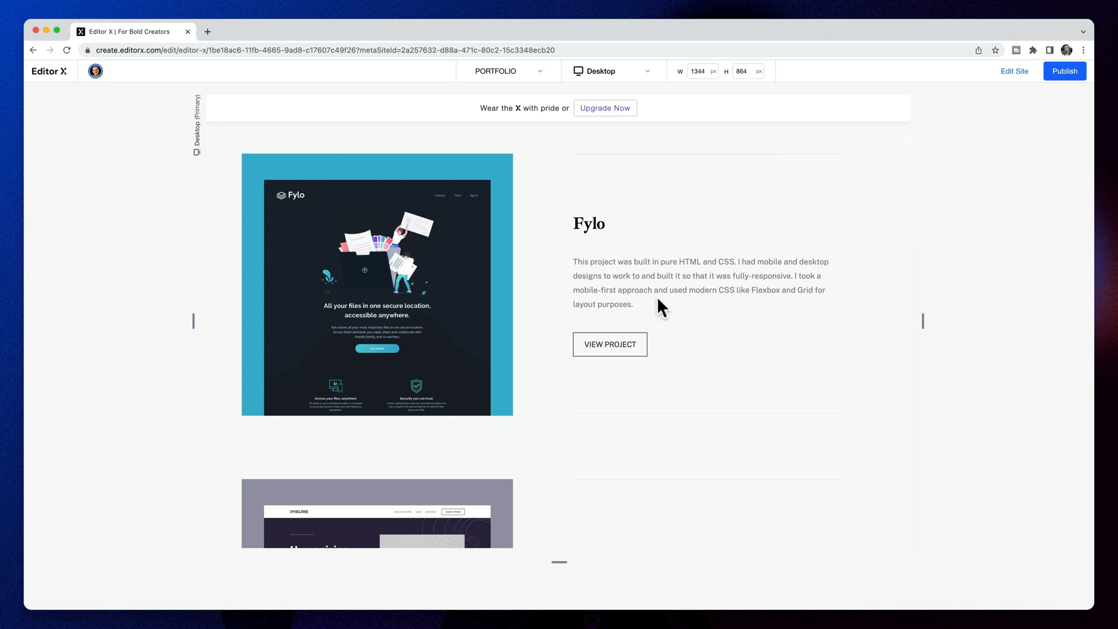
{"action": "mouse_move", "coordinate": [636, 305]}
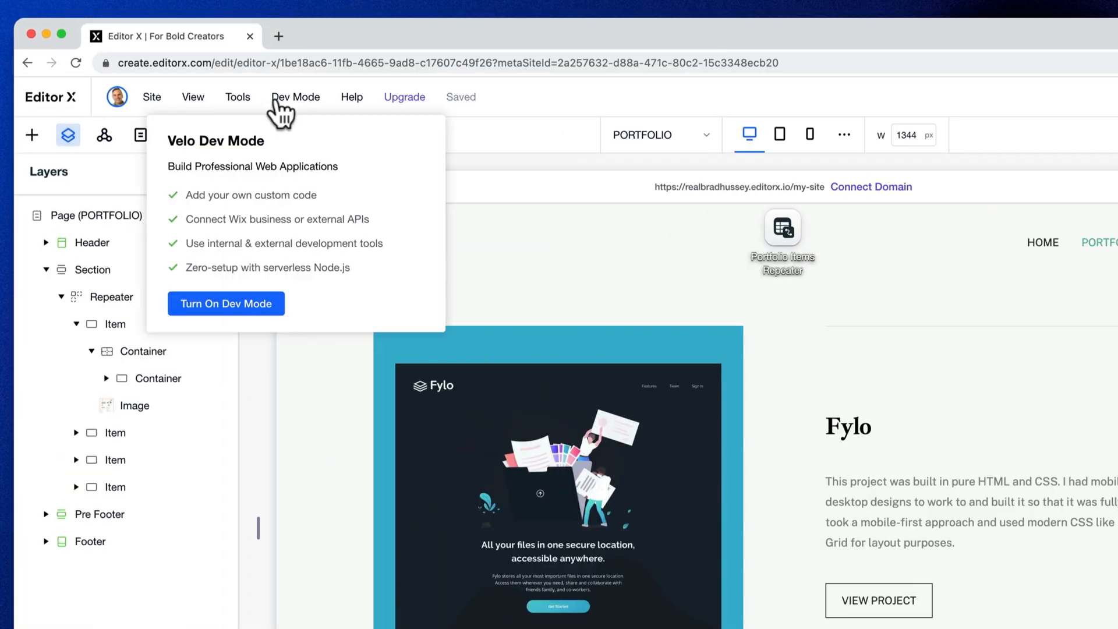
Step: Turn on Velo Dev Mode and select the first repeater item #box8 in Layers
{"action": "left_click", "coordinate": [225, 303]}
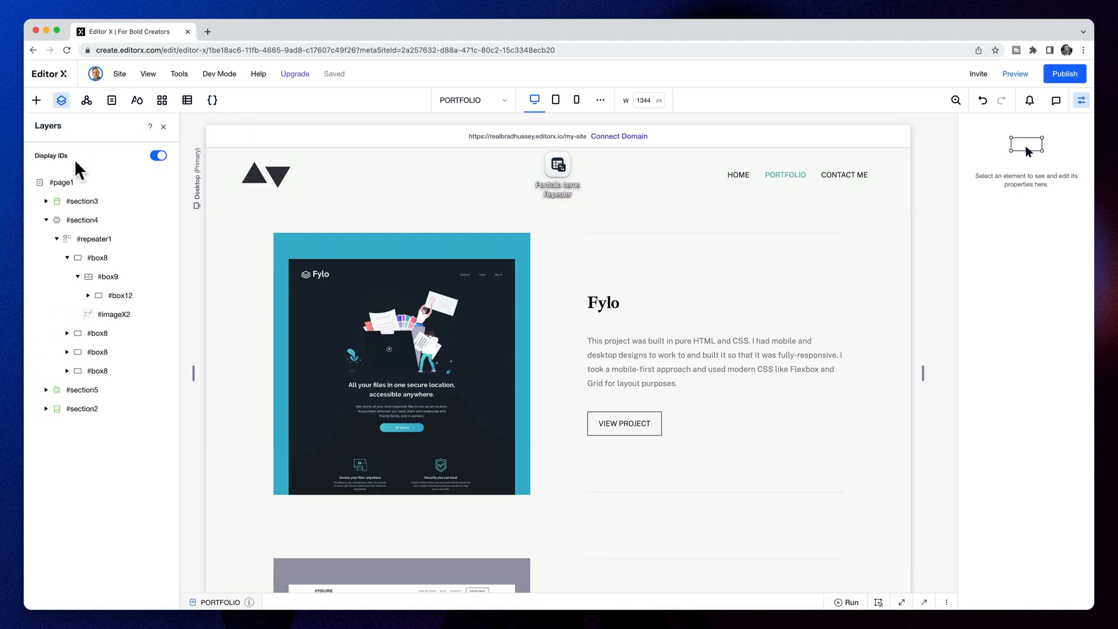
{"action": "left_click", "coordinate": [94, 238]}
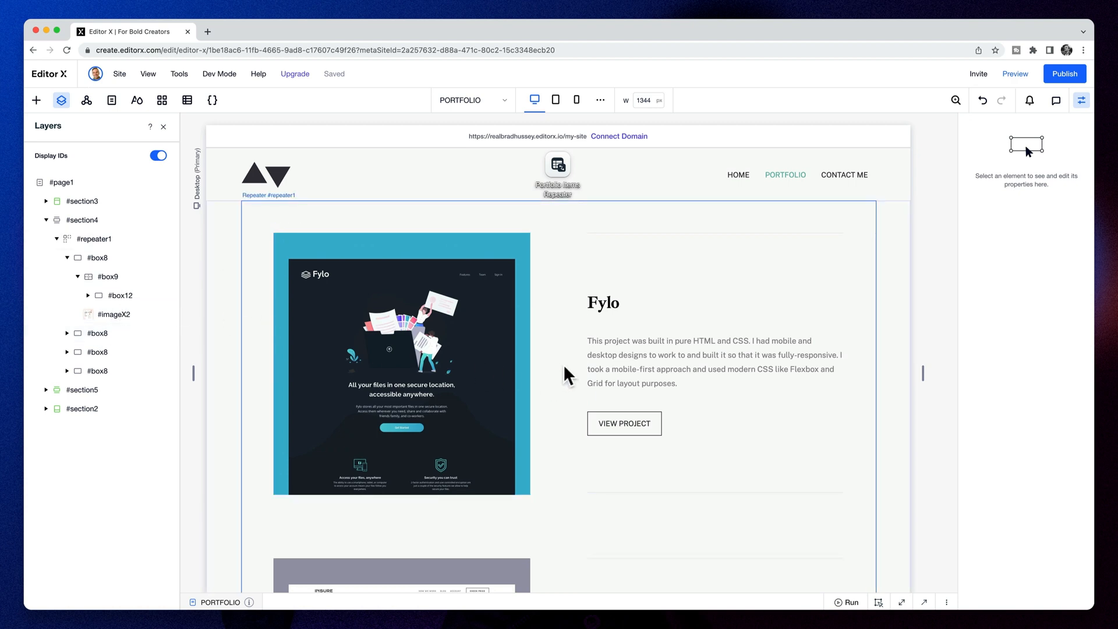
{"action": "scroll", "scroll_direction": "down", "scroll_amount": 3}
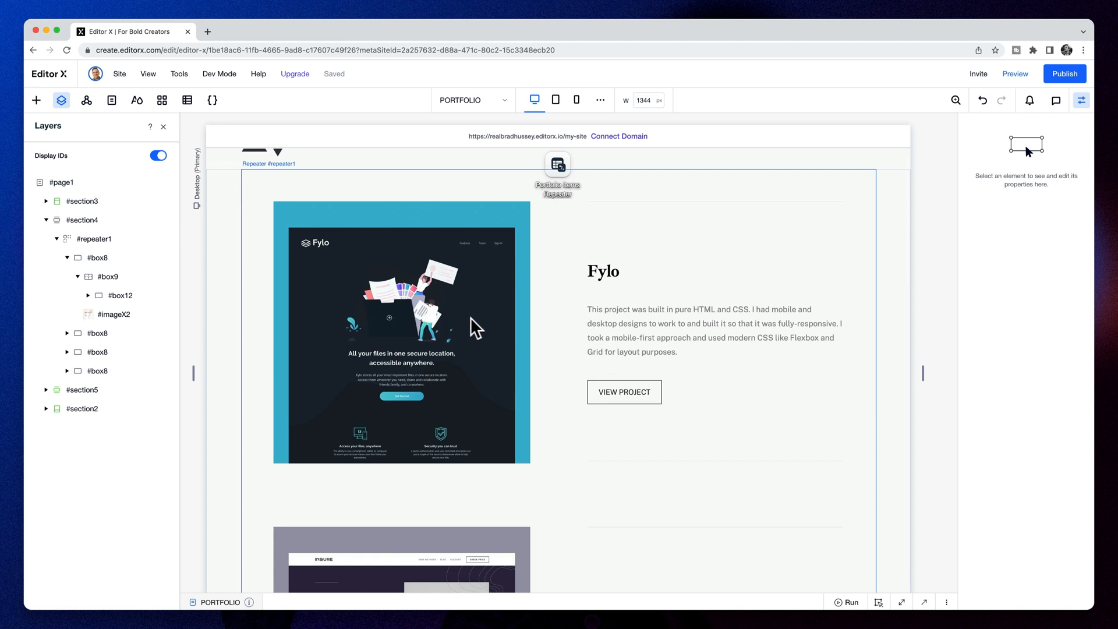
{"action": "left_click", "coordinate": [96, 239]}
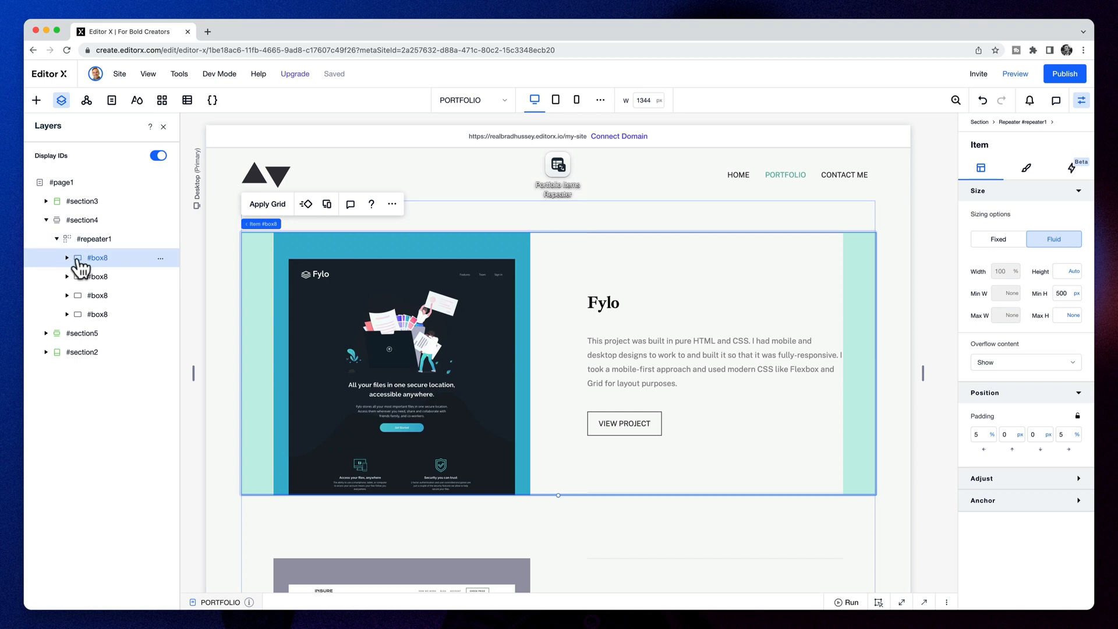
Step: Expand #box8 in Layers and rename its inner #box9 container to evenContainer
{"action": "left_click", "coordinate": [67, 257]}
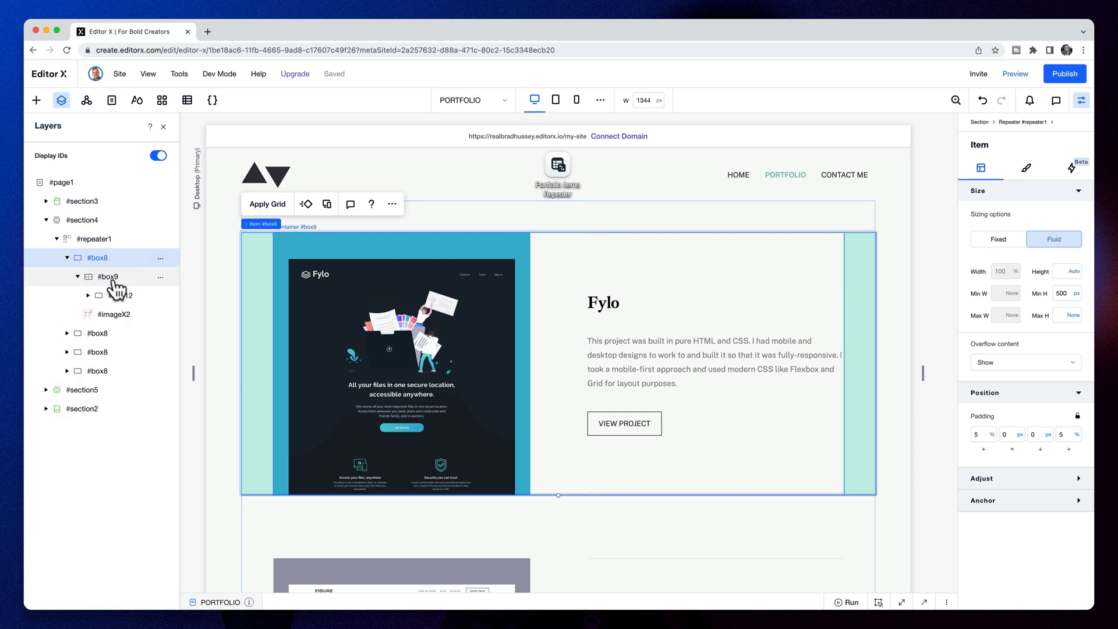
{"action": "left_click", "coordinate": [120, 295]}
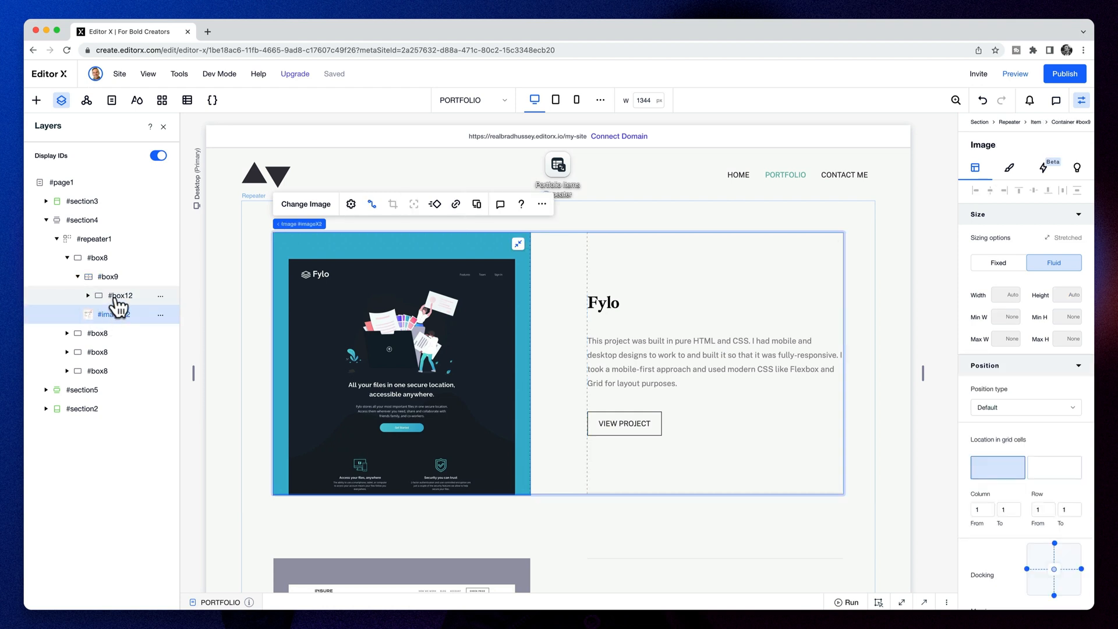
{"action": "left_click", "coordinate": [120, 295]}
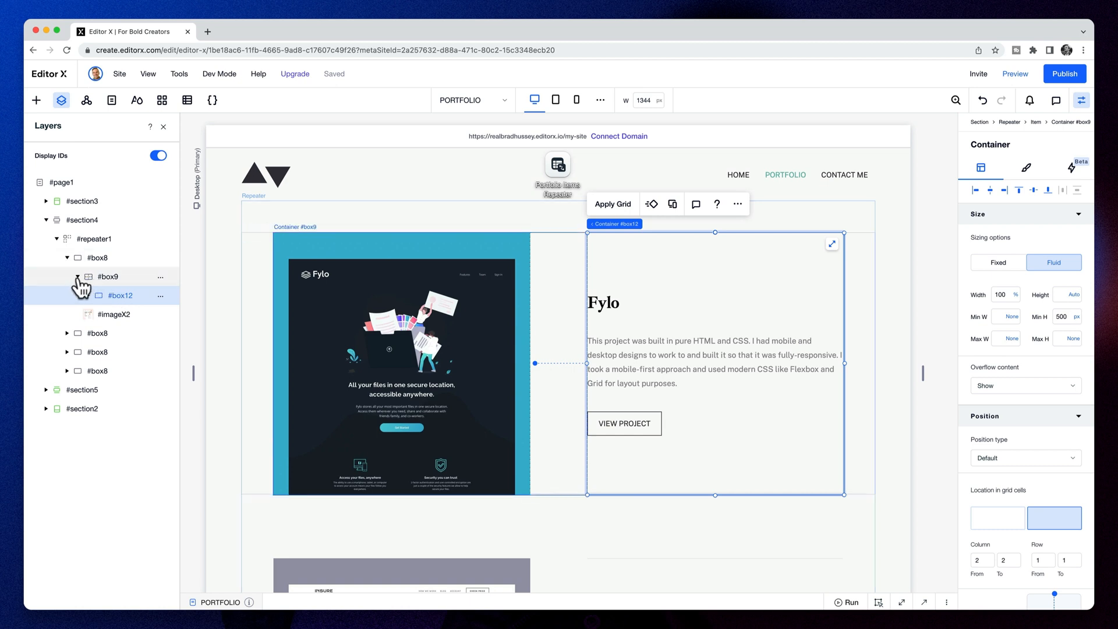
{"action": "left_click", "coordinate": [57, 277]}
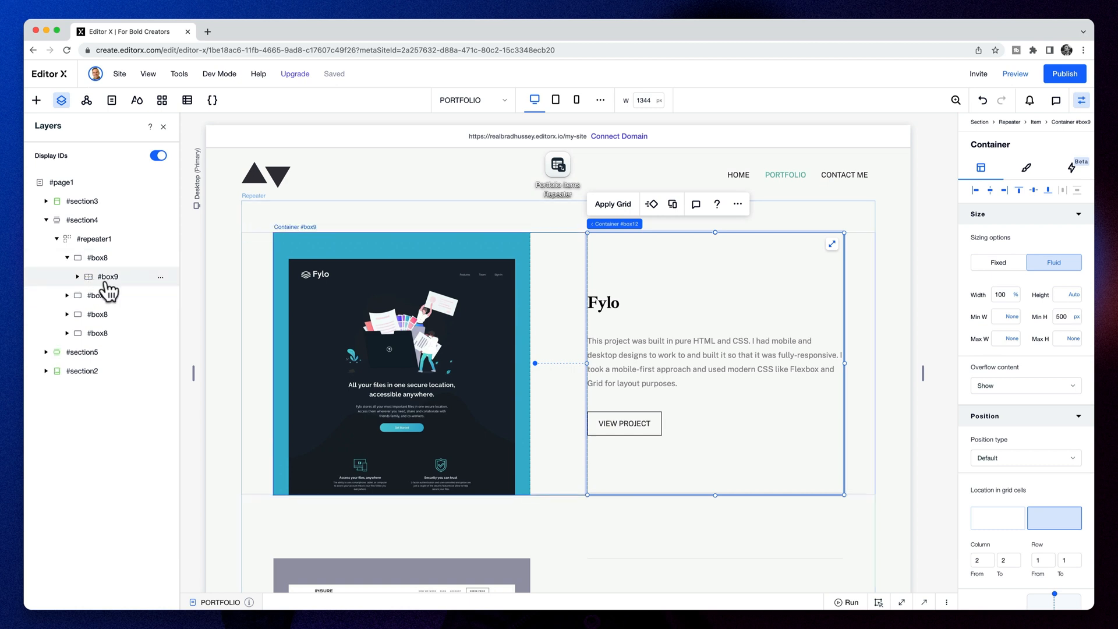
{"action": "double_click", "coordinate": [108, 276]}
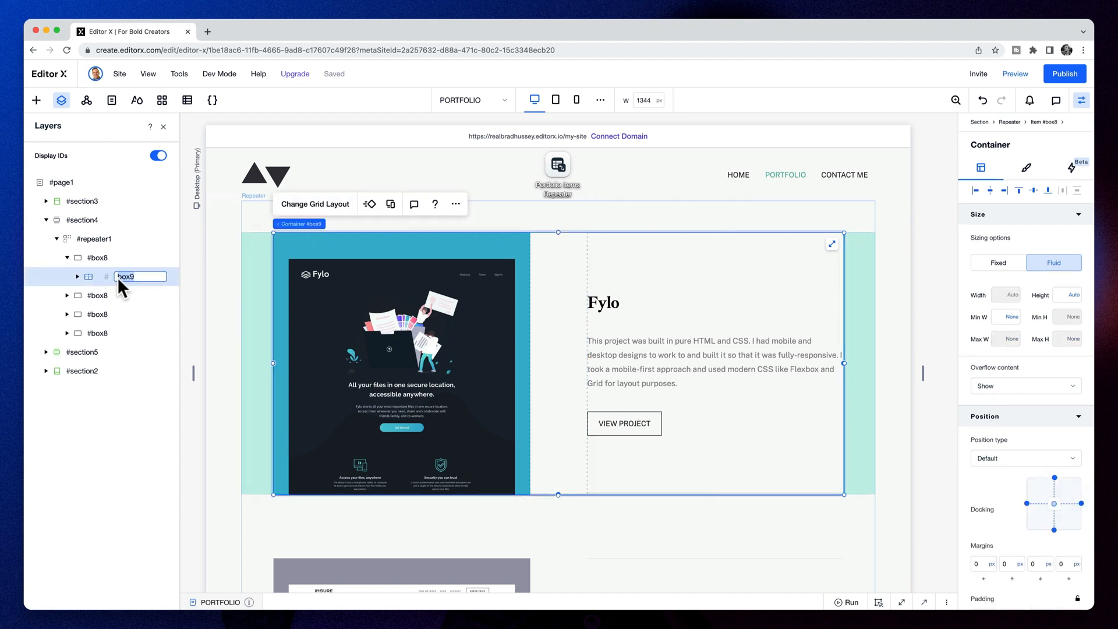
{"action": "type", "text": "evenContainer"}
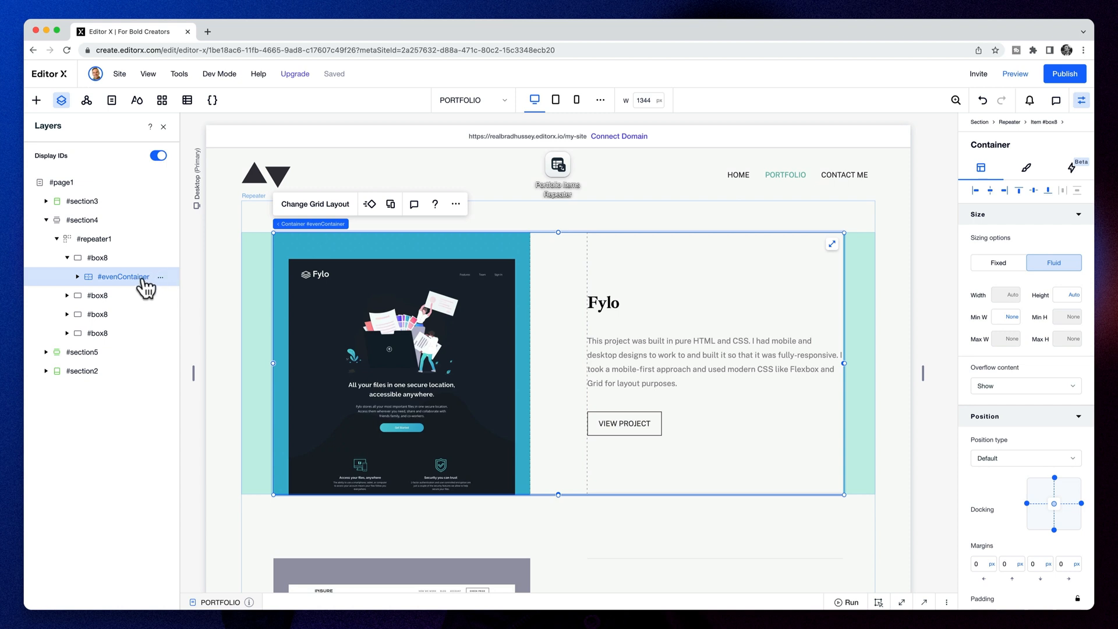
Step: Duplicate #evenContainer as #oddContainer and put evenContainer's image in column 2, text in column 1
{"action": "right_click", "coordinate": [123, 277]}
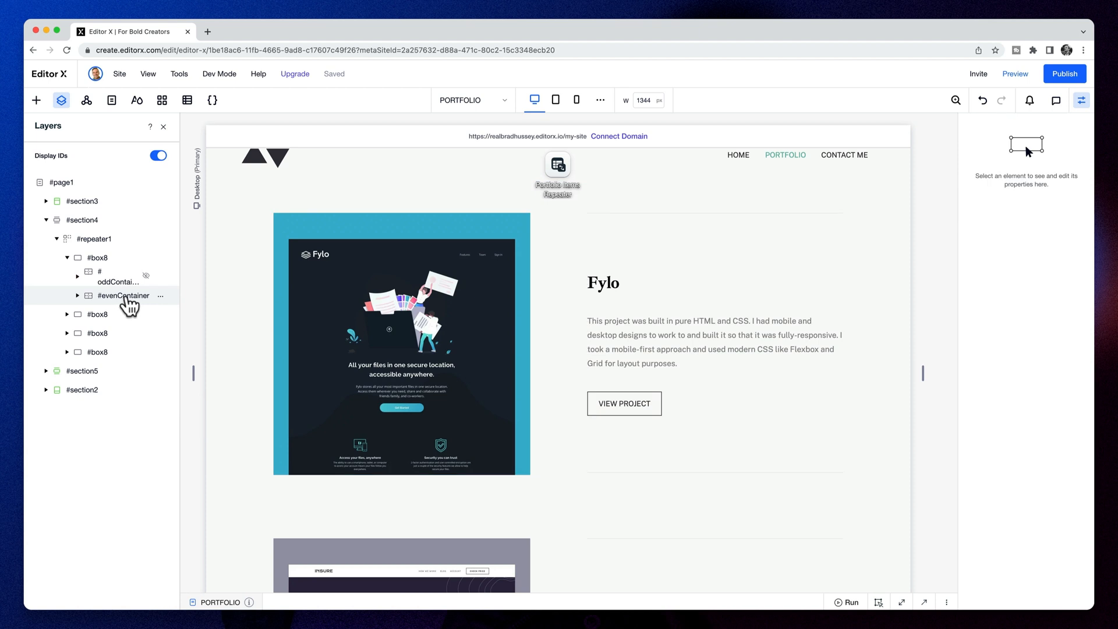
{"action": "left_click", "coordinate": [122, 296]}
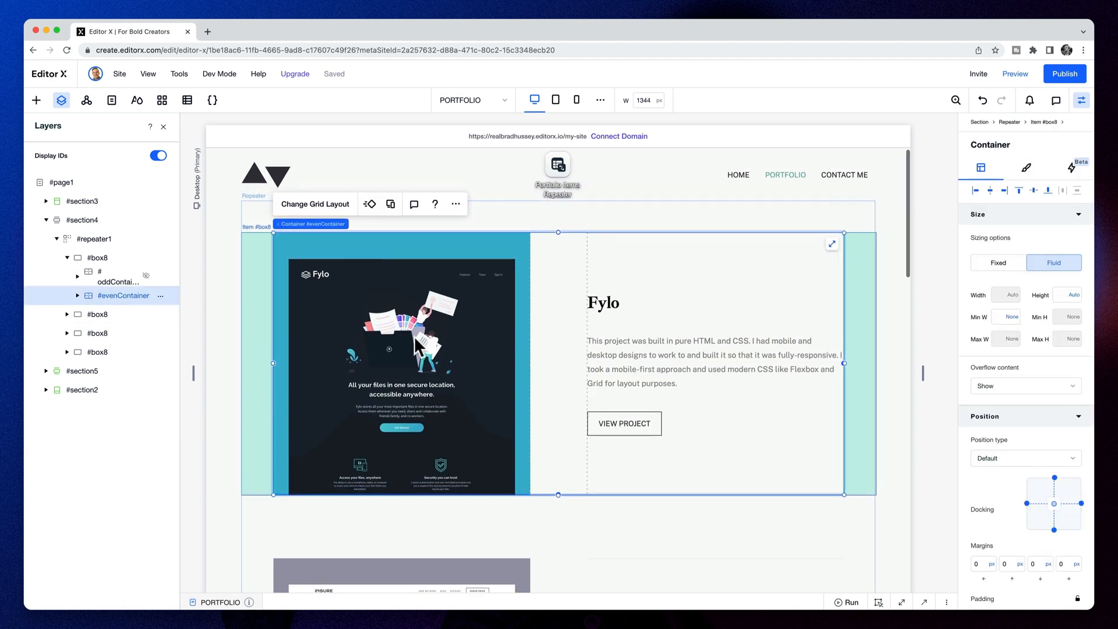
{"action": "mouse_move", "coordinate": [457, 312]}
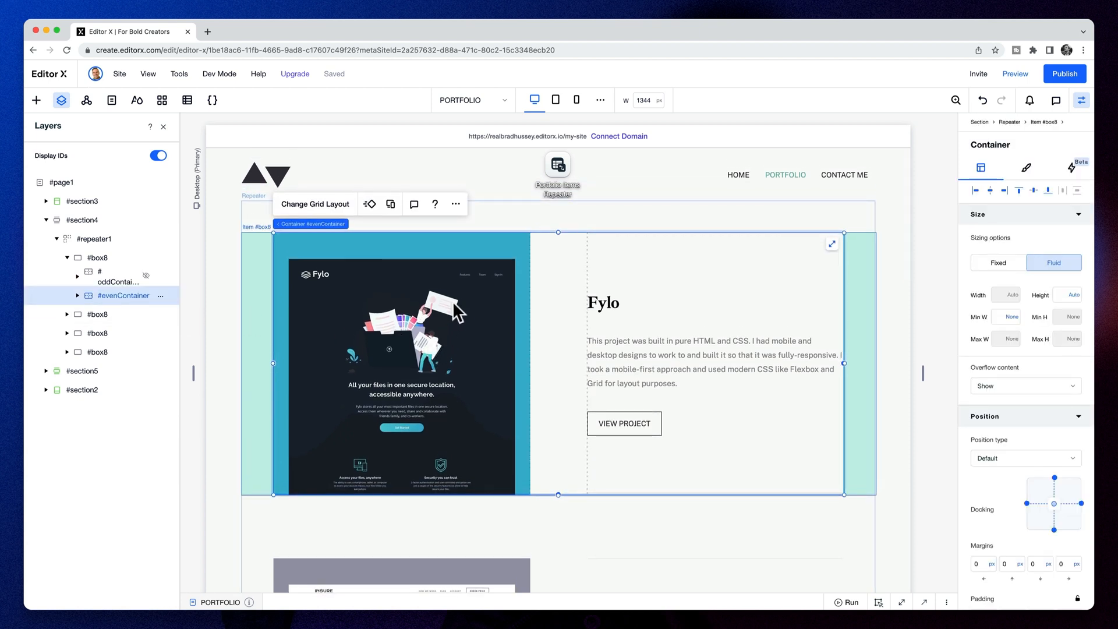
{"action": "left_click", "coordinate": [400, 342]}
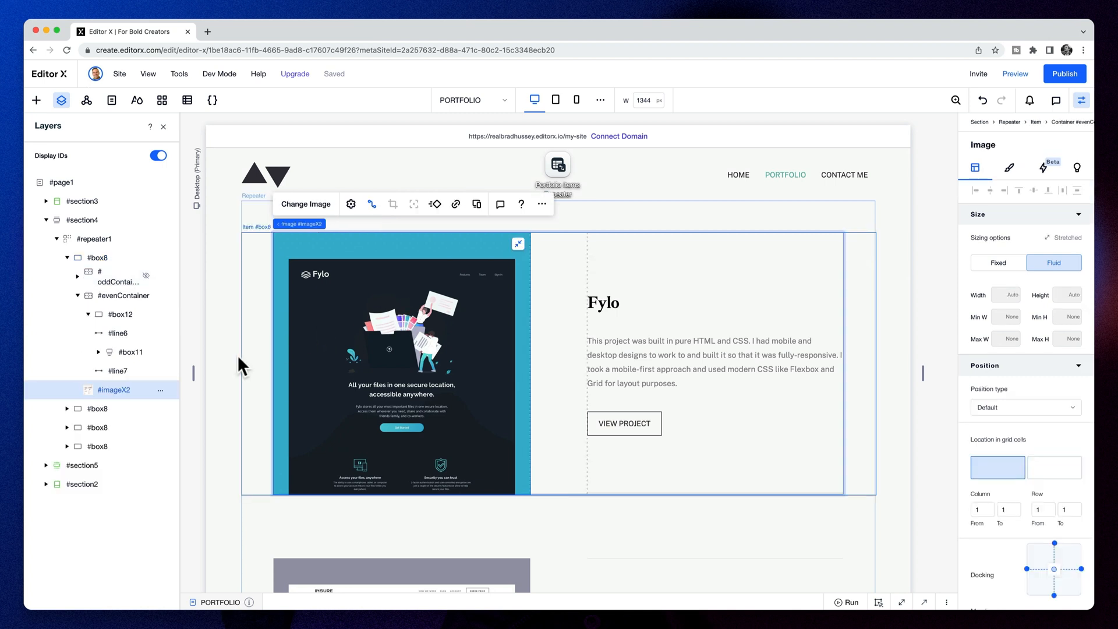
{"action": "mouse_move", "coordinate": [998, 468]}
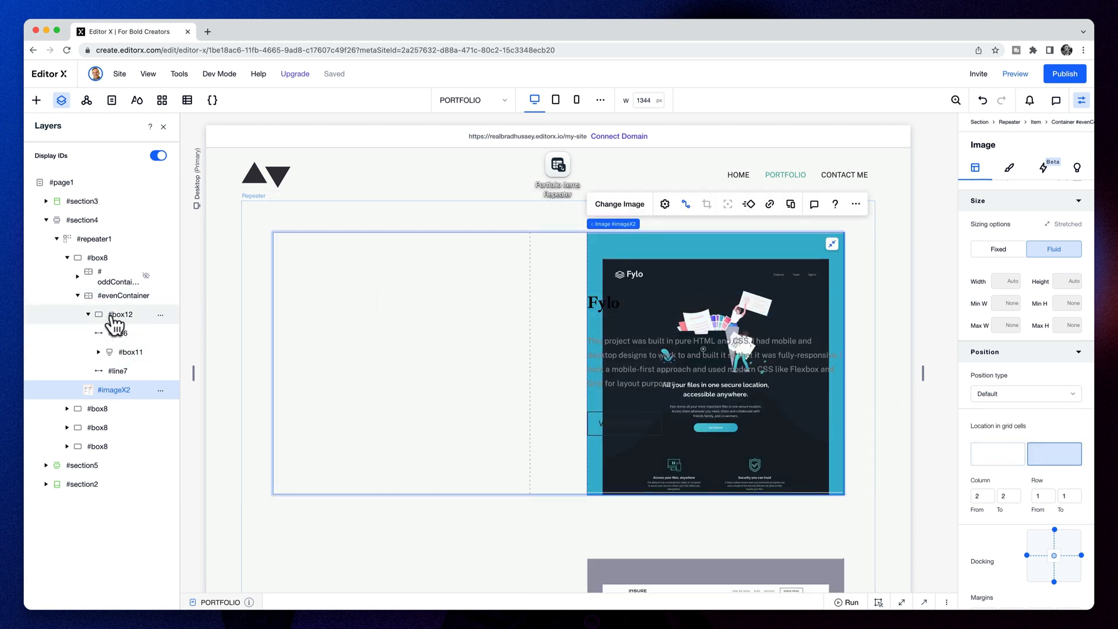
{"action": "left_click", "coordinate": [121, 314]}
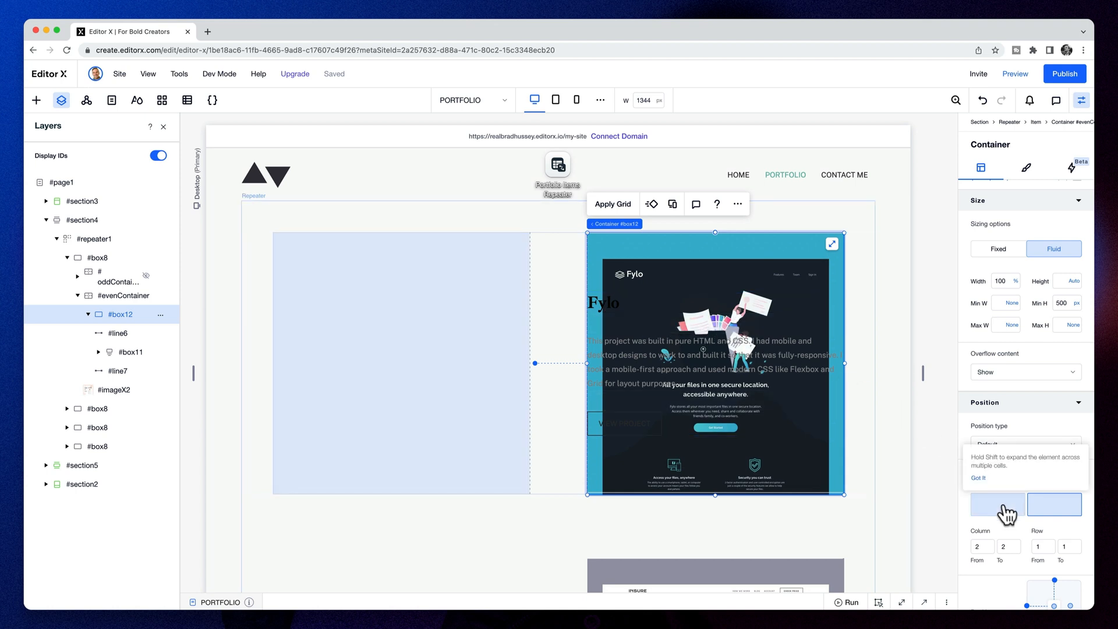
{"action": "left_click", "coordinate": [998, 504]}
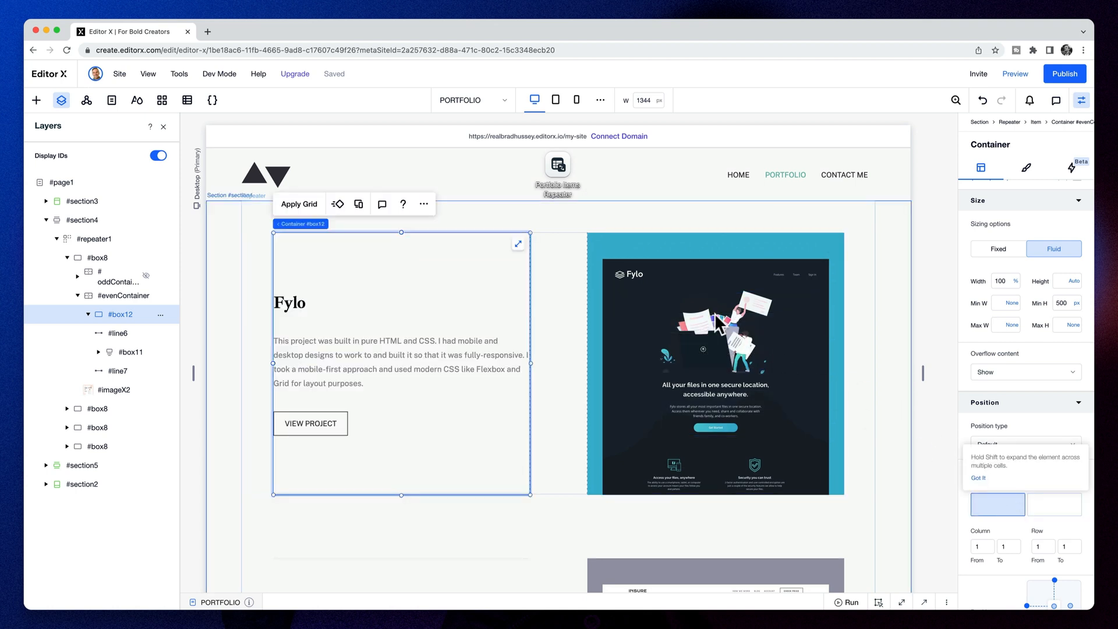
{"action": "left_click", "coordinate": [77, 295]}
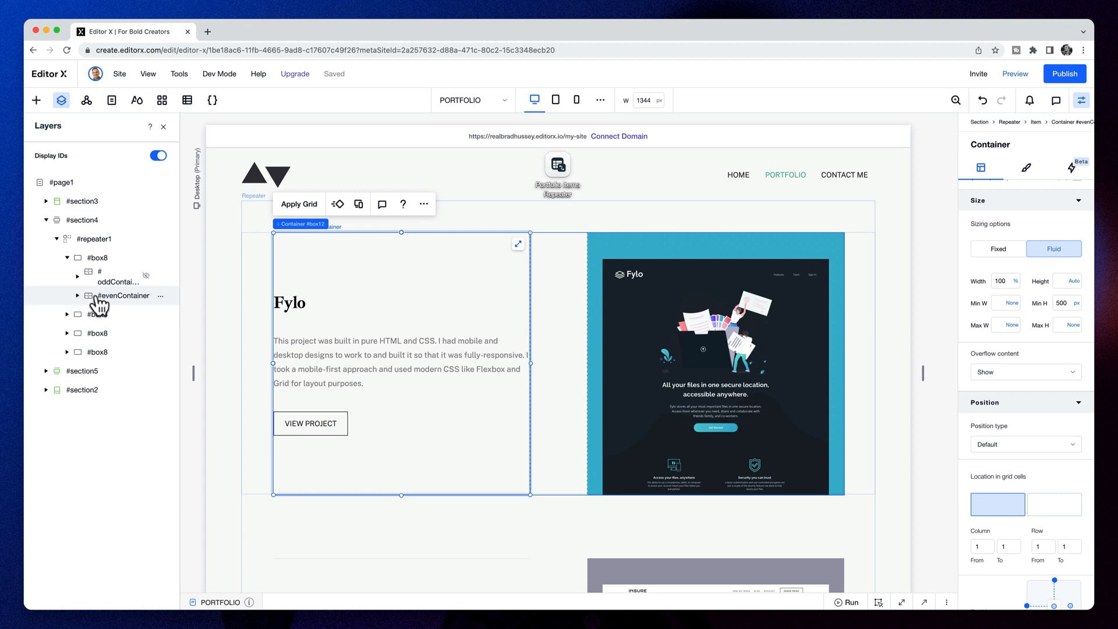
{"action": "mouse_move", "coordinate": [109, 297]}
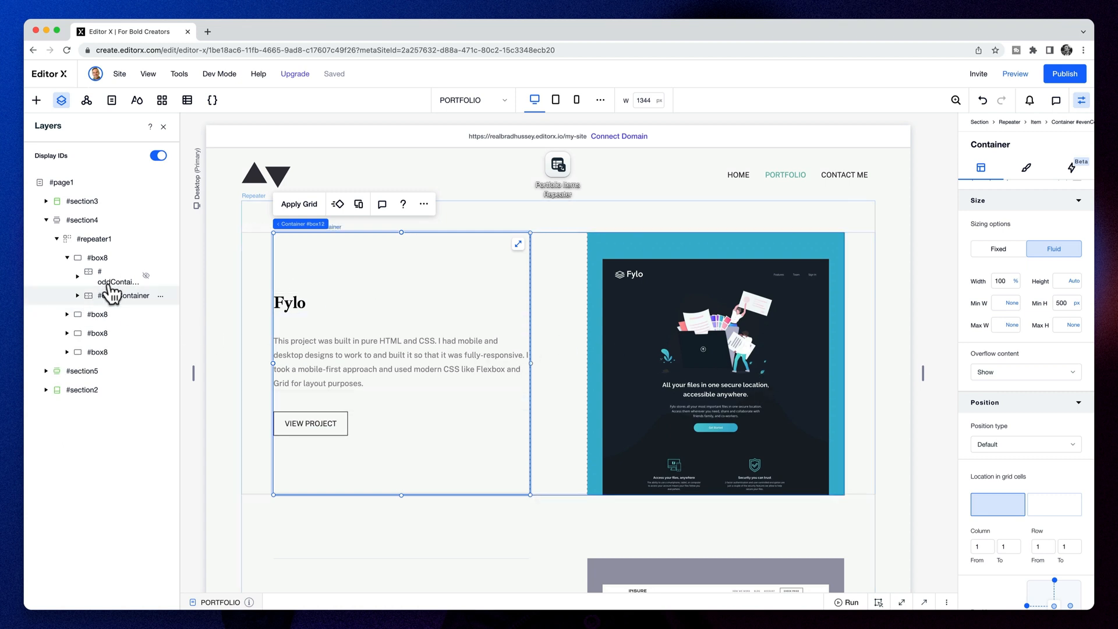
{"action": "left_click", "coordinate": [120, 277]}
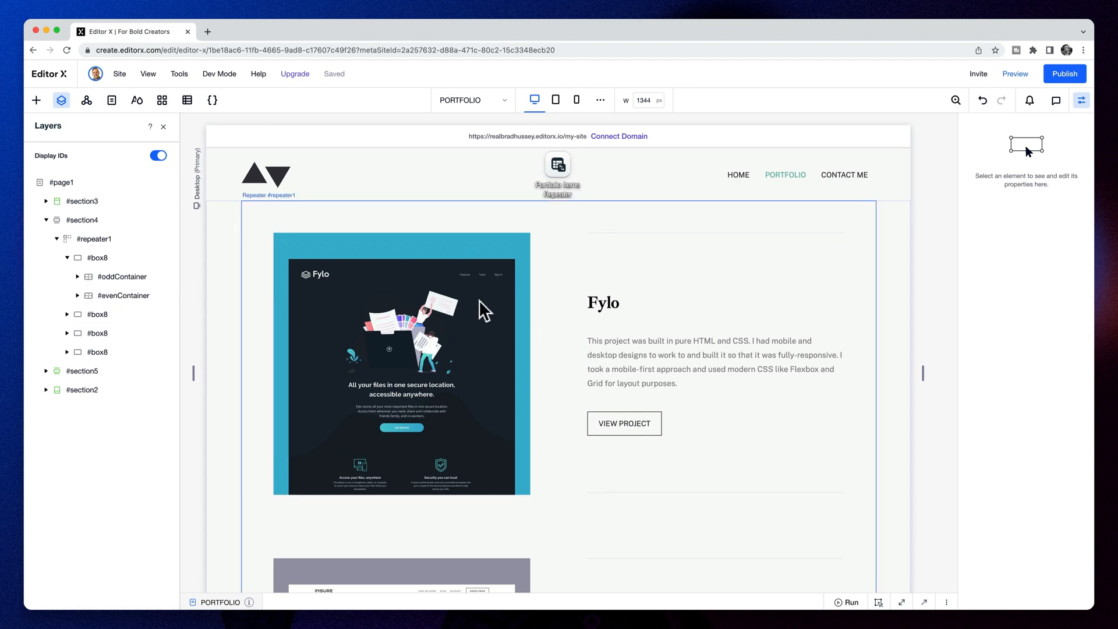
{"action": "mouse_move", "coordinate": [634, 357]}
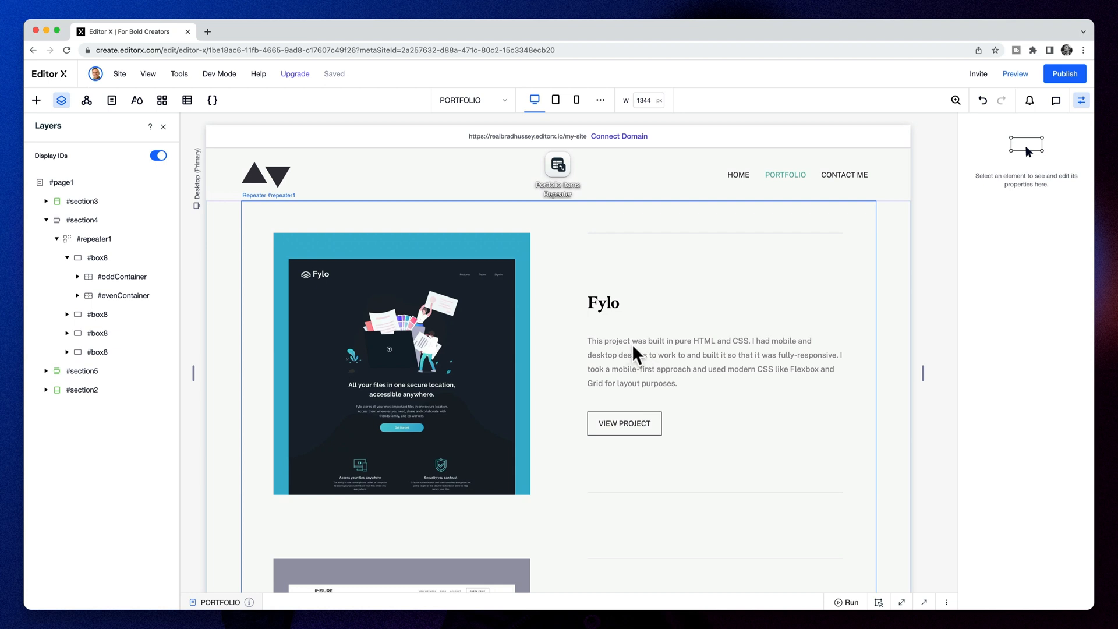
{"action": "scroll", "scroll_direction": "down", "scroll_amount": 3}
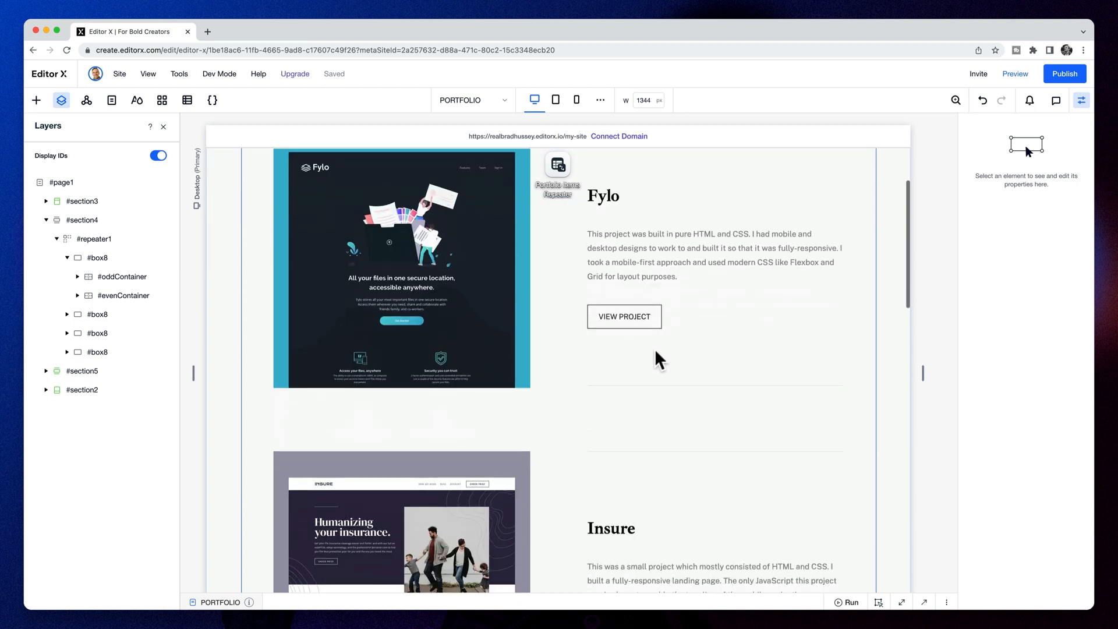
{"action": "scroll", "scroll_direction": "down", "scroll_amount": 3}
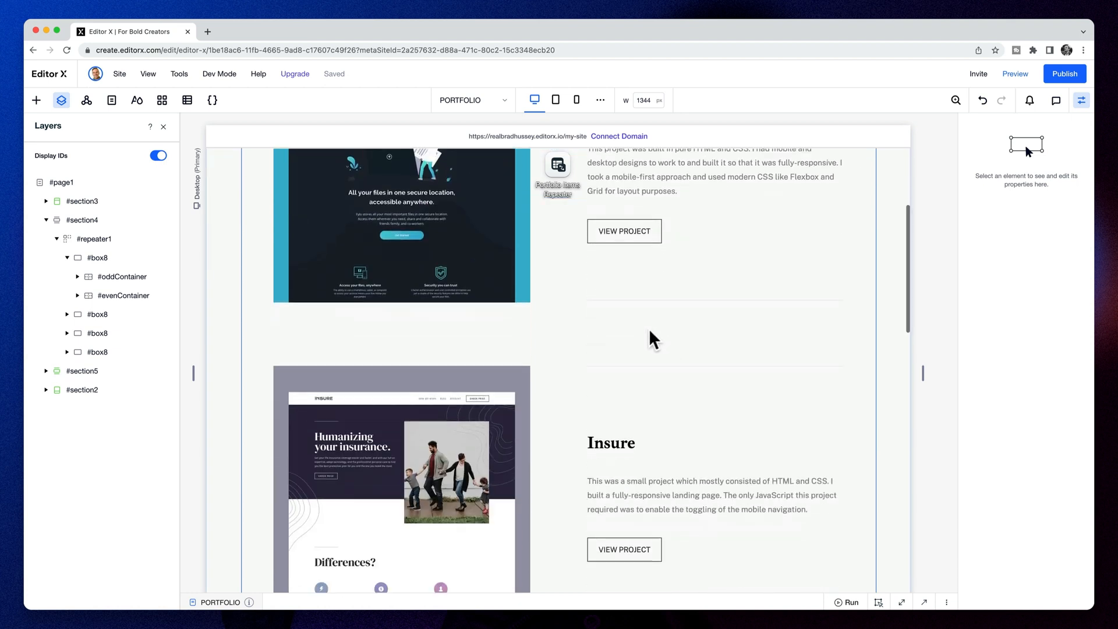
{"action": "scroll", "scroll_direction": "down", "scroll_amount": 3}
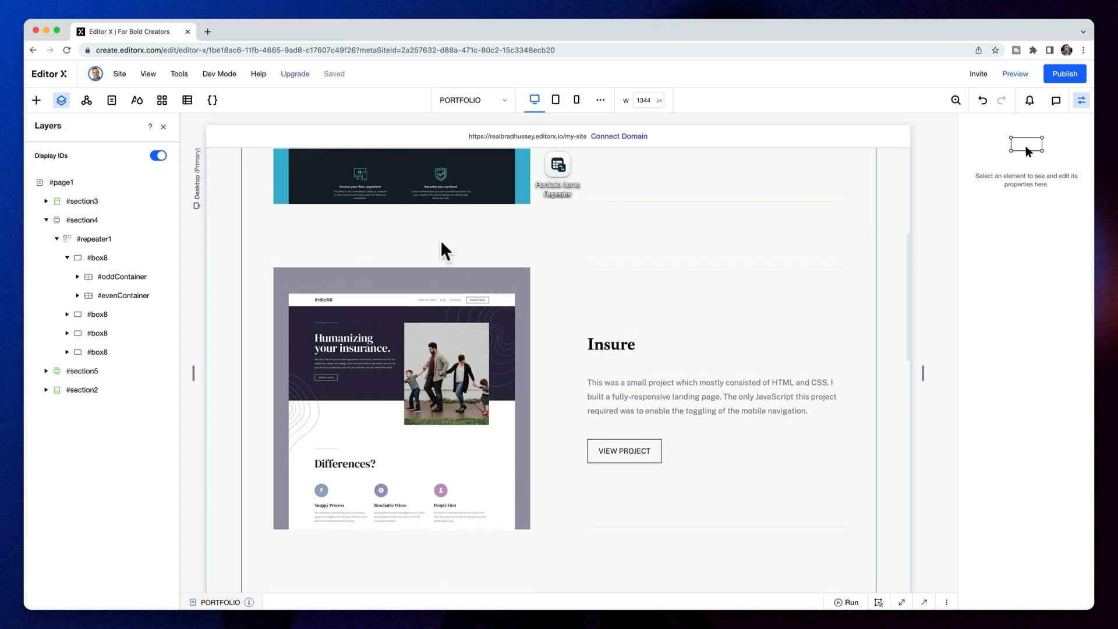
{"action": "scroll", "scroll_direction": "down", "scroll_amount": 3}
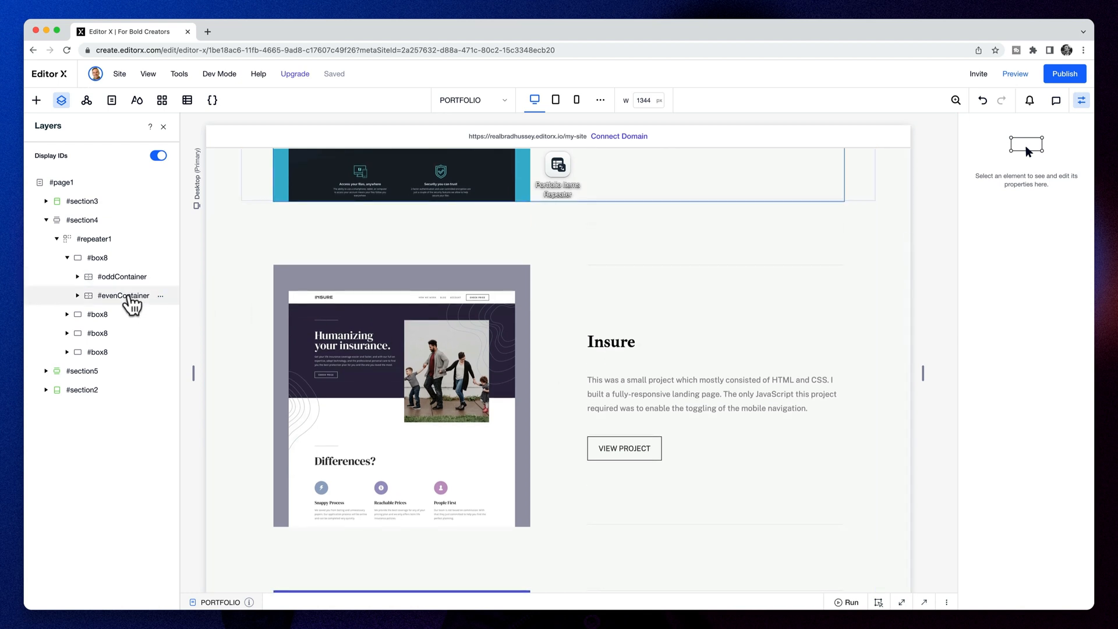
Step: Tick Collapsed under Default Values for both #oddContainer and #evenContainer
{"action": "left_click", "coordinate": [93, 239]}
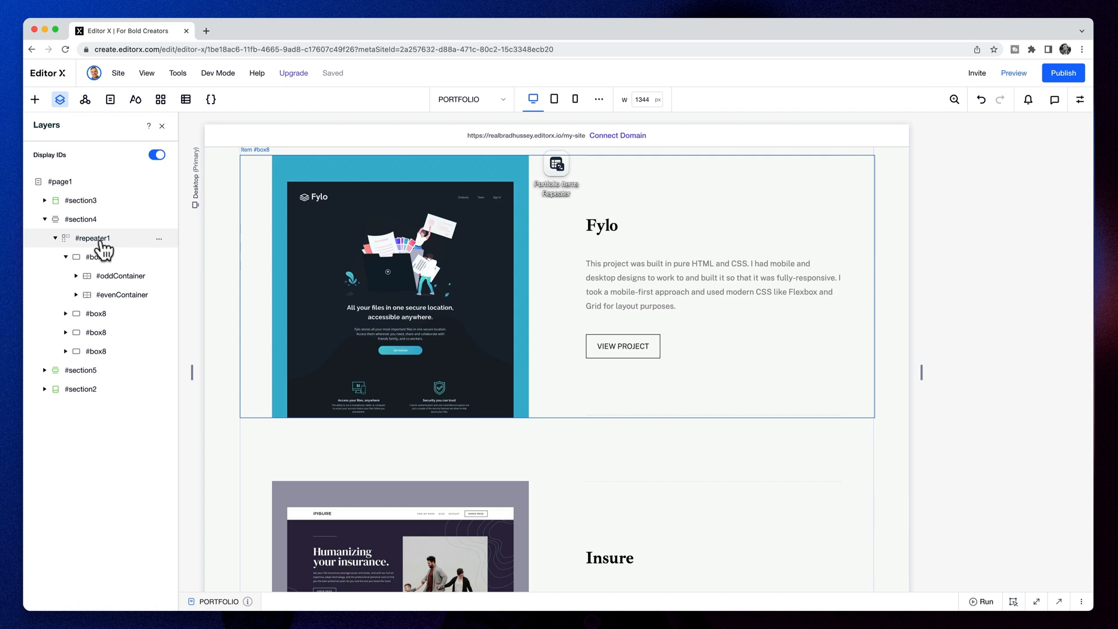
{"action": "left_click", "coordinate": [121, 276]}
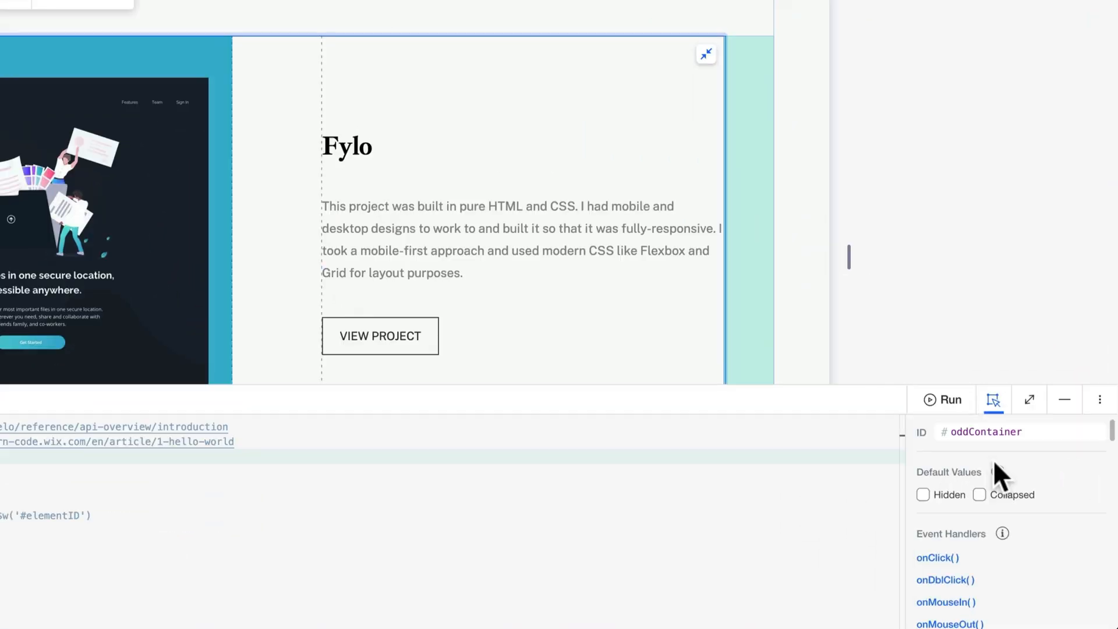
{"action": "mouse_move", "coordinate": [1038, 507]}
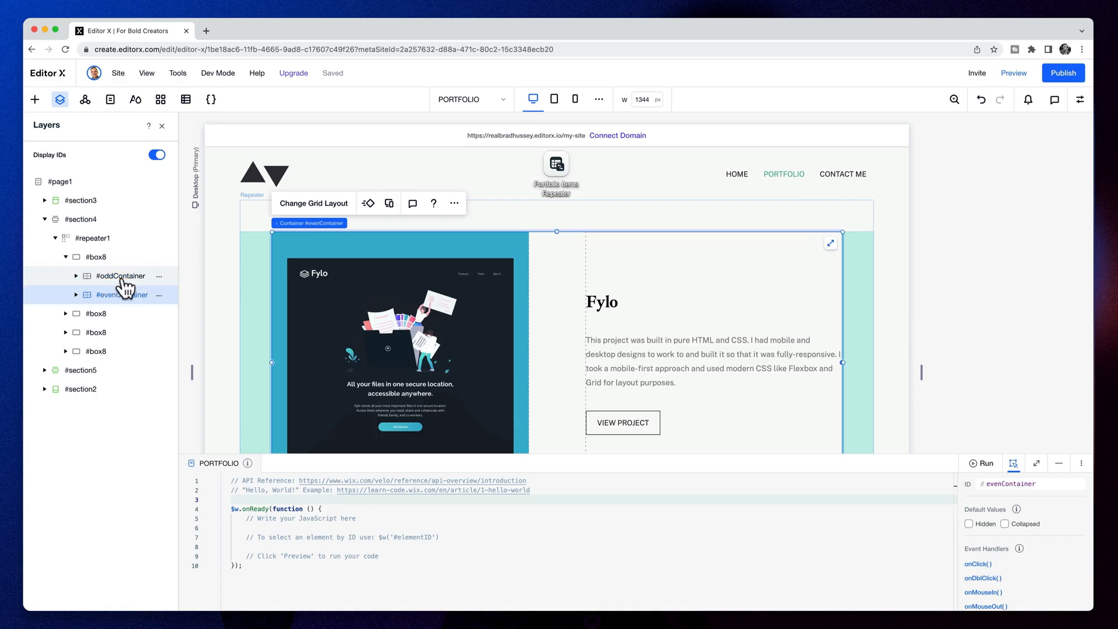
{"action": "left_click", "coordinate": [120, 276]}
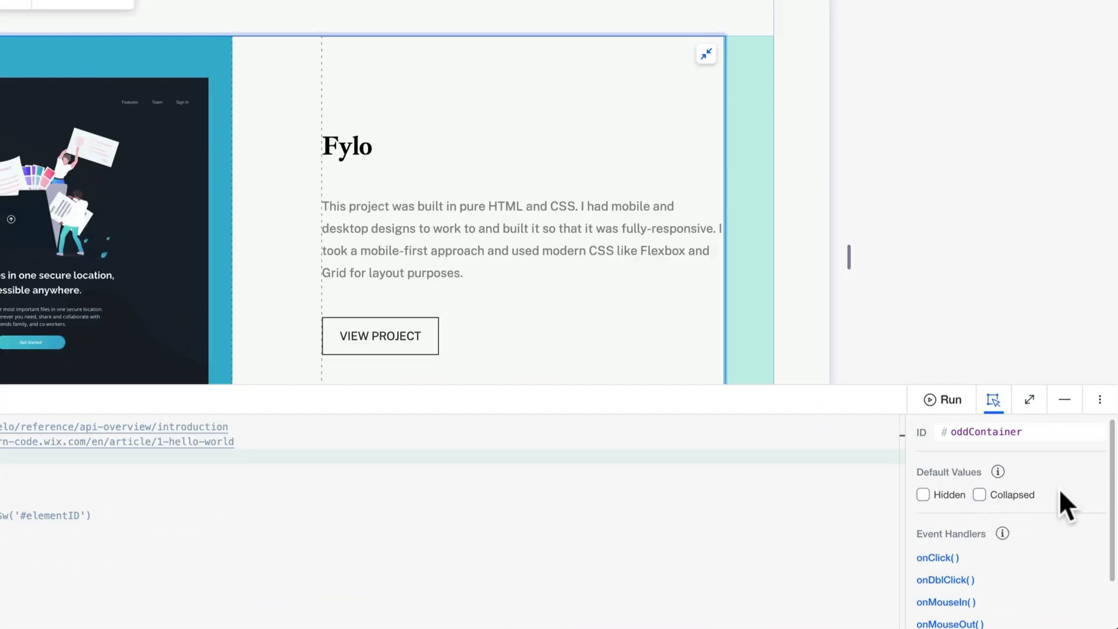
{"action": "mouse_move", "coordinate": [998, 471]}
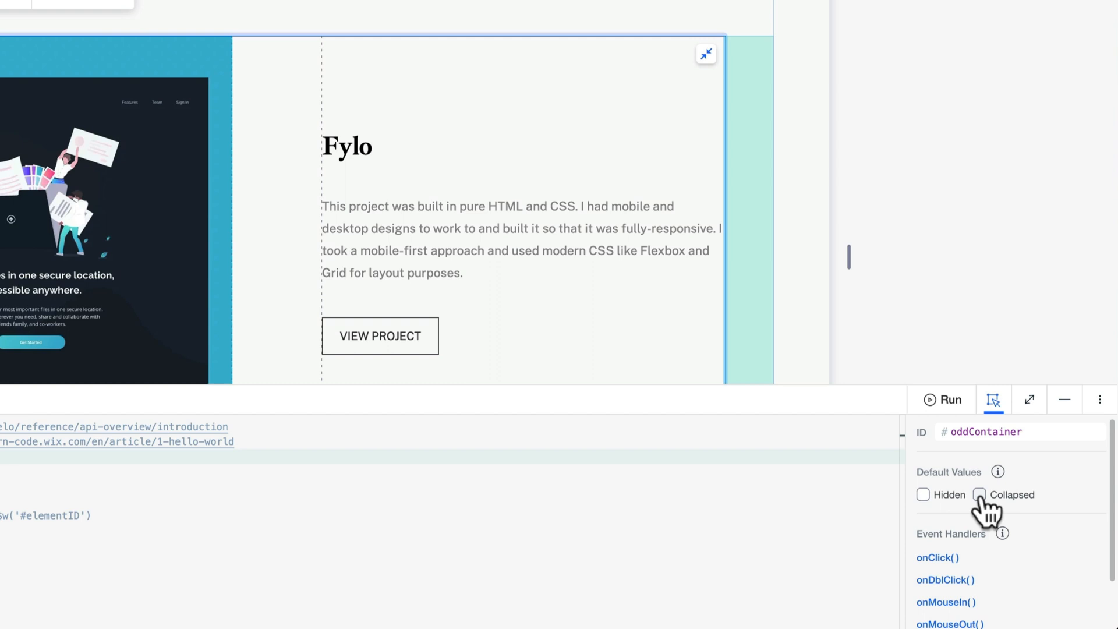
{"action": "left_click", "coordinate": [705, 53]}
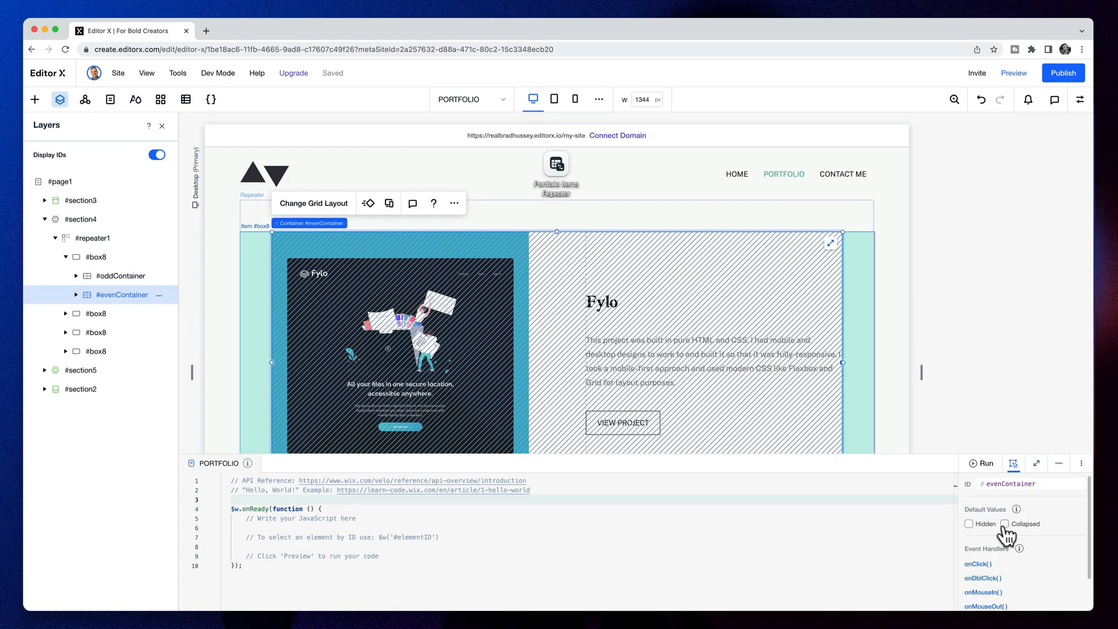
{"action": "left_click", "coordinate": [1005, 524]}
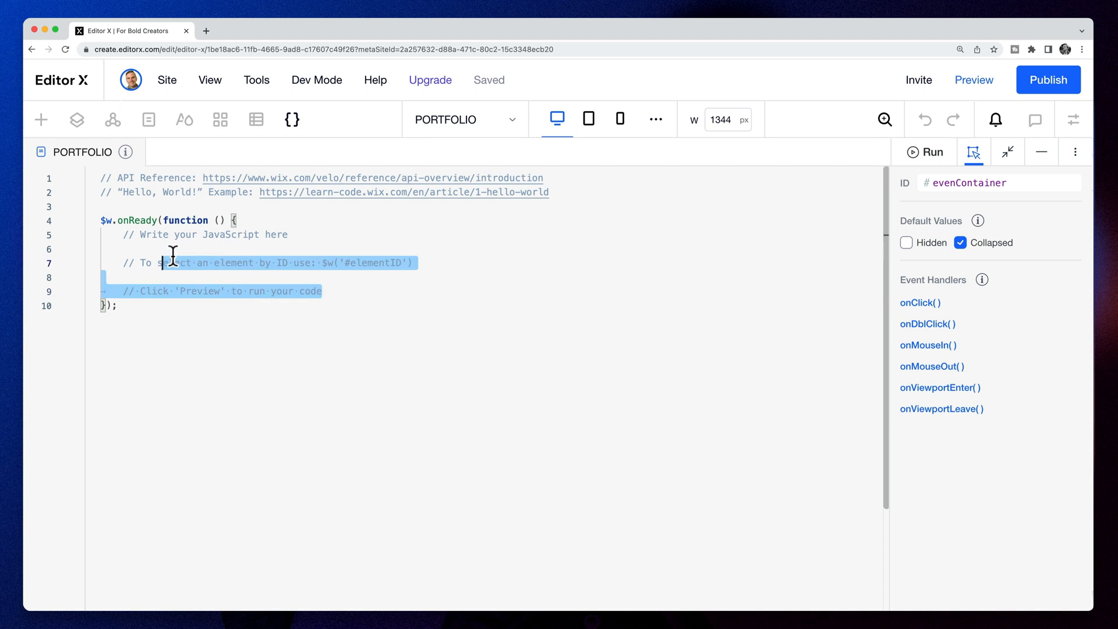
Step: Replace the placeholder comments with a repeaterLayout() function calling $w('#repeater1').onItemReady
{"action": "key", "text": "Delete"}
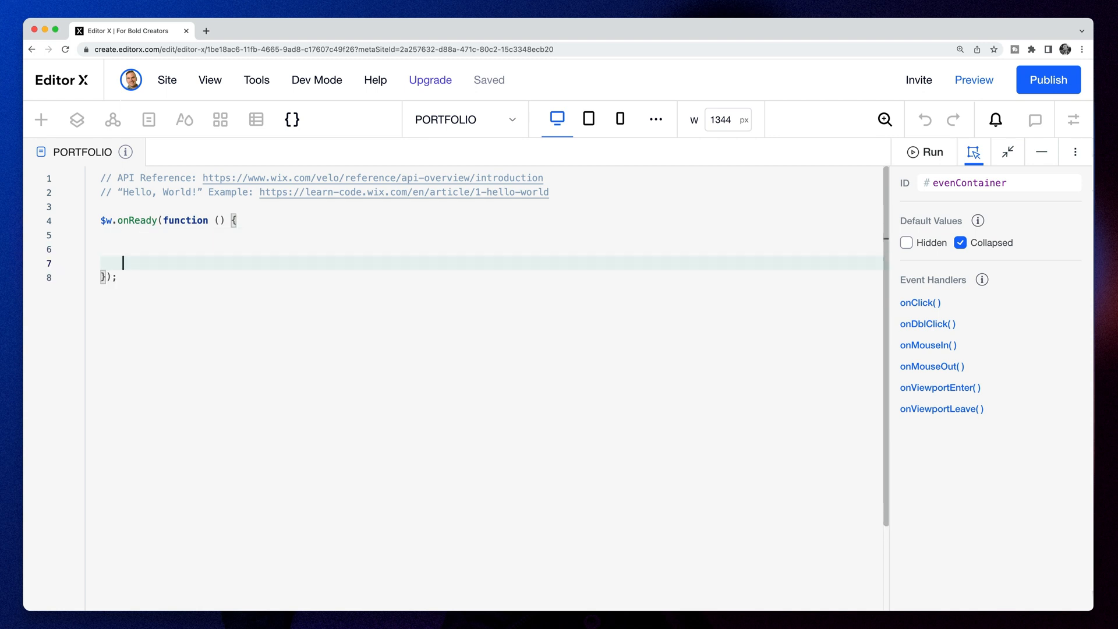
{"action": "type", "text": "repeaterLayout();"}
{"action": "type", "text": "function repeaterLayout() {"}
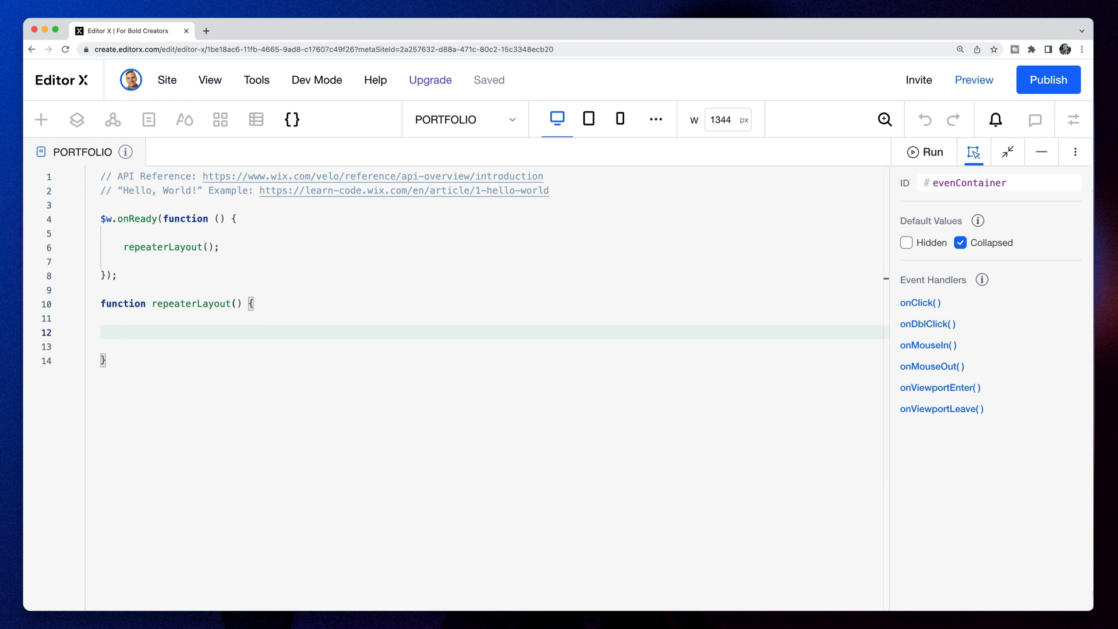
{"action": "type", "text": "$w('#repeater1')."}
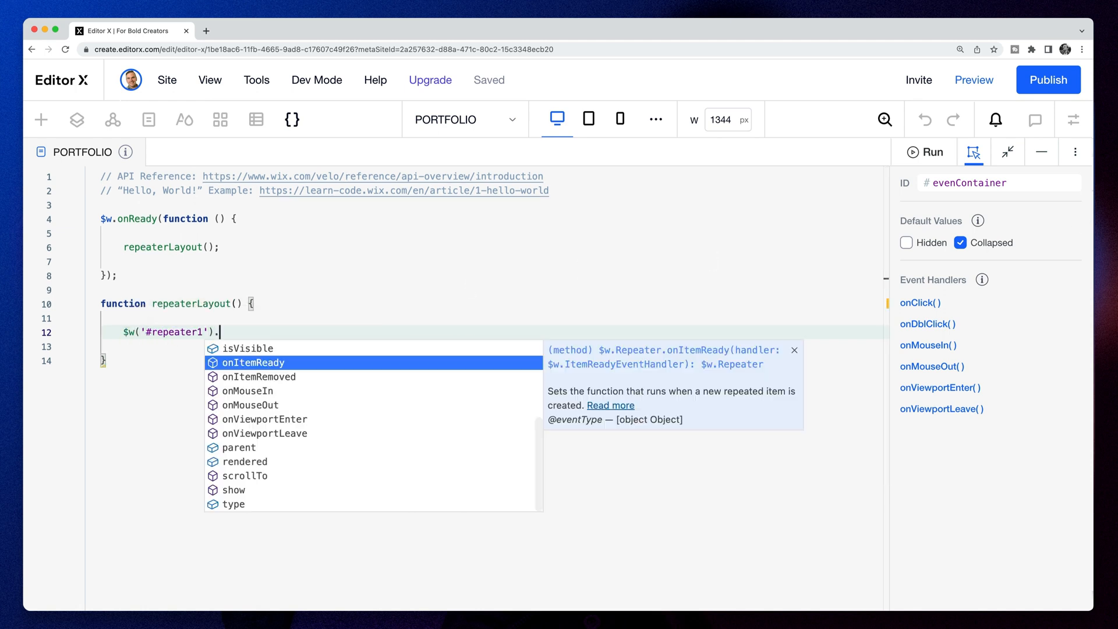
{"action": "type", "text": "onI"}
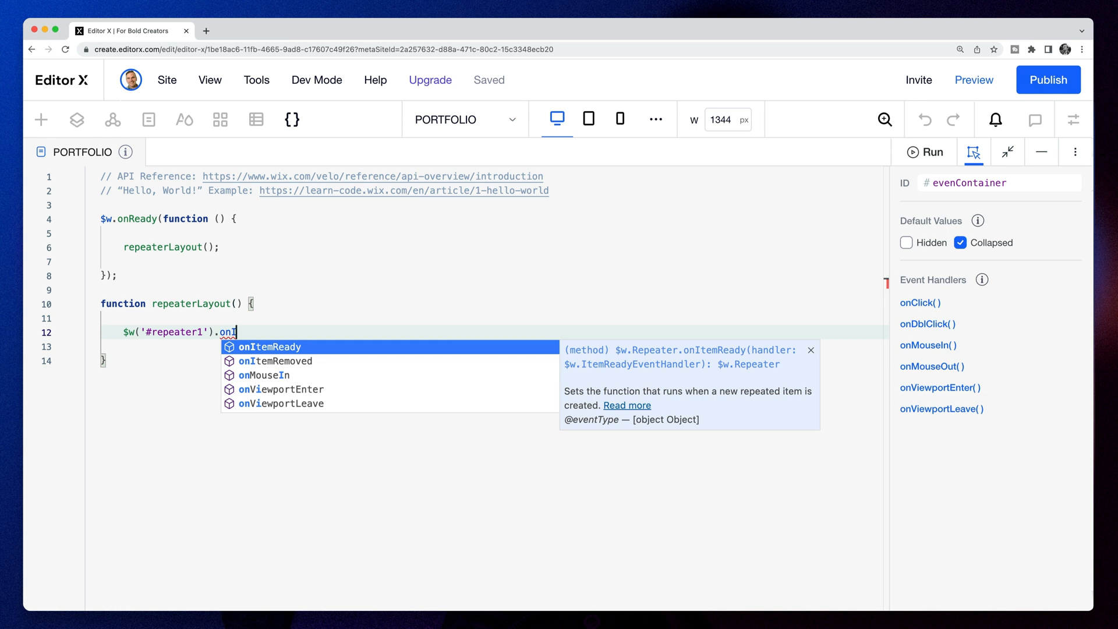
{"action": "left_click", "coordinate": [270, 346]}
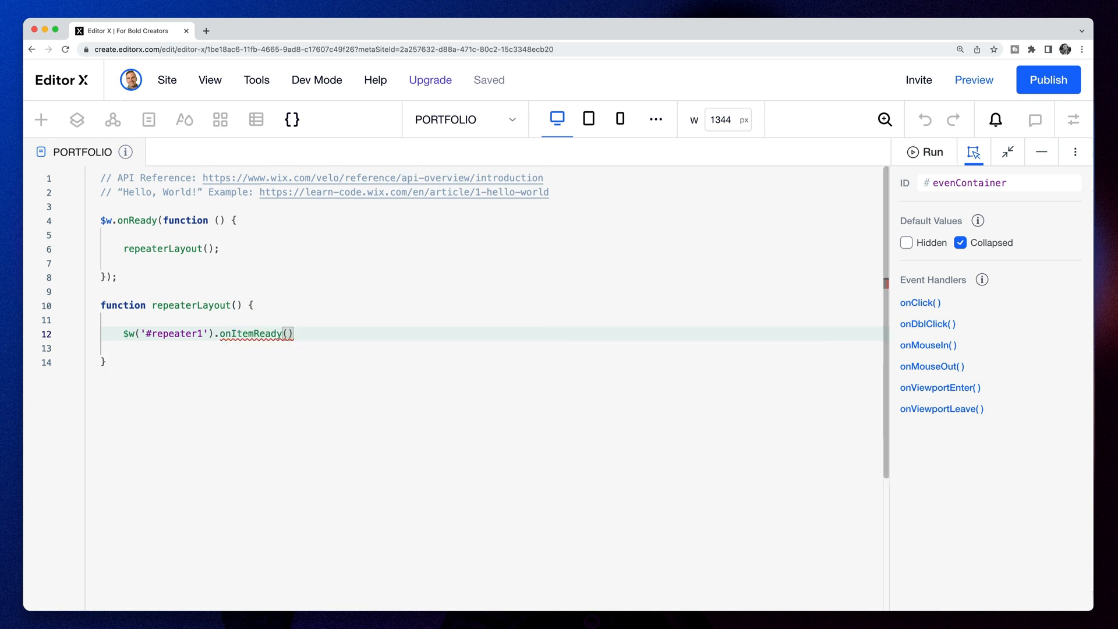
Step: Write the handler expanding #evenContainer when index % 2 === 0, otherwise #oddContainer
{"action": "type", "text": "( $item, itemData, index) => {"}
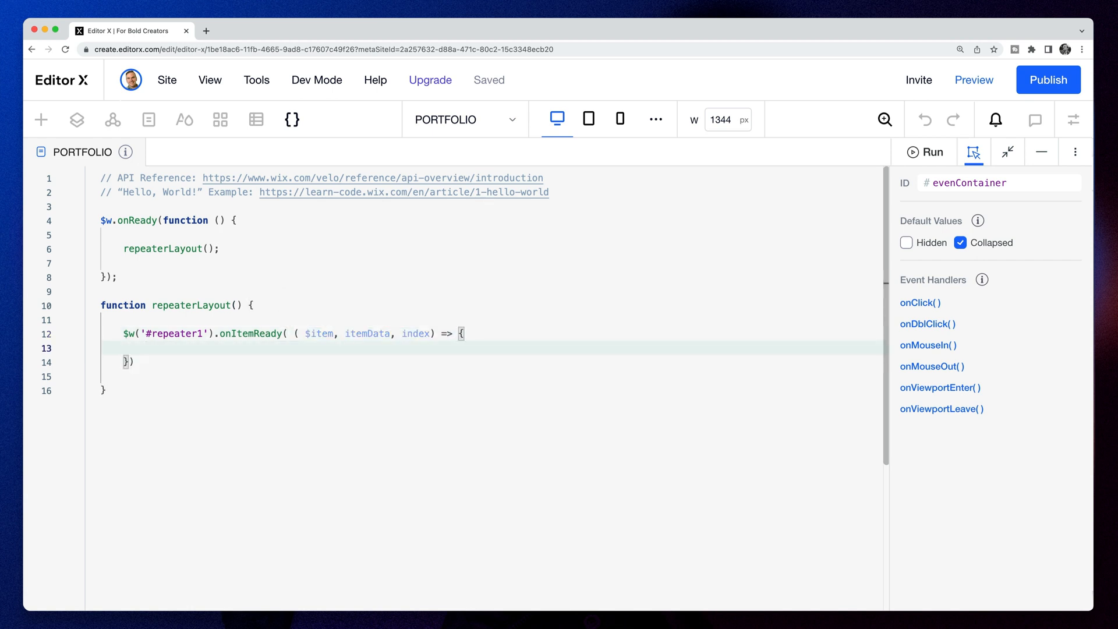
{"action": "type", "text": "// check for even and odd indexes"}
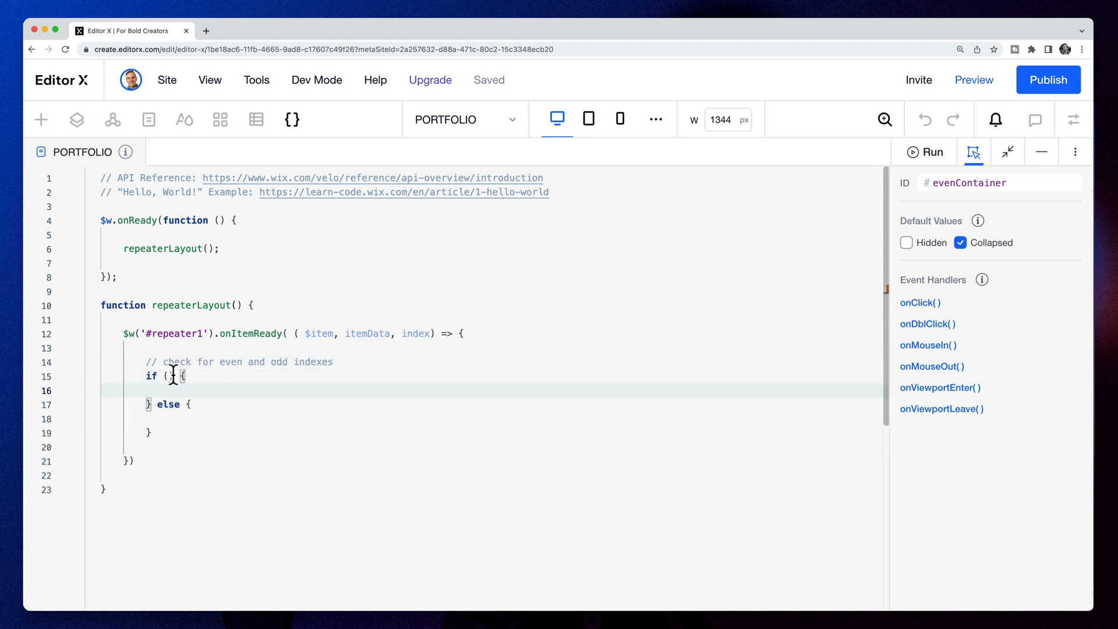
{"action": "type", "text": "index"}
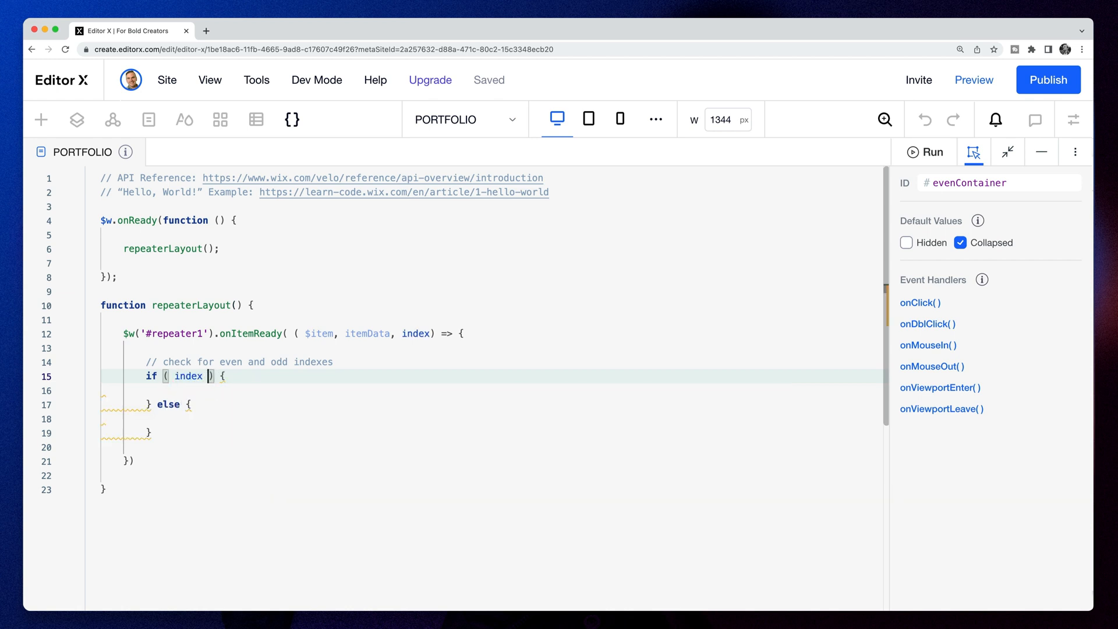
{"action": "type", "text": "% 2"}
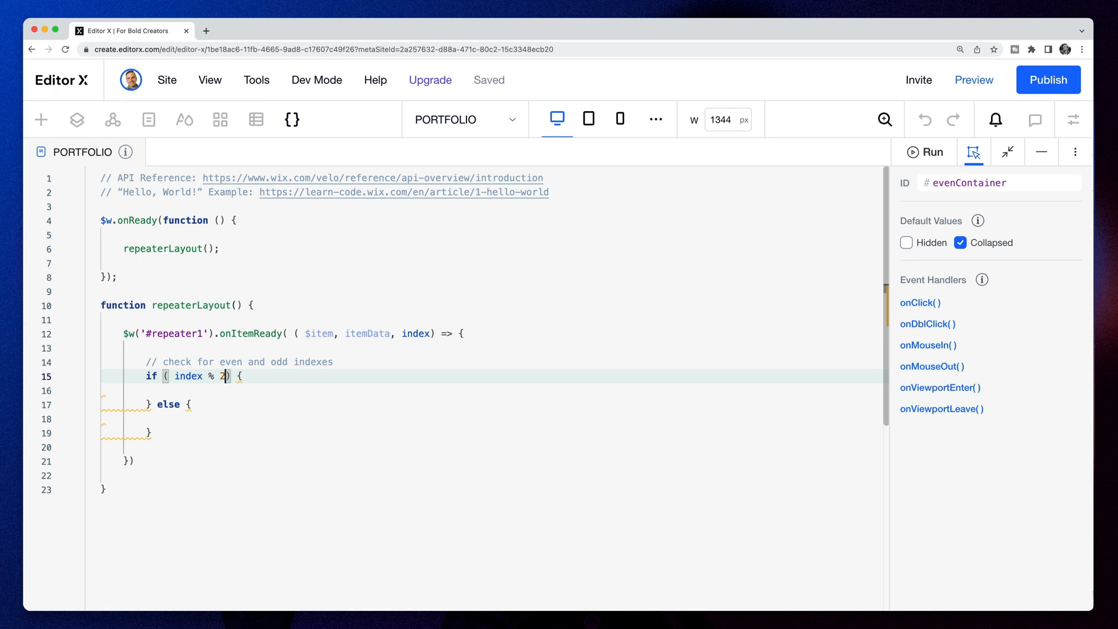
{"action": "type", "text": "=== 0"}
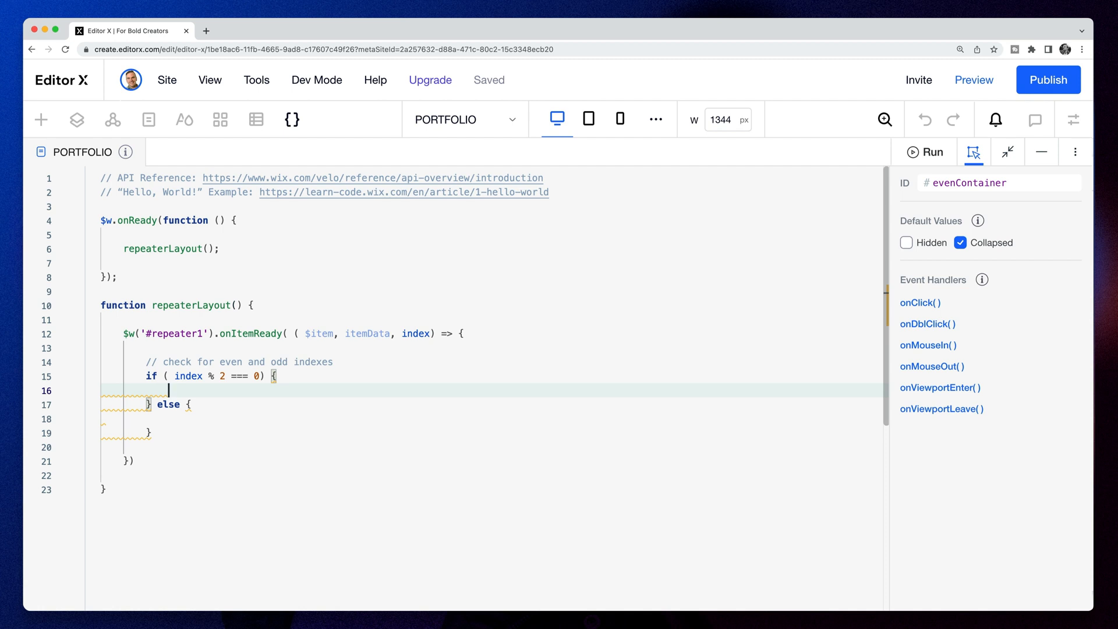
{"action": "type", "text": "$item('#evenContainer"}
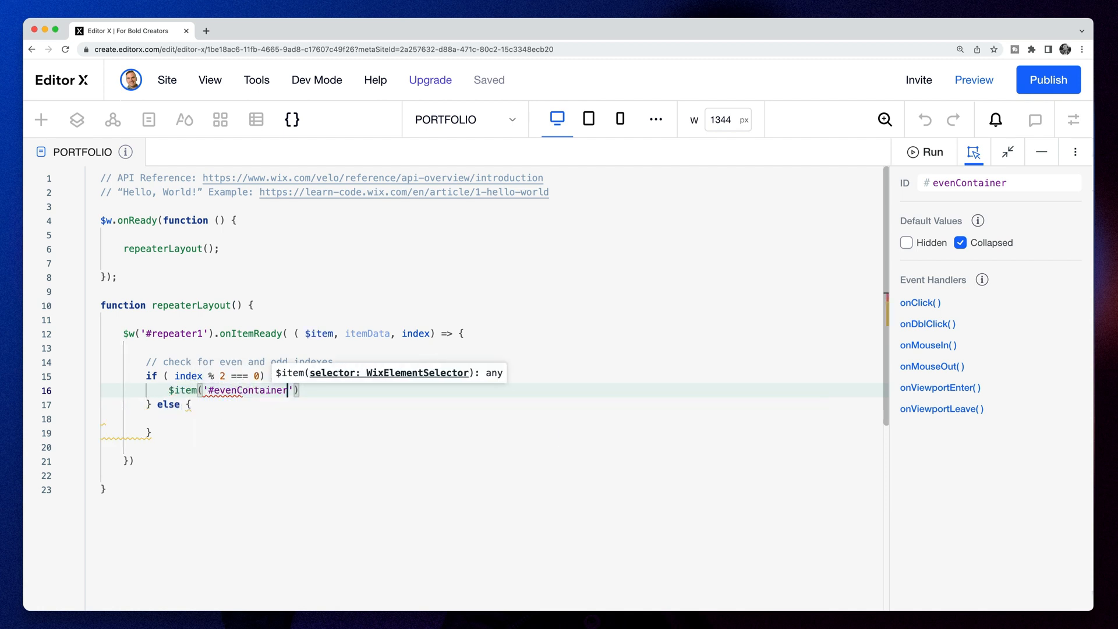
{"action": "type", "text": ".expand"}
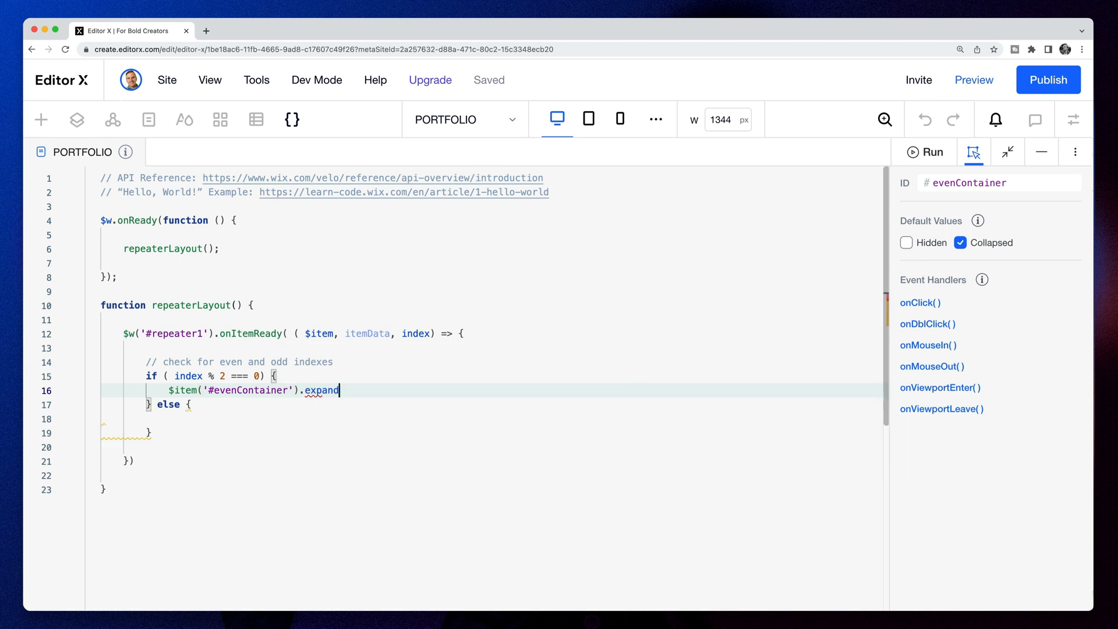
{"action": "type", "text": "();"}
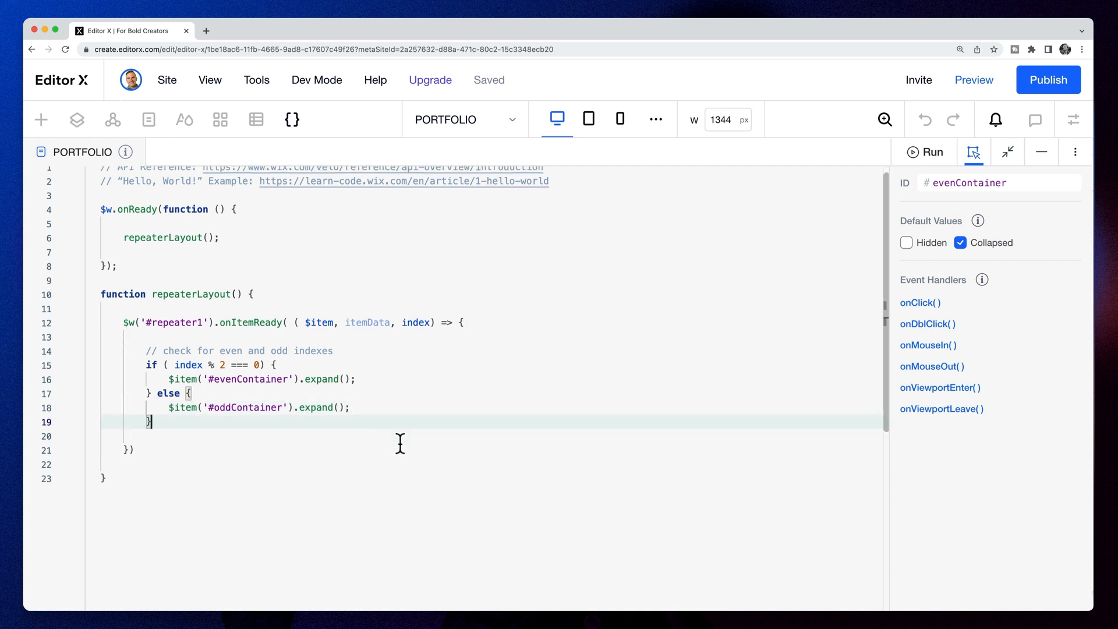
Step: Scroll the preview to confirm Fylo, Insure, Bookmark and Manage alternate image and text sides
{"action": "scroll", "scroll_direction": "down", "scroll_amount": 3}
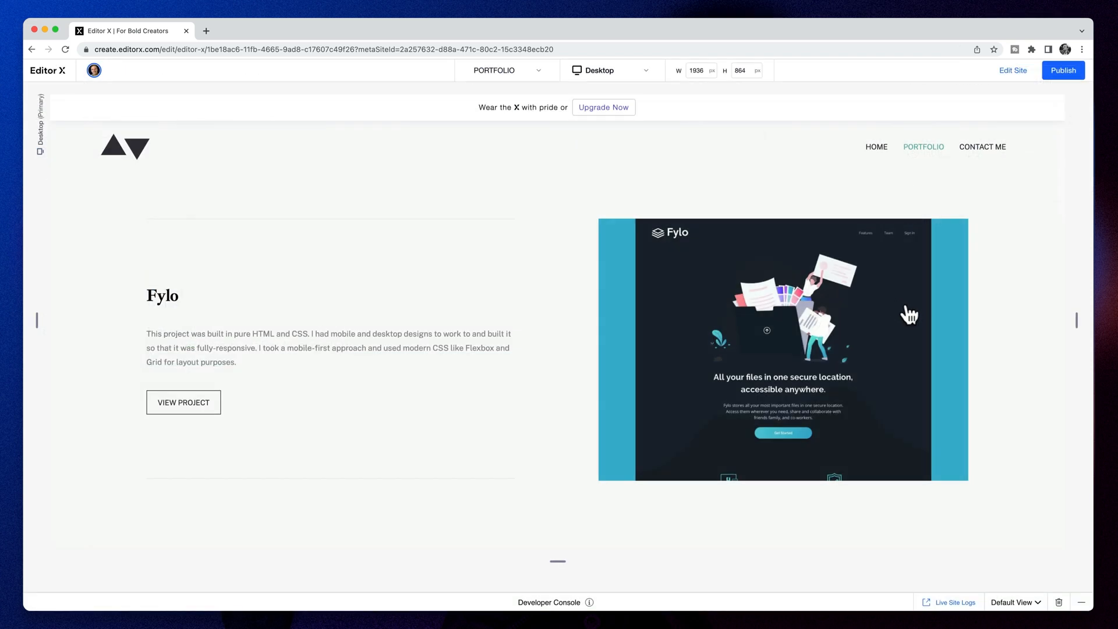
{"action": "scroll", "scroll_direction": "down", "scroll_amount": 3}
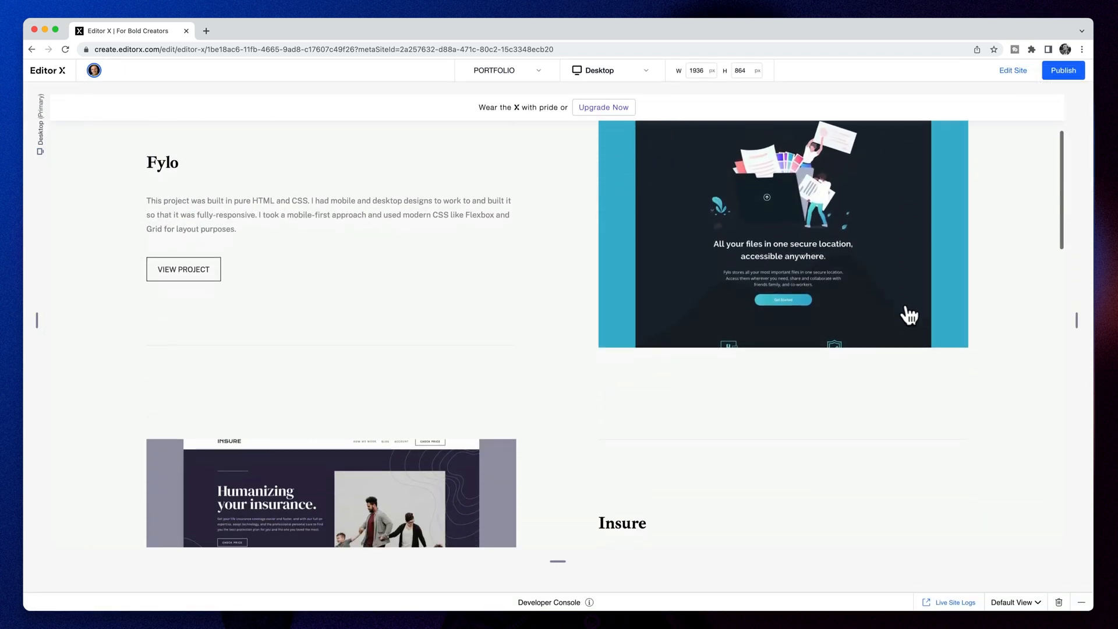
{"action": "scroll", "scroll_direction": "down", "scroll_amount": 3}
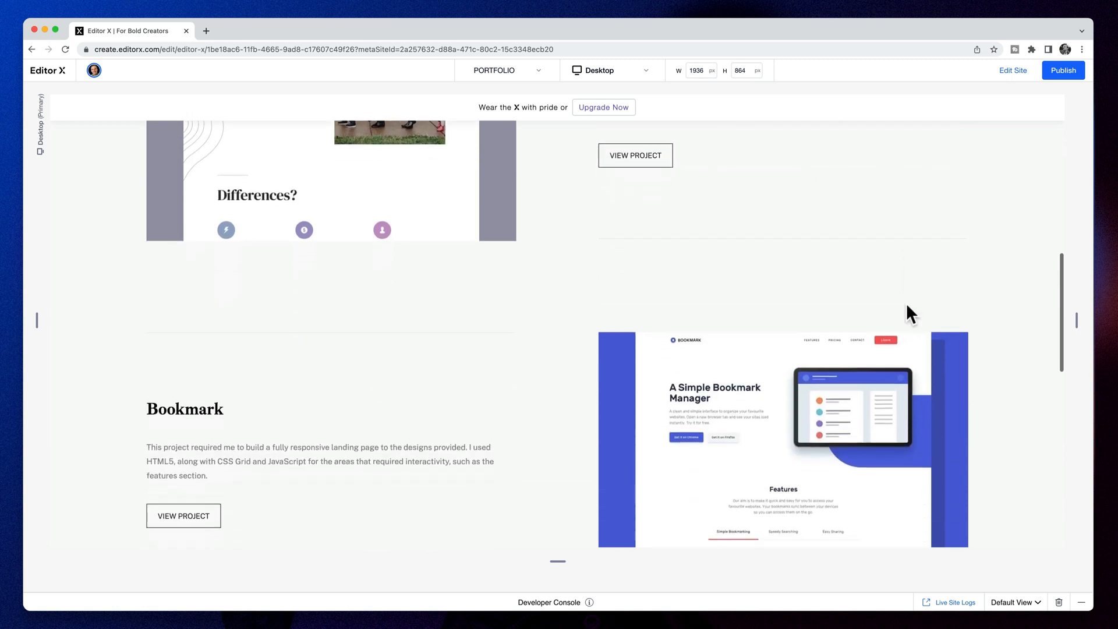
{"action": "scroll", "scroll_direction": "down", "scroll_amount": 3}
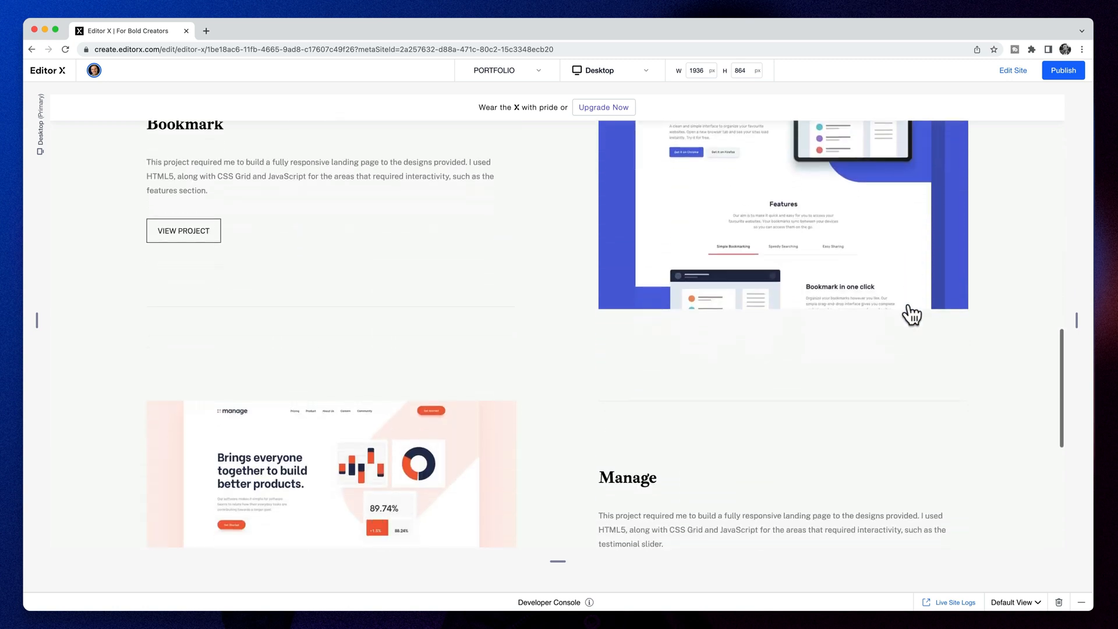
{"action": "scroll", "scroll_direction": "down", "scroll_amount": 3}
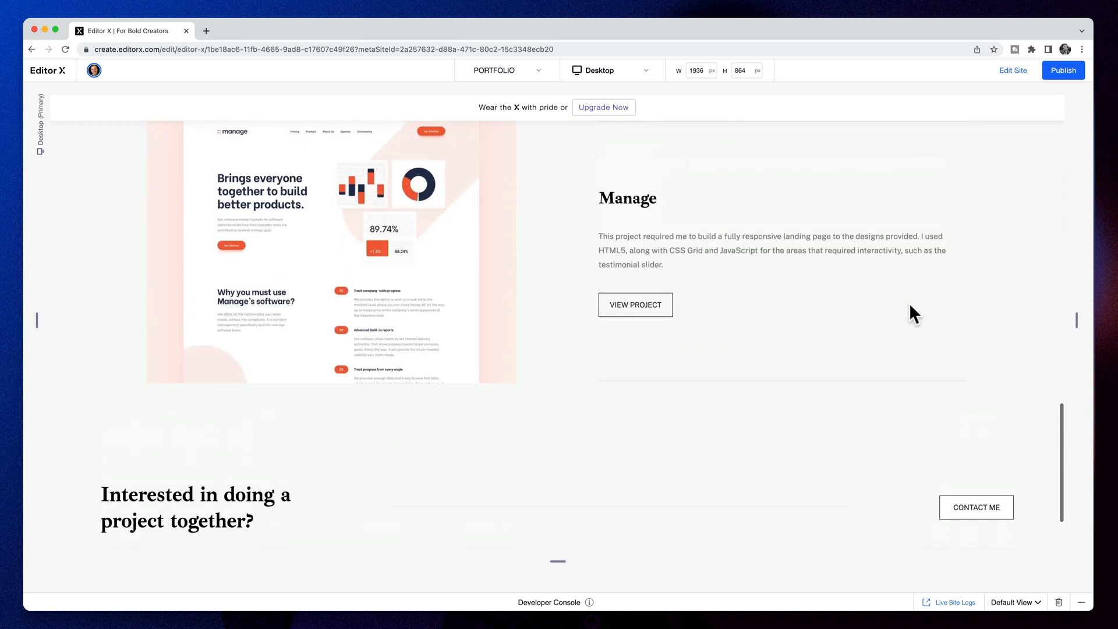